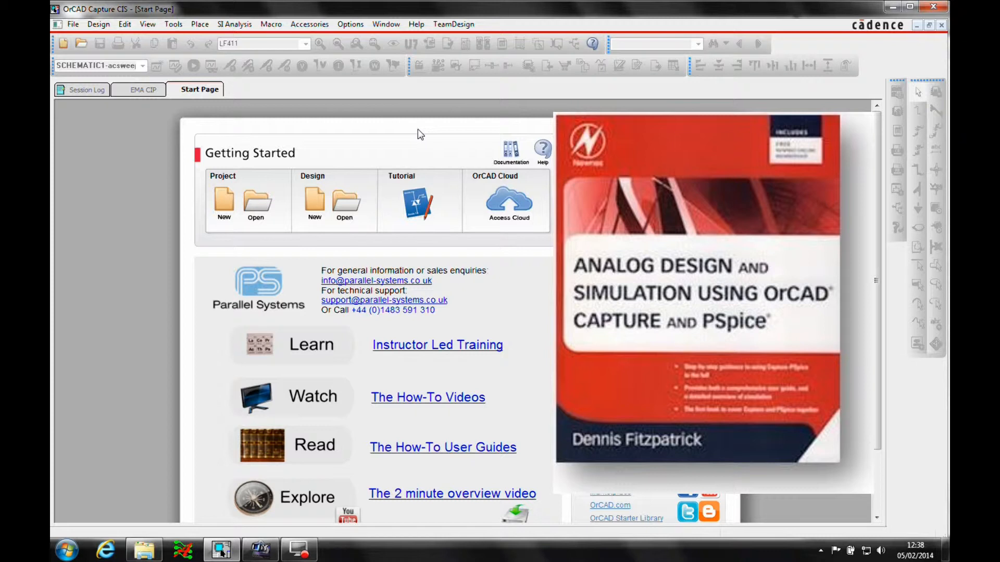
# - Create a new analog project named filter located at C:\WORKING\PSPICE\filter
pyautogui.click(224, 201)
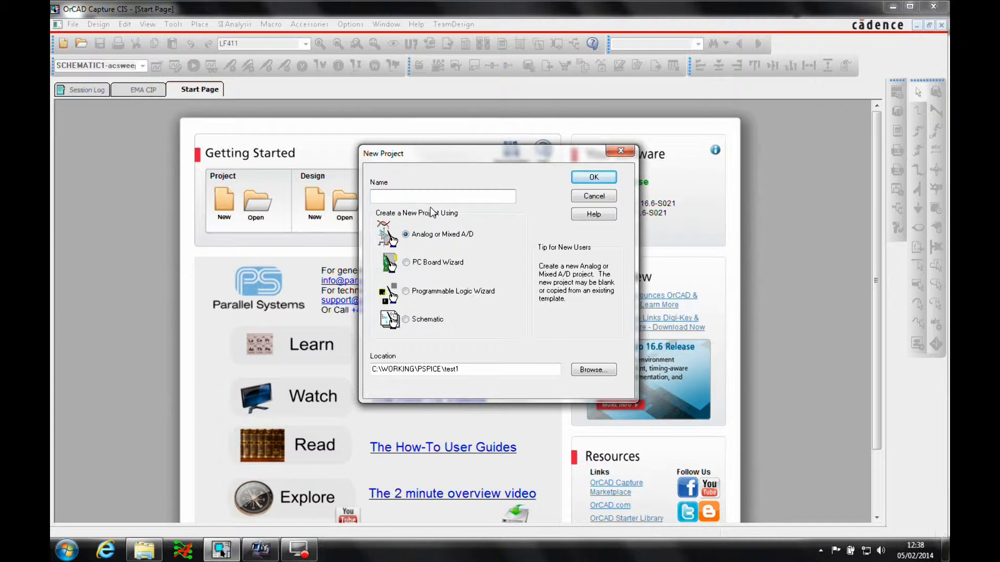
pyautogui.write('filter')
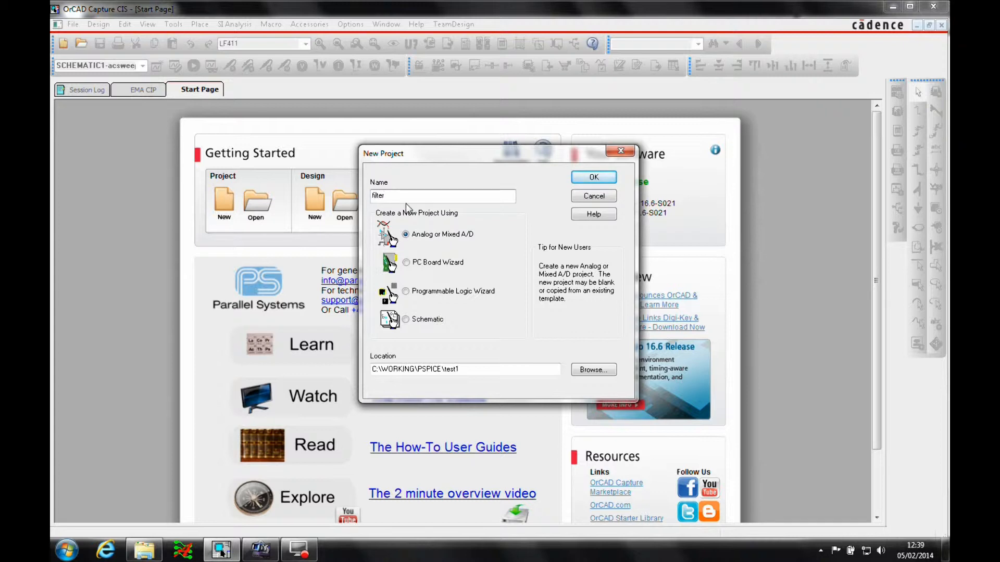
pyautogui.click(464, 369)
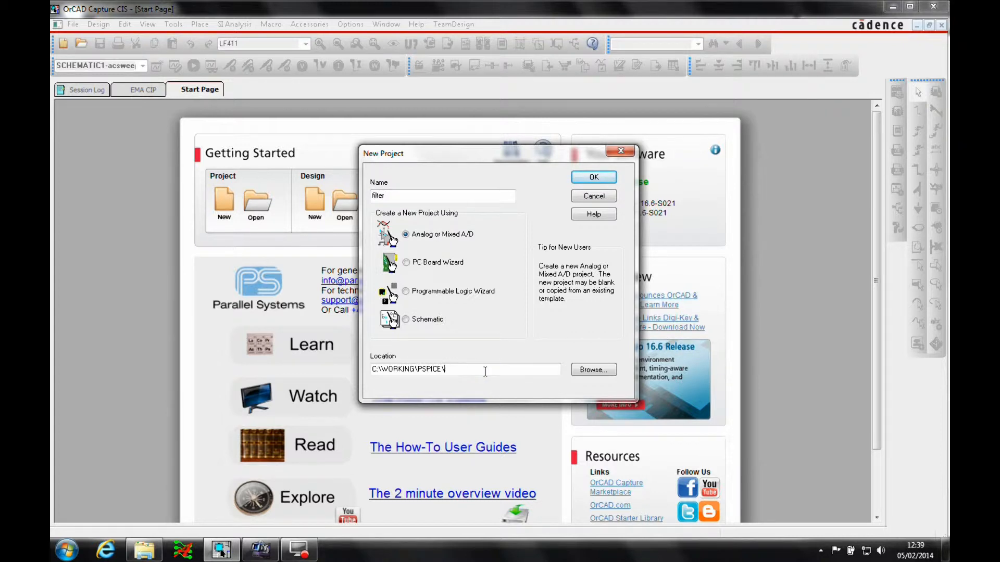
pyautogui.write('filter')
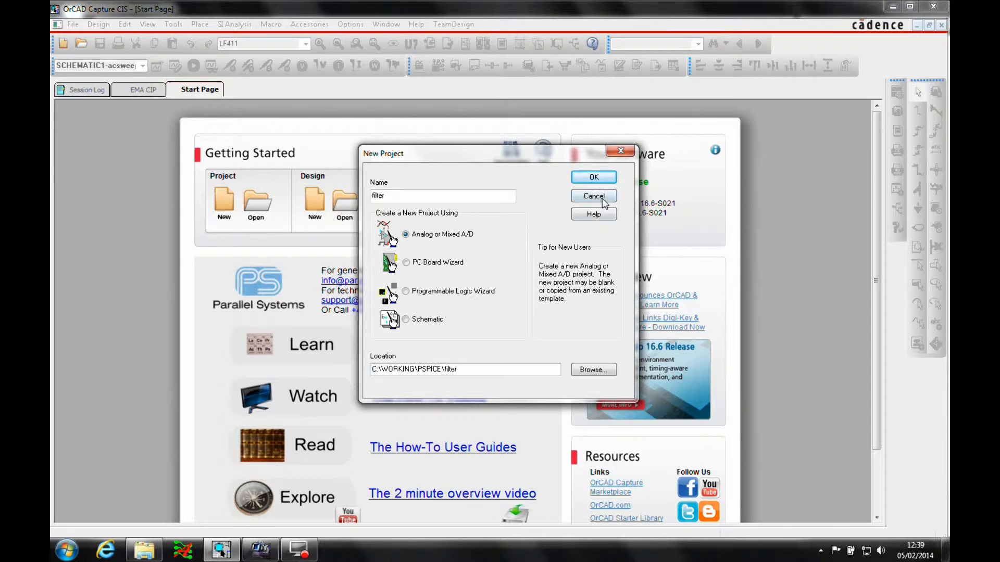
pyautogui.click(592, 177)
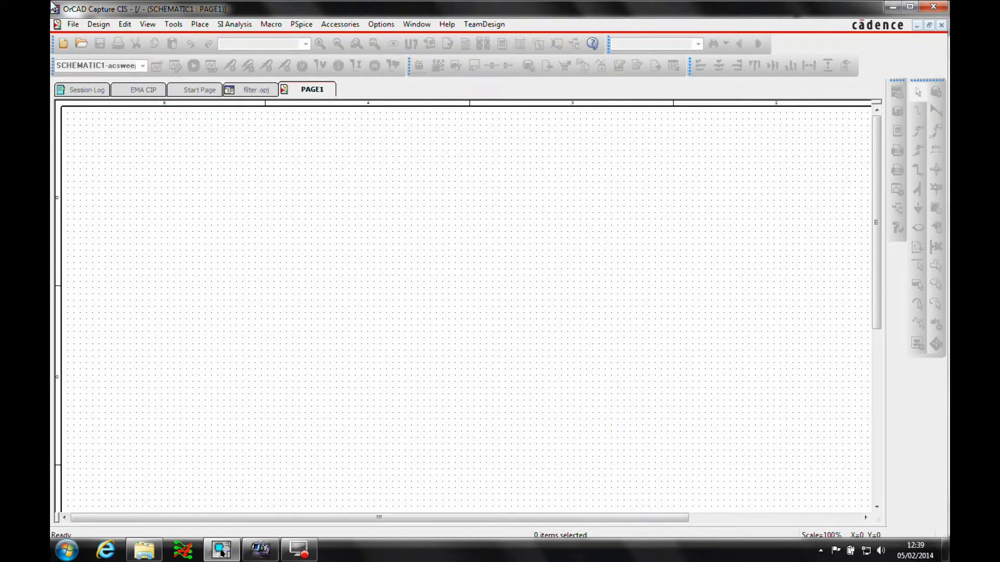
# - Place a VAC AC voltage source V1 on the schematic page
pyautogui.click(199, 24)
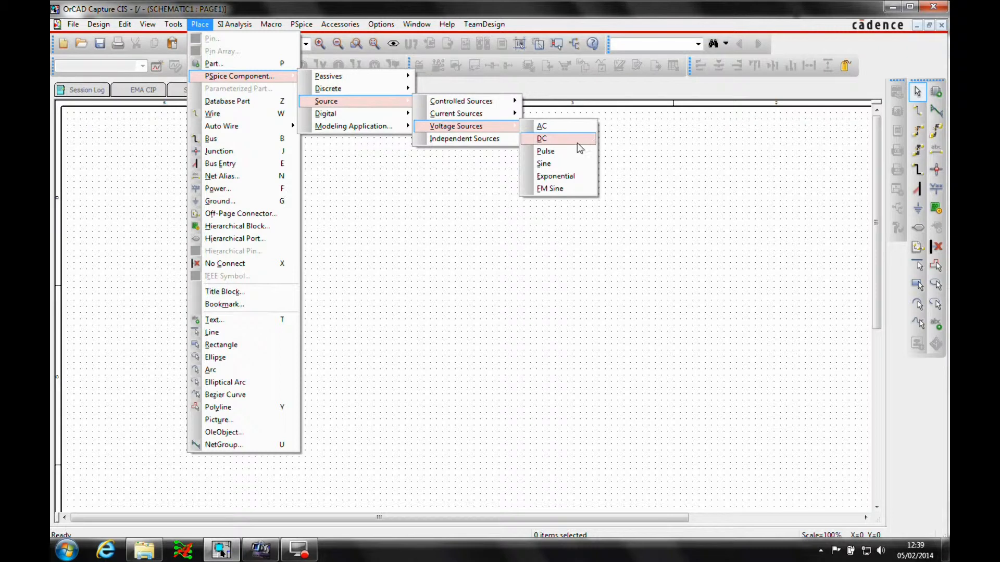
pyautogui.click(542, 138)
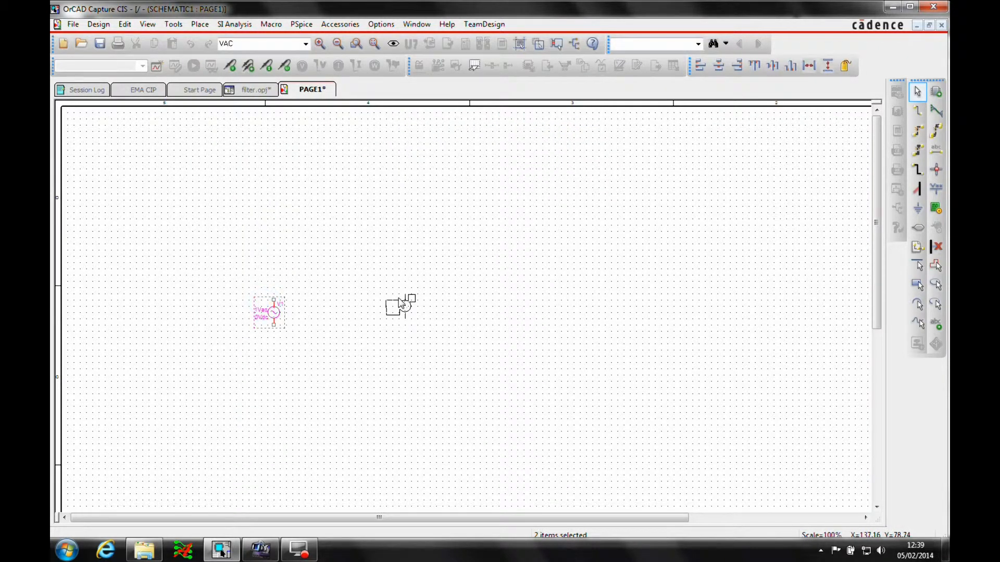
pyautogui.click(266, 345)
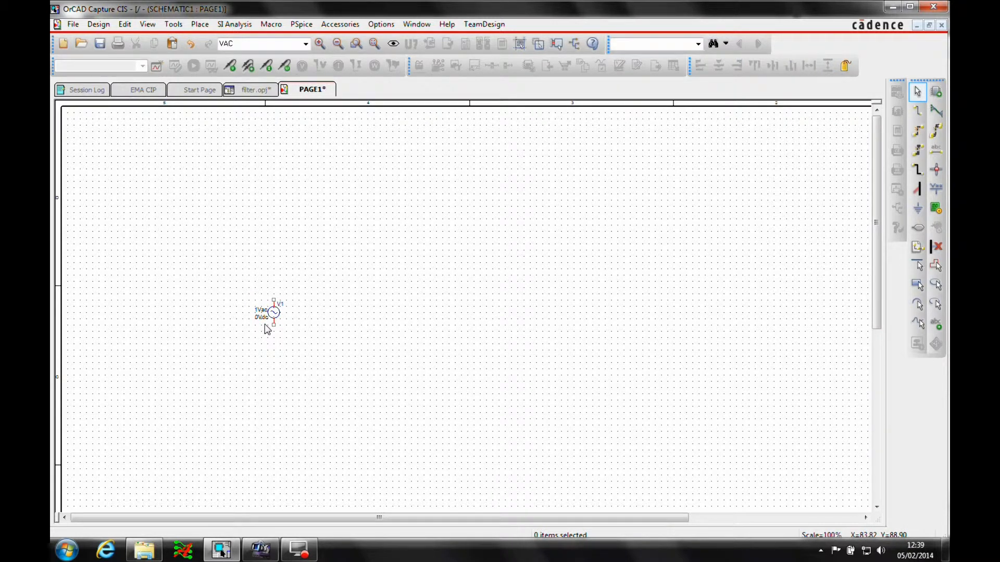
pyautogui.moveTo(200, 24)
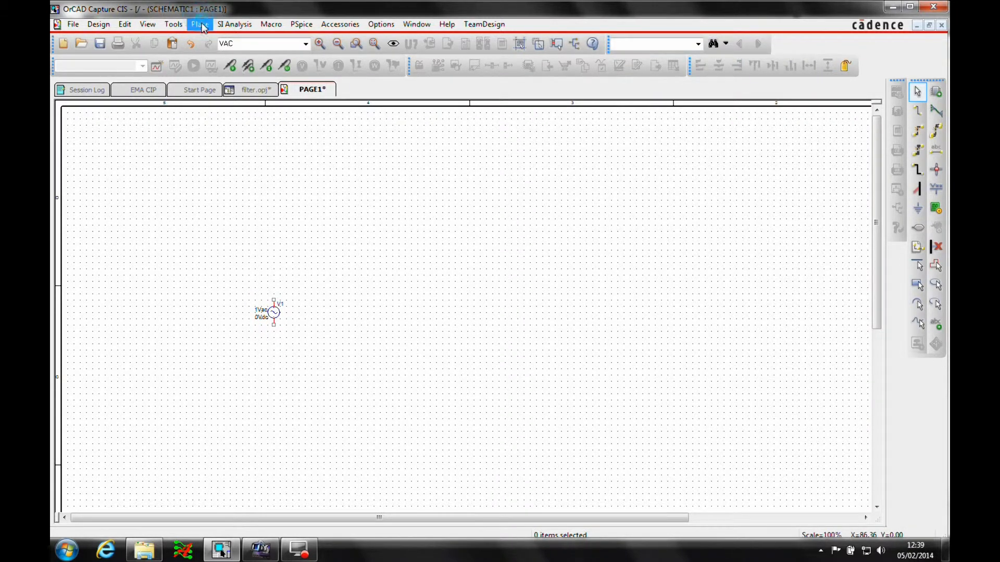
# - Place VDC supply sources and set V2 to 12V and V3 to -12V
pyautogui.click(200, 24)
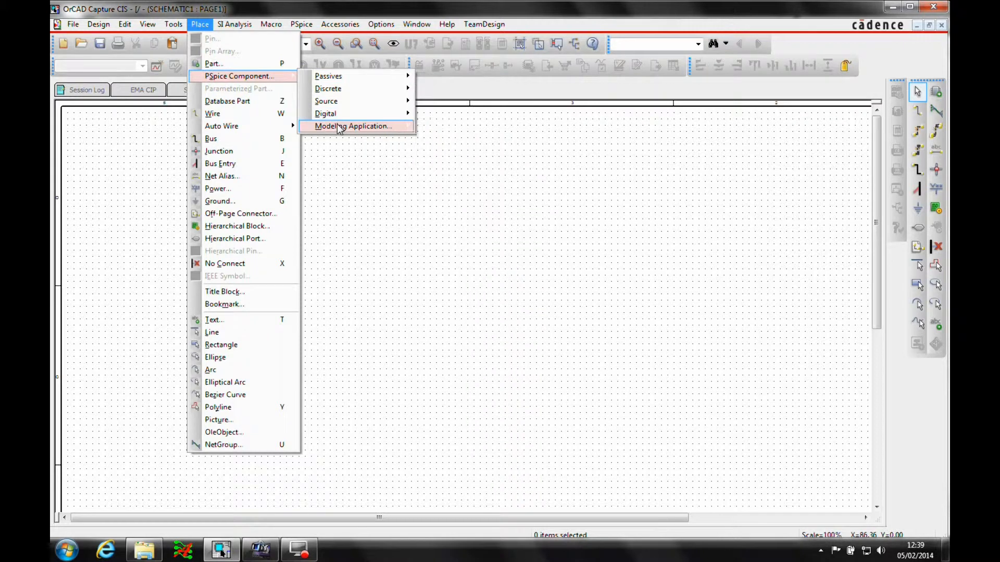
pyautogui.moveTo(326, 101)
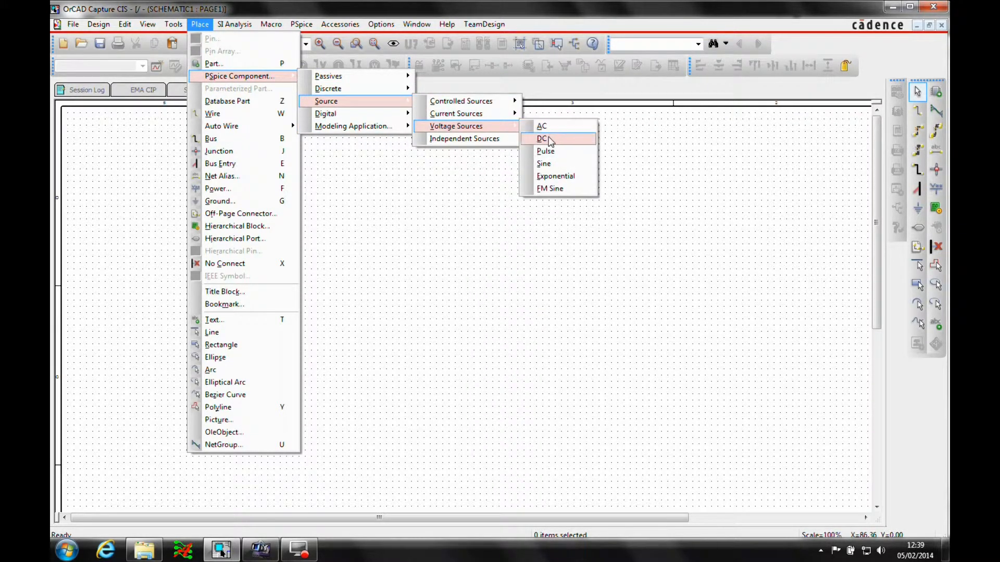
pyautogui.click(541, 138)
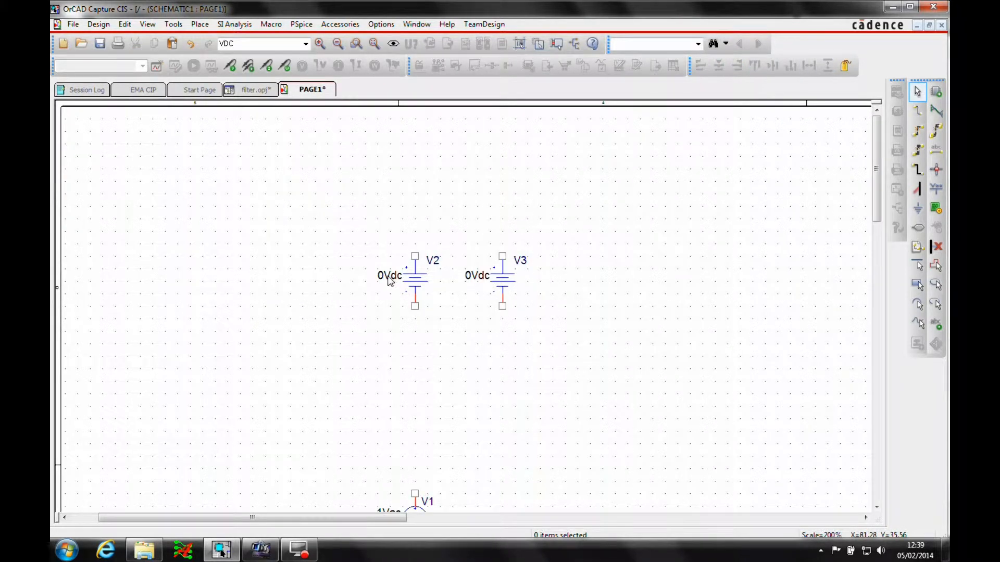
pyautogui.doubleClick(390, 275)
pyautogui.write('12')
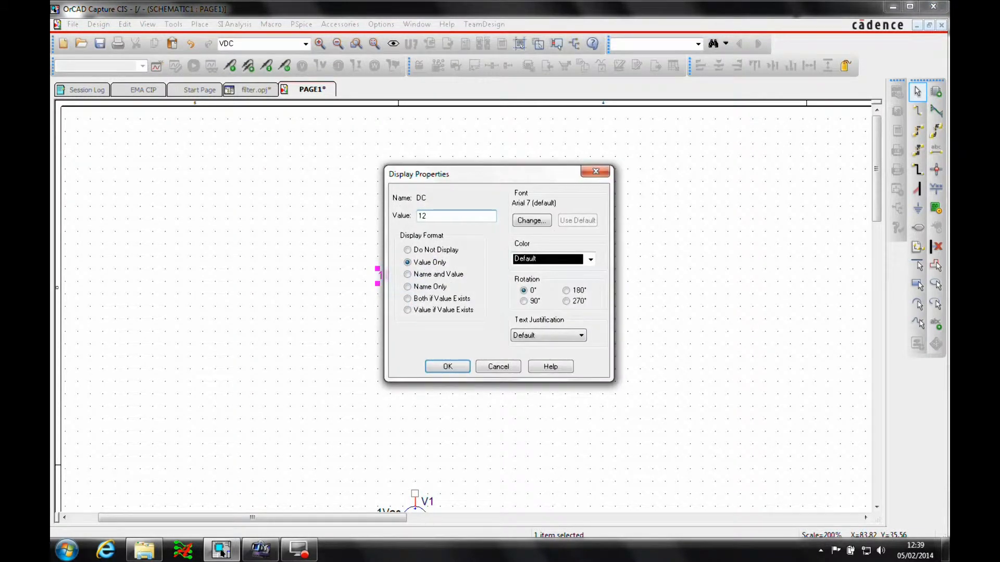
pyautogui.click(447, 367)
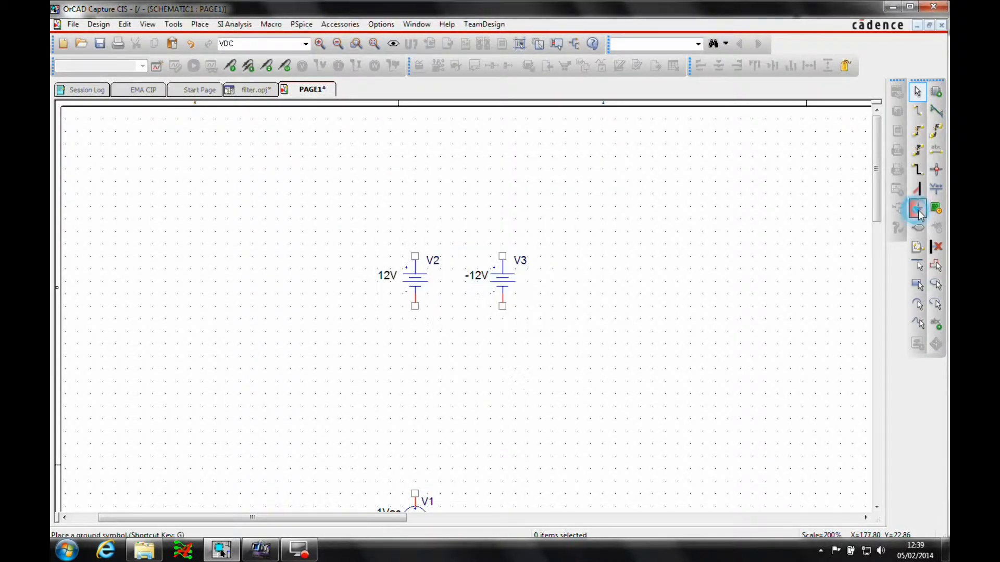
# - Place a 0/SOURCE ground symbol and VCC_CIRCLE supply rail symbols on the schematic
pyautogui.click(918, 209)
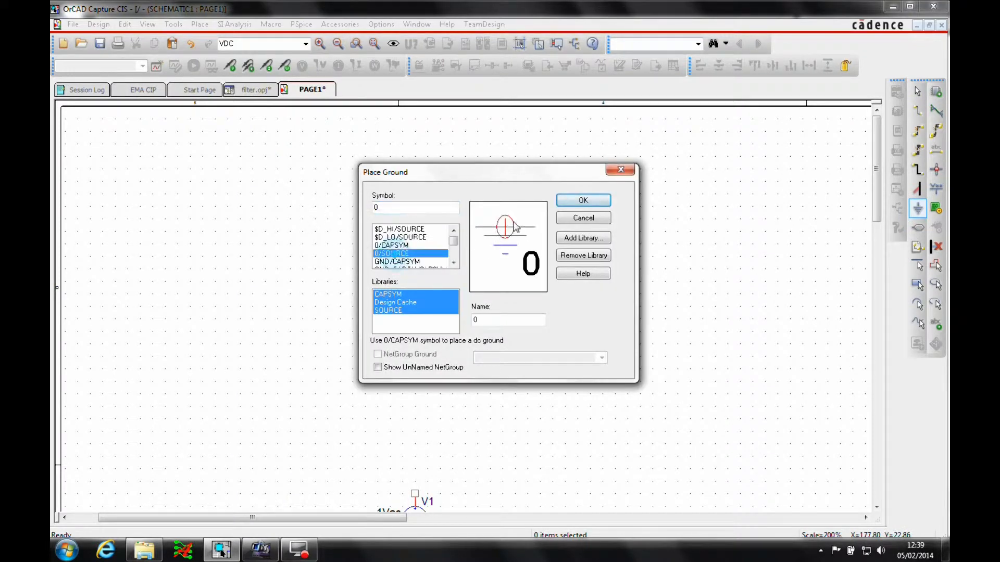
pyautogui.click(581, 200)
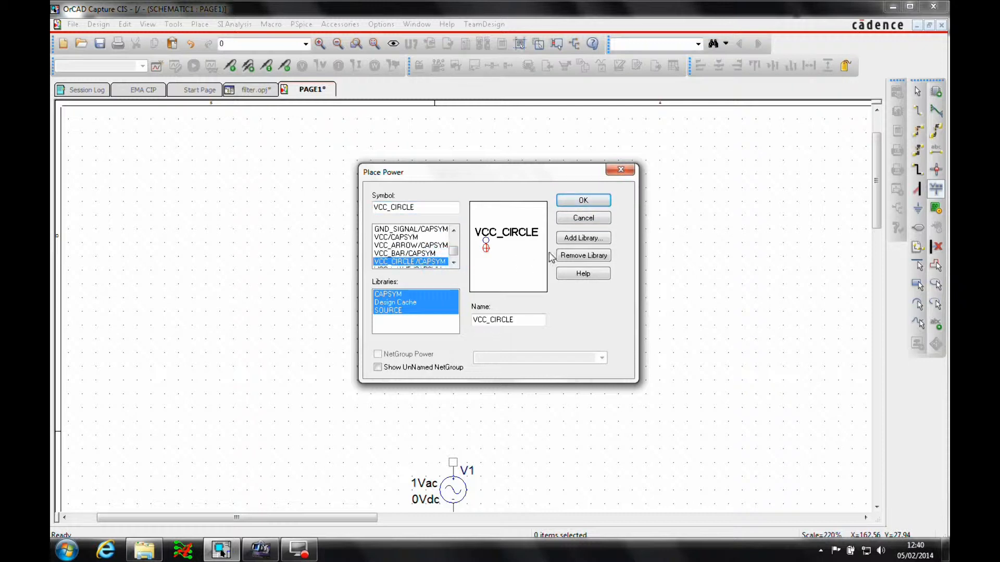
pyautogui.click(581, 200)
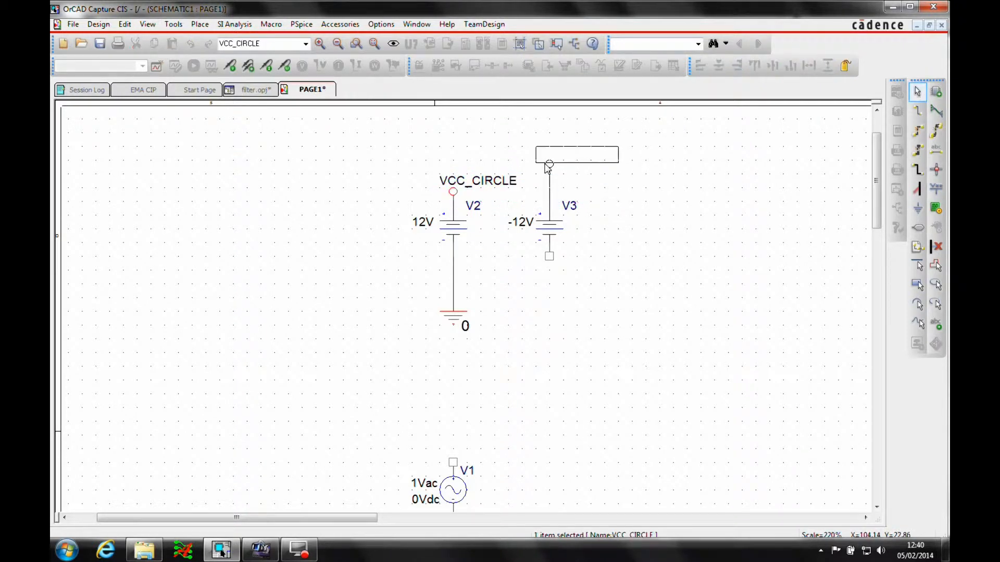
# - Rename the two supply rail symbols to +12V and -12V
pyautogui.doubleClick(478, 153)
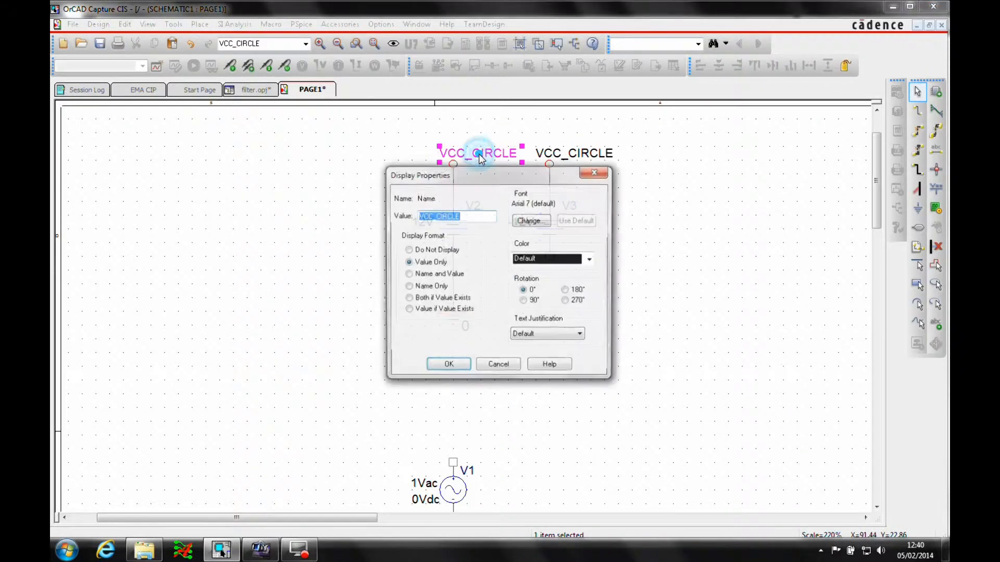
pyautogui.write('+12')
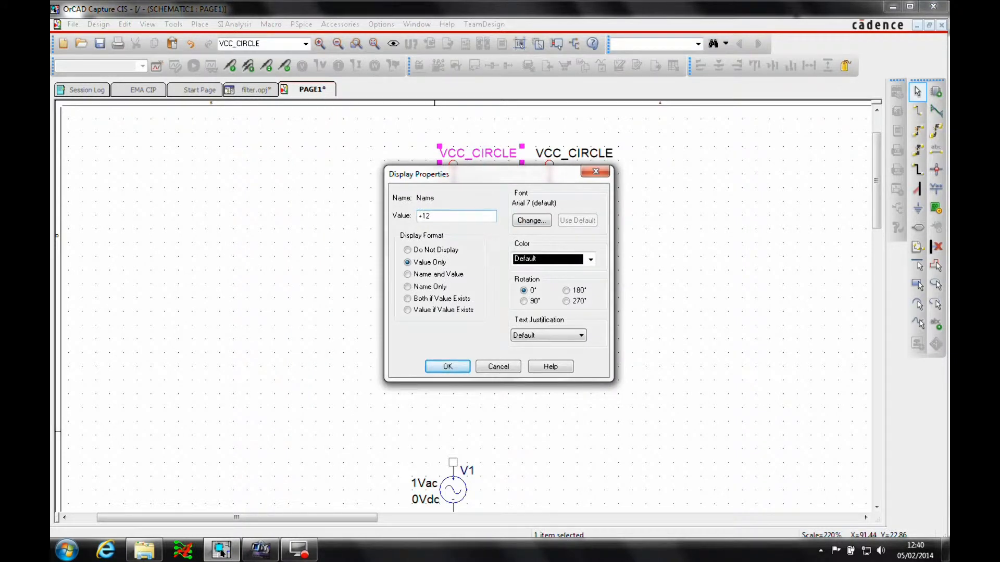
pyautogui.click(447, 365)
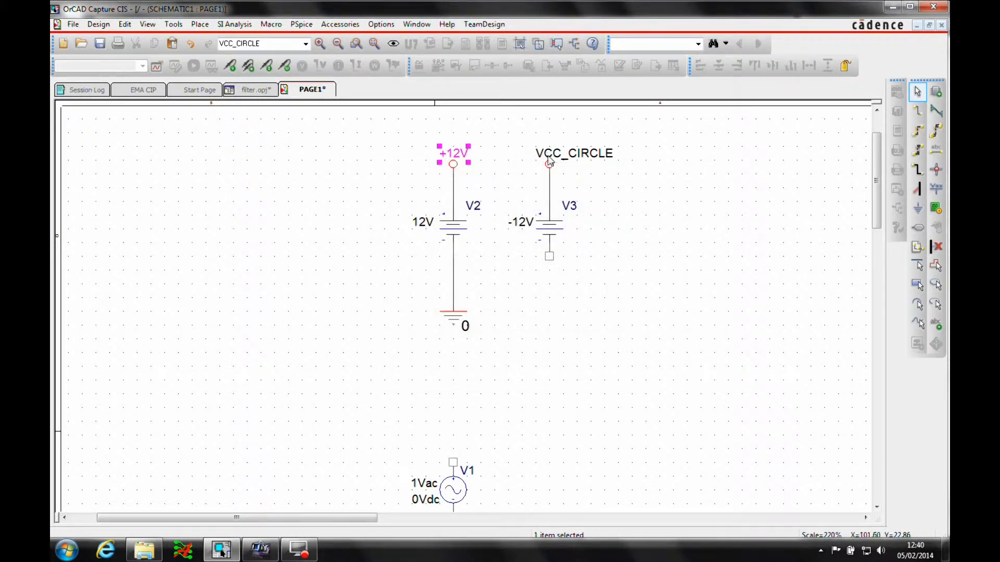
pyautogui.doubleClick(573, 153)
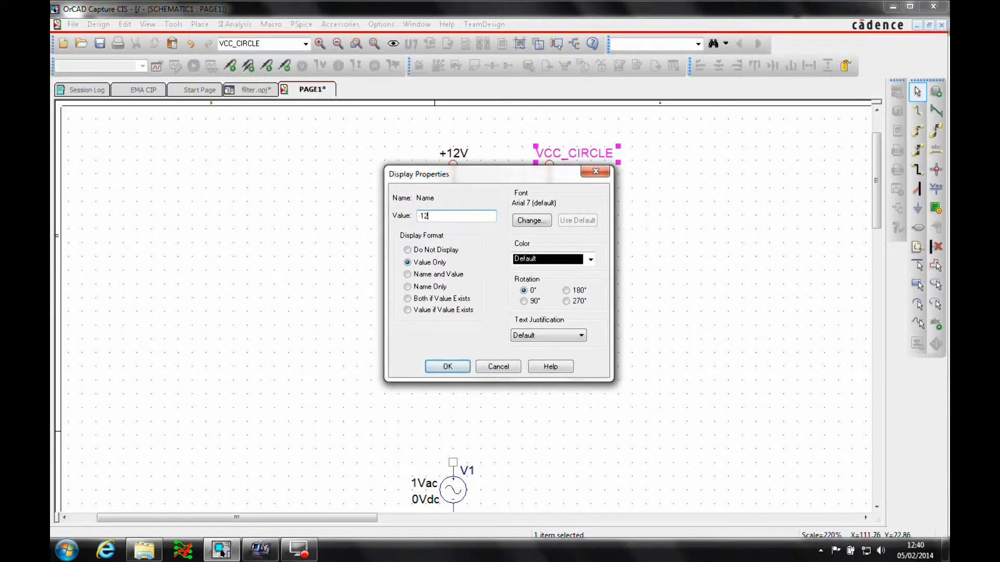
pyautogui.click(447, 366)
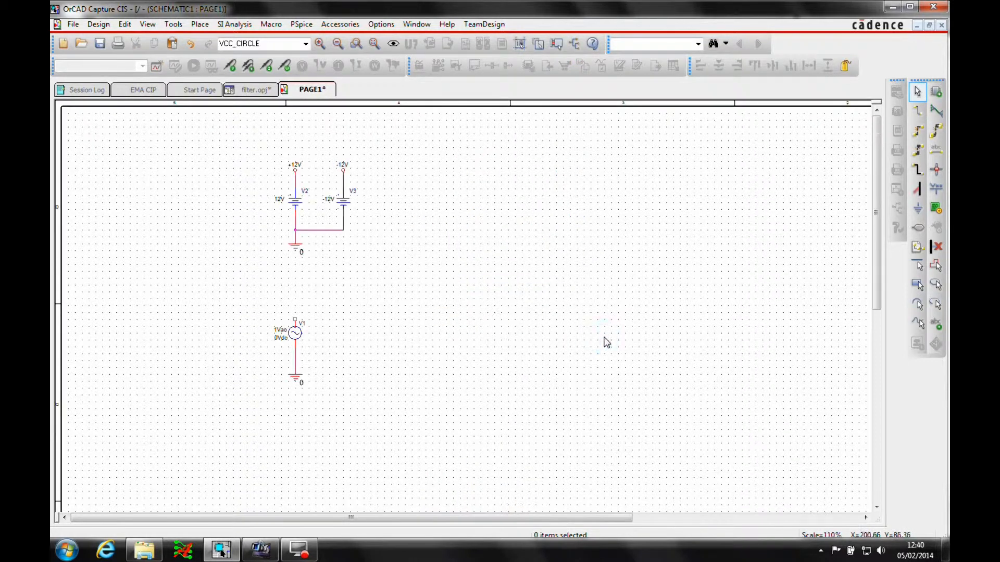
pyautogui.moveTo(462, 226)
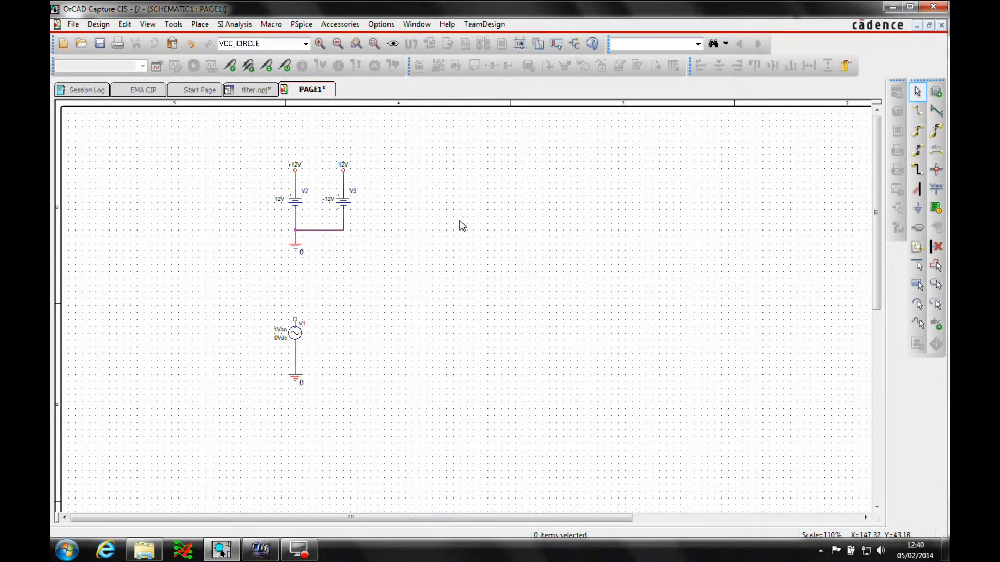
# - Place resistors R1 and R2 valued 1K5 and R3 valued 150K from the Passives list
pyautogui.click(200, 23)
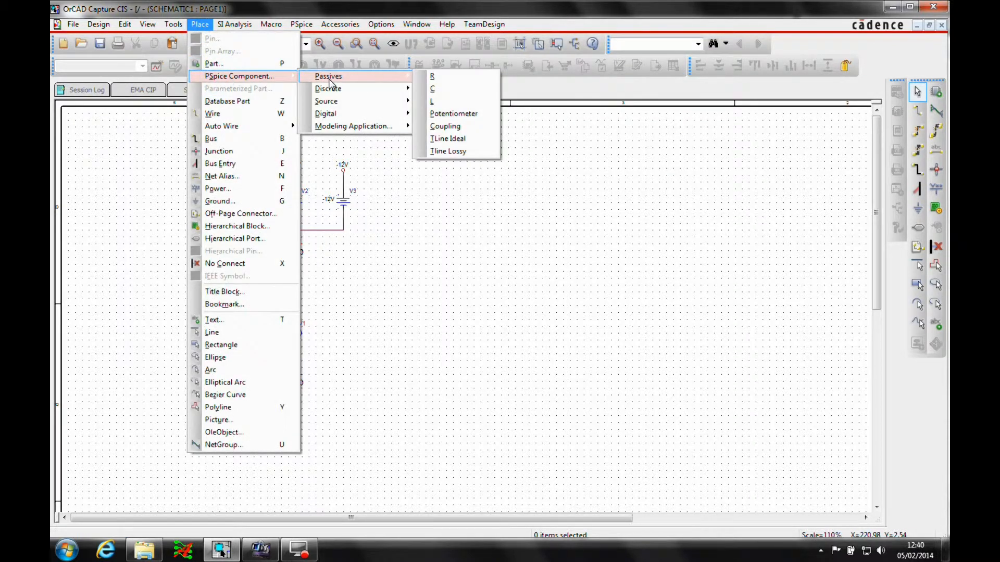
pyautogui.click(432, 76)
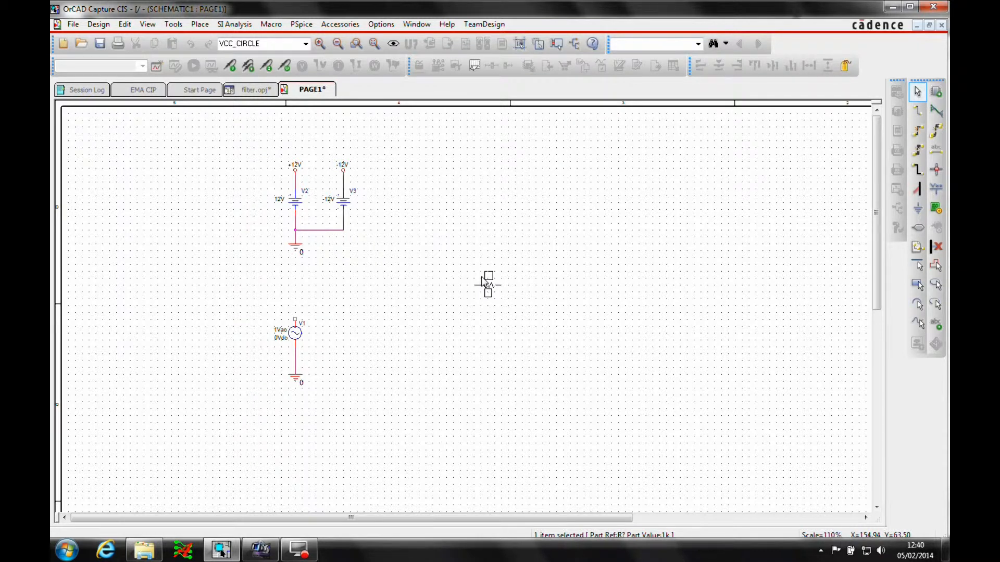
pyautogui.doubleClick(488, 283)
pyautogui.write('1K5')
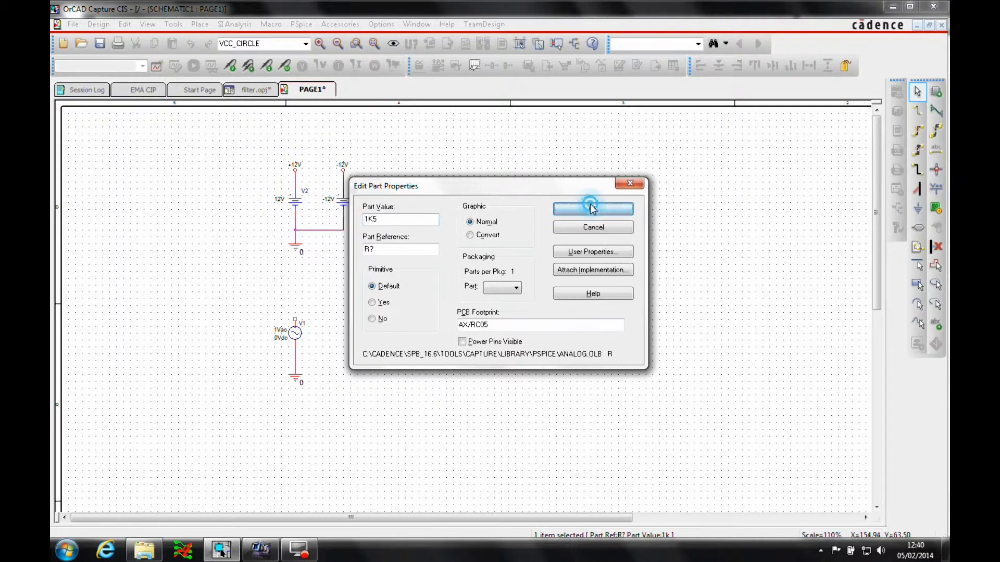
pyautogui.click(592, 210)
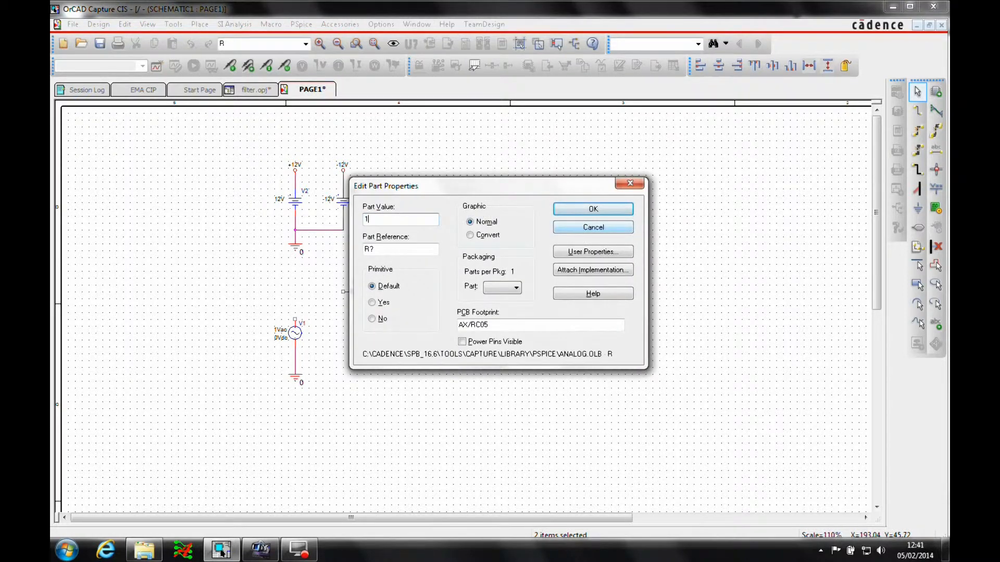
pyautogui.write('150K')
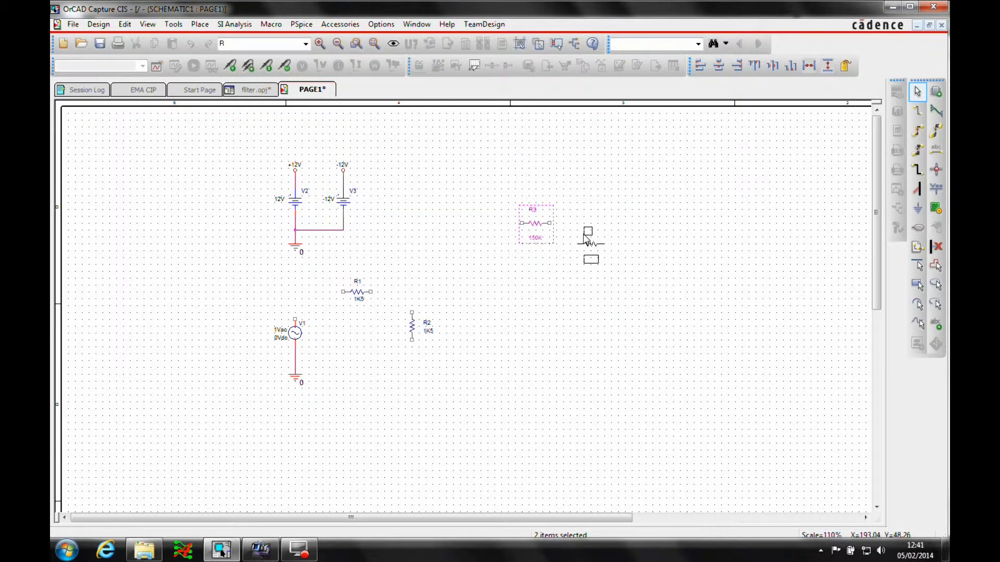
# - Place capacitors C1 and C2 with a Part Value of 10n
pyautogui.click(199, 24)
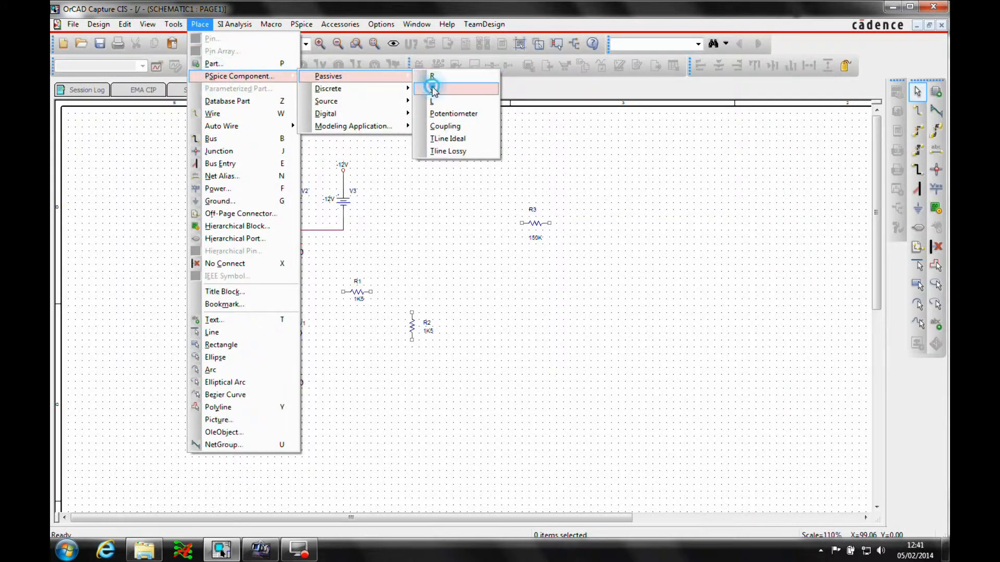
pyautogui.click(432, 87)
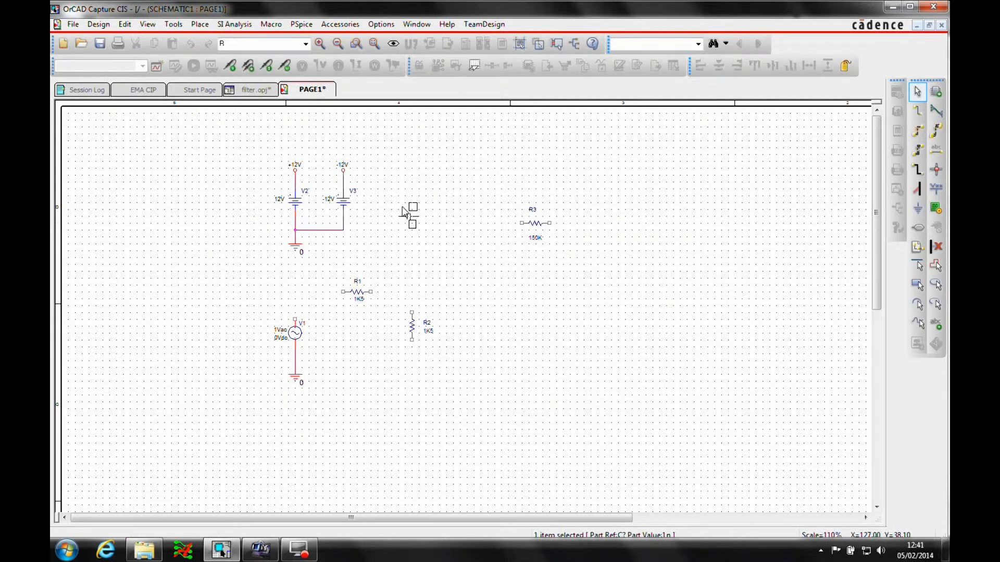
pyautogui.doubleClick(411, 214)
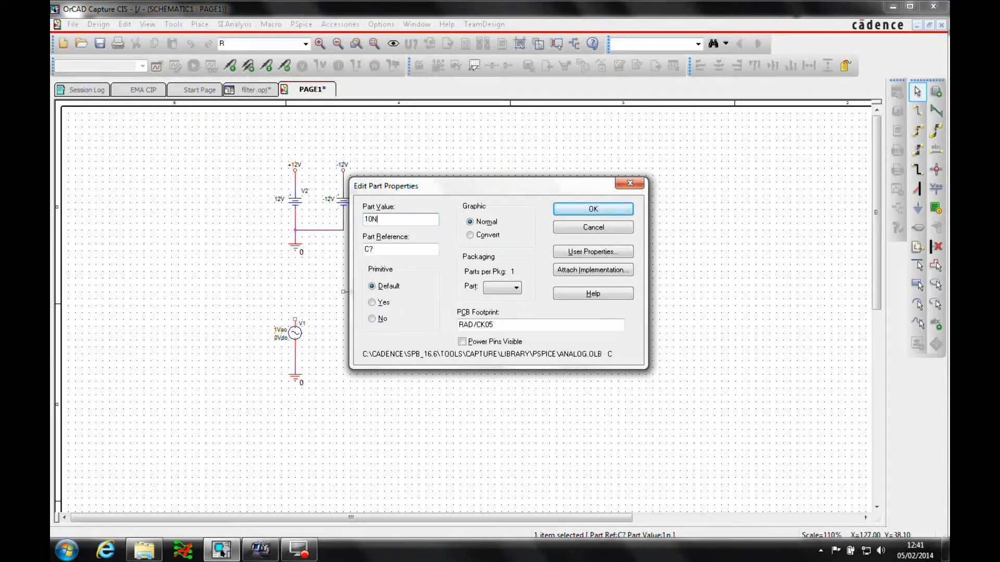
pyautogui.write('10n')
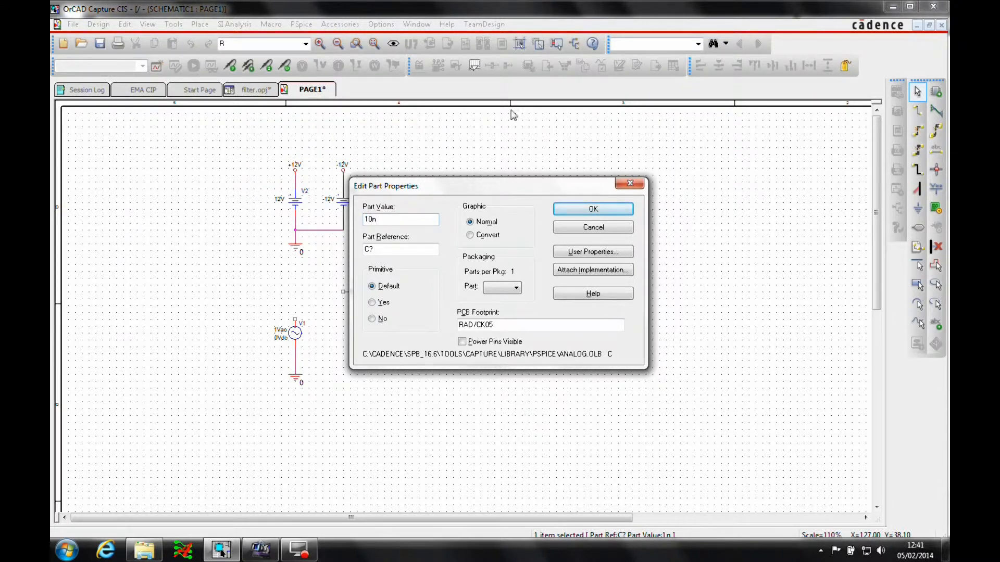
pyautogui.click(592, 208)
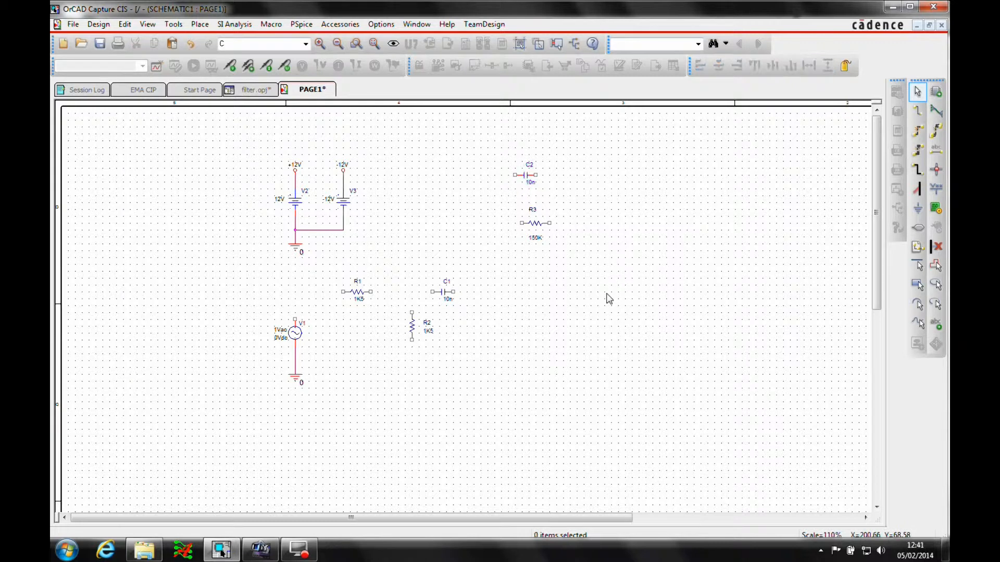
pyautogui.moveTo(355, 106)
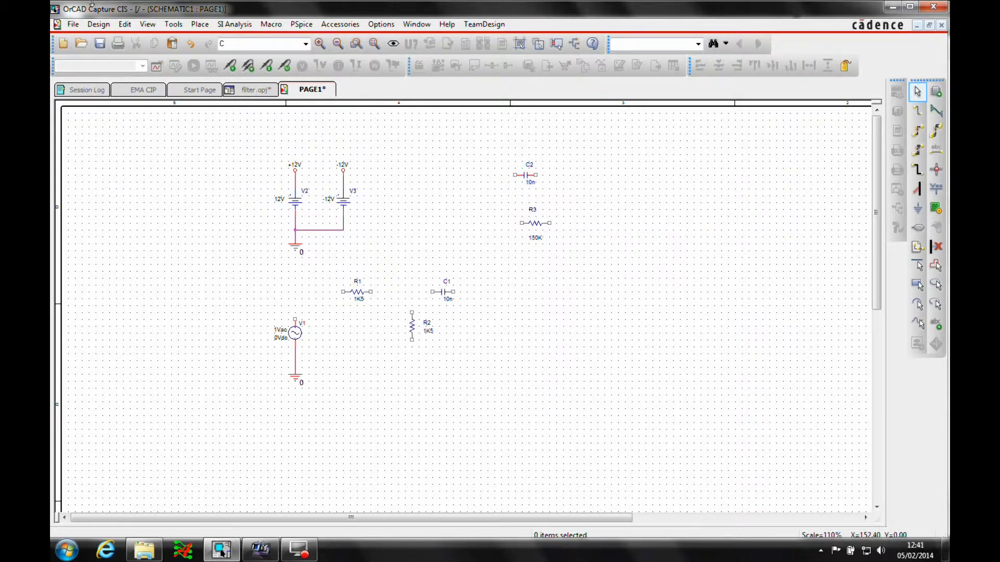
# - Add the opamp.olb library from the pspice library folder in Place Part
pyautogui.click(199, 24)
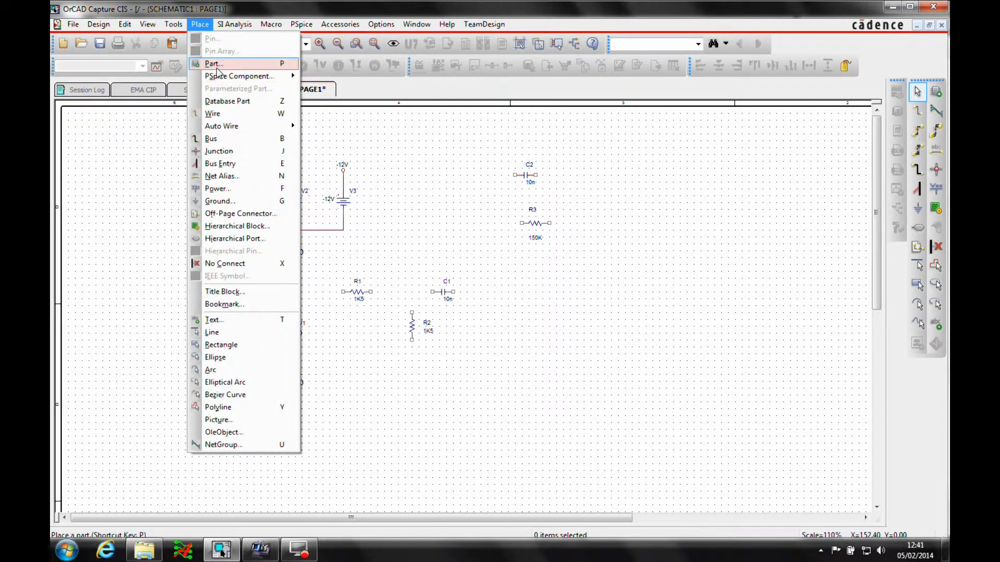
pyautogui.click(213, 64)
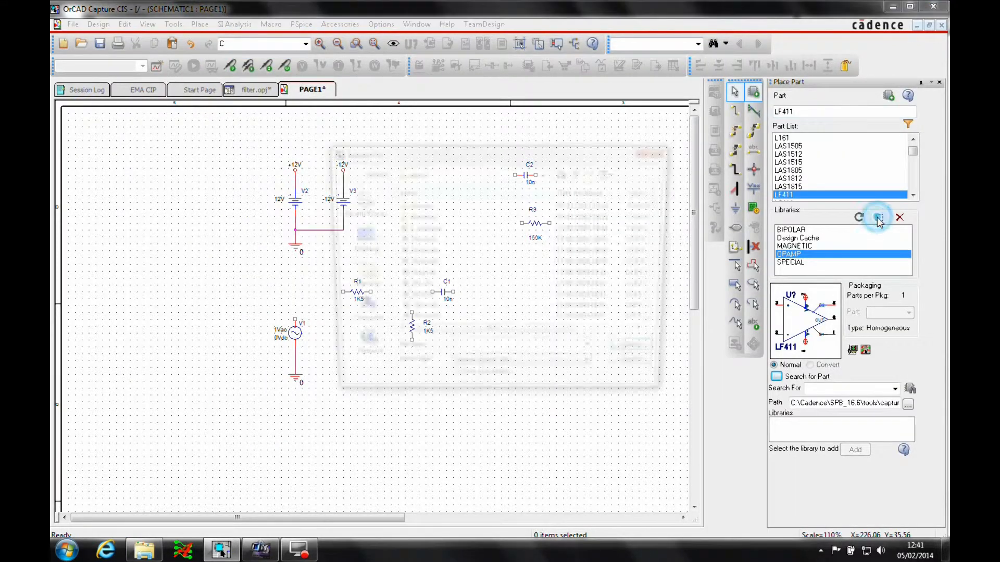
pyautogui.click(879, 217)
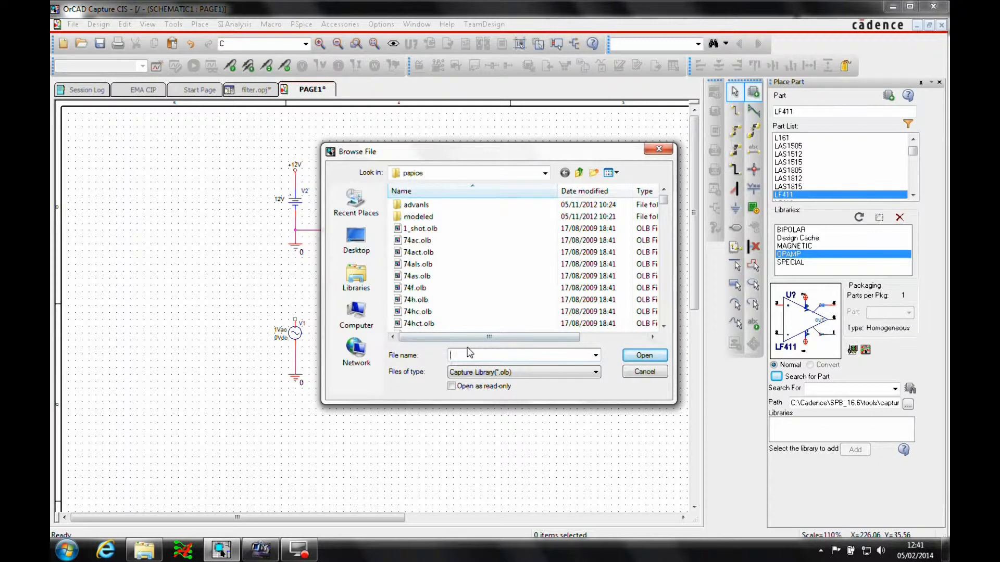
pyautogui.write('op')
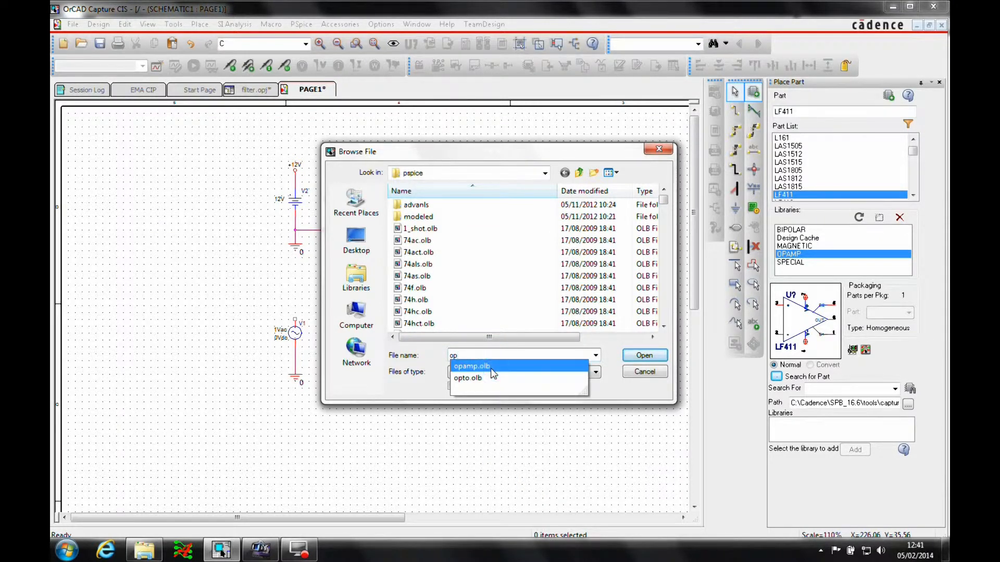
pyautogui.click(471, 365)
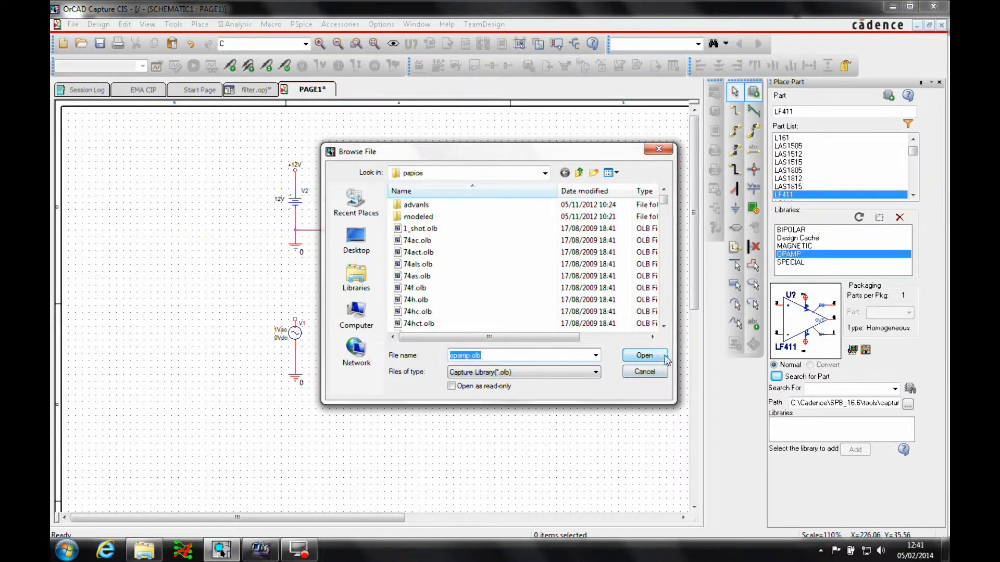
pyautogui.click(544, 171)
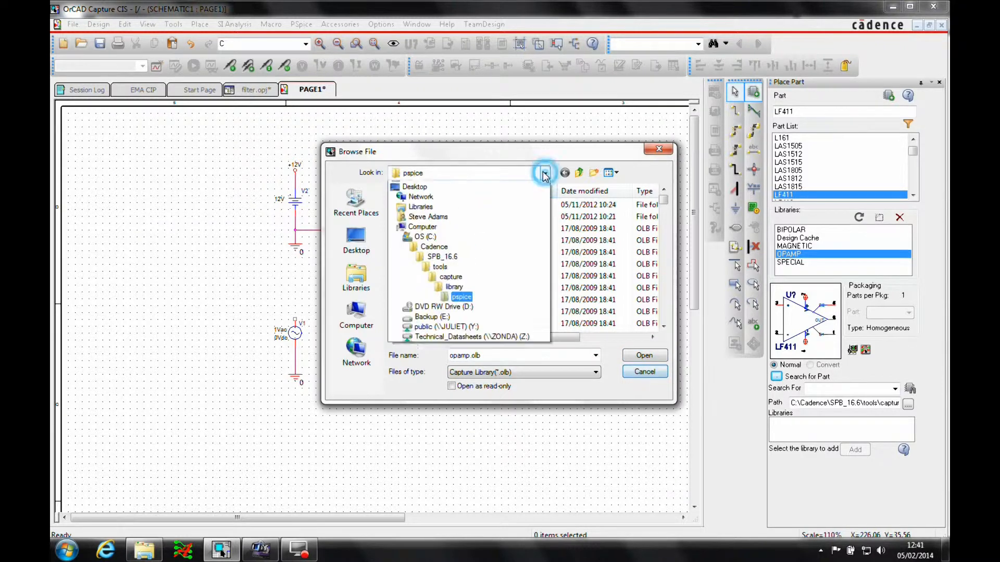
pyautogui.click(543, 173)
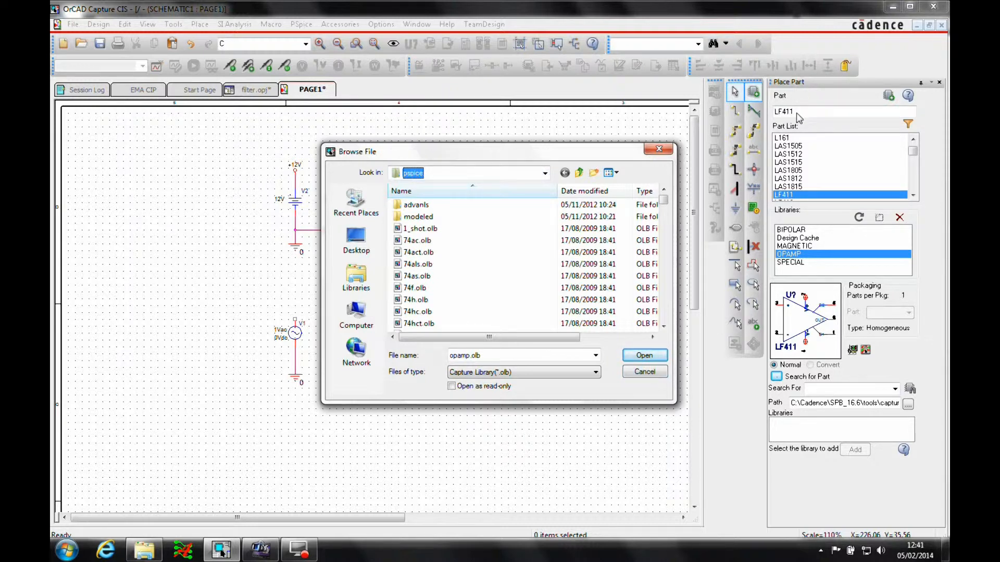
pyautogui.moveTo(788, 203)
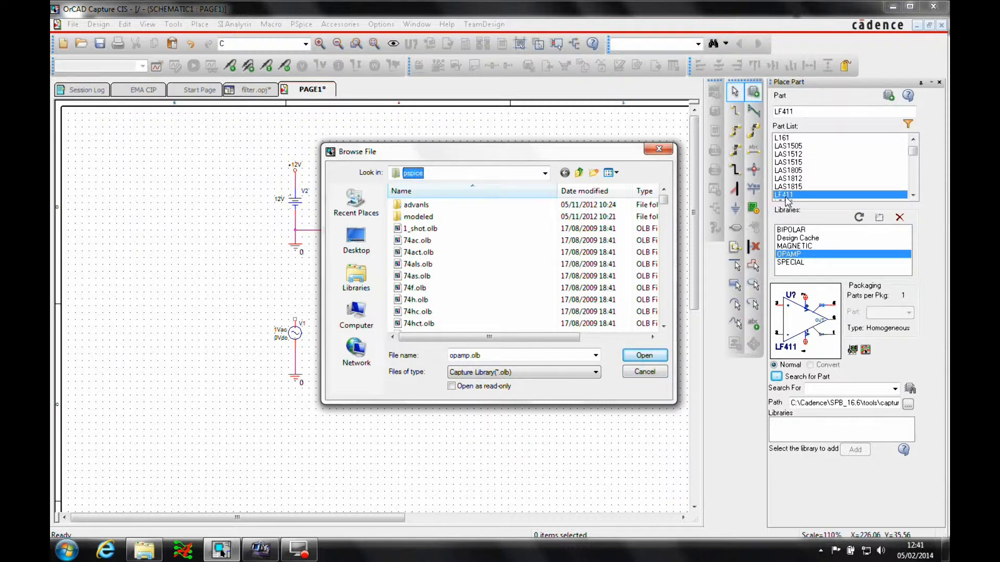
# - Select the LF411 op-amp and place it as U1 on the schematic
pyautogui.click(643, 356)
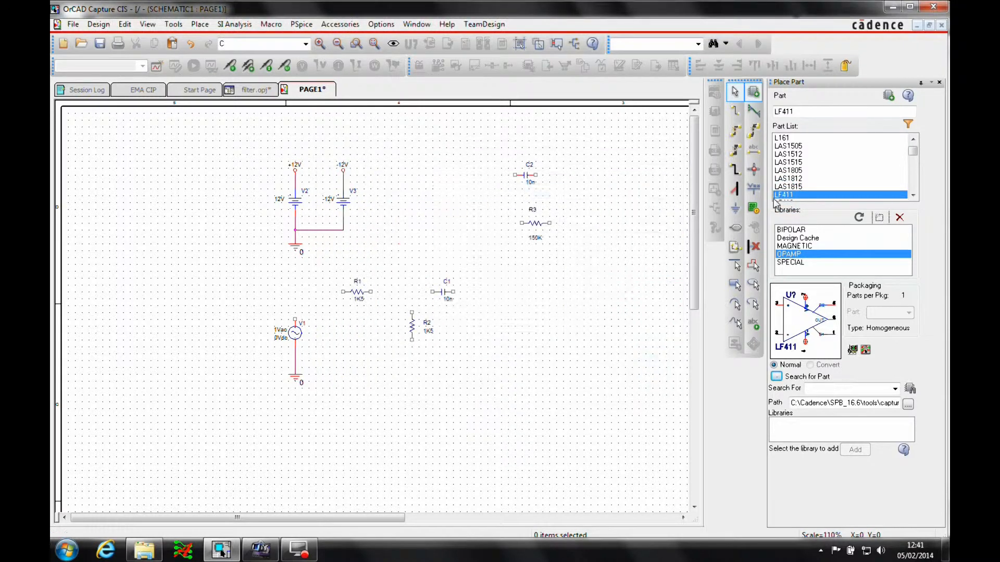
pyautogui.click(494, 300)
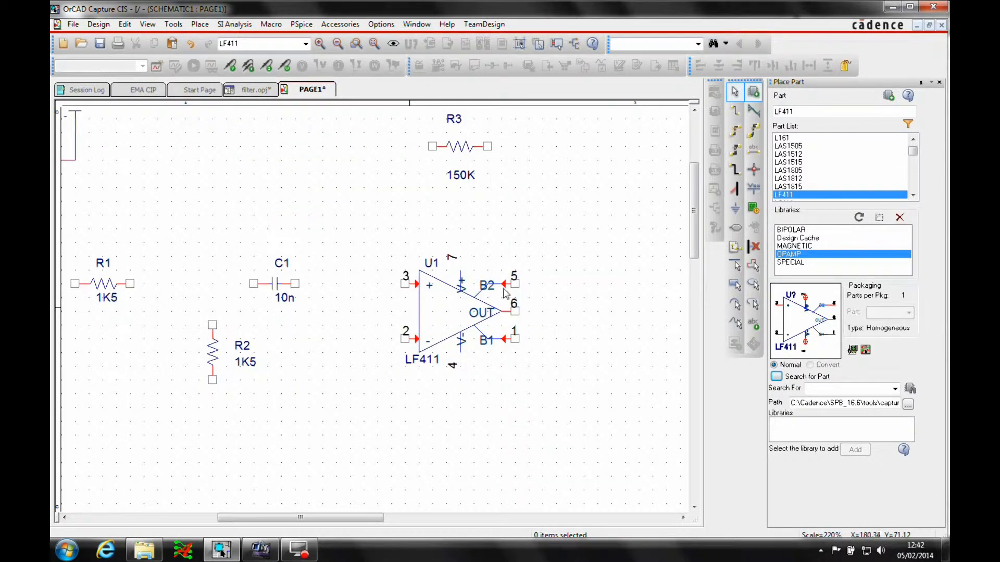
pyautogui.moveTo(475, 287)
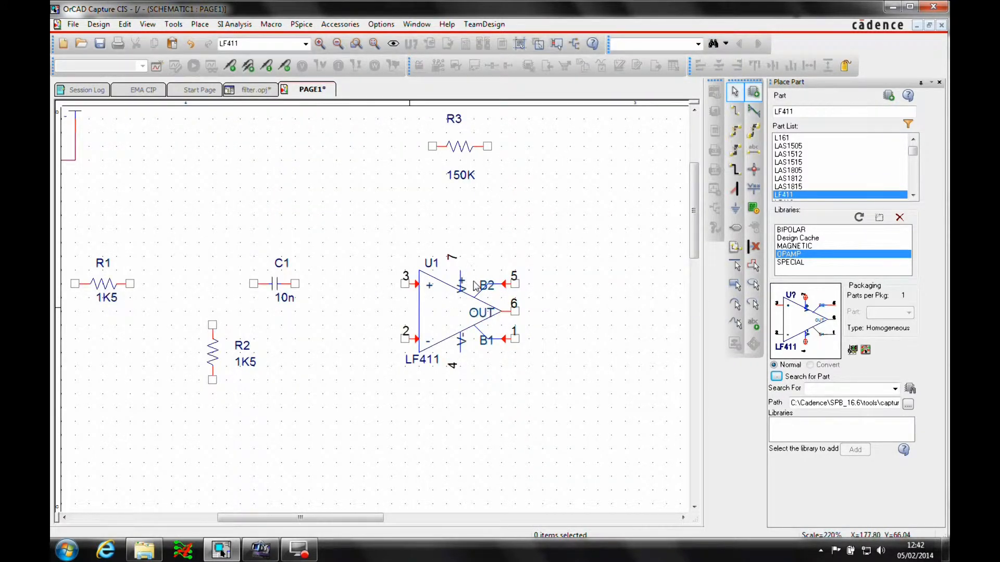
pyautogui.moveTo(446, 316)
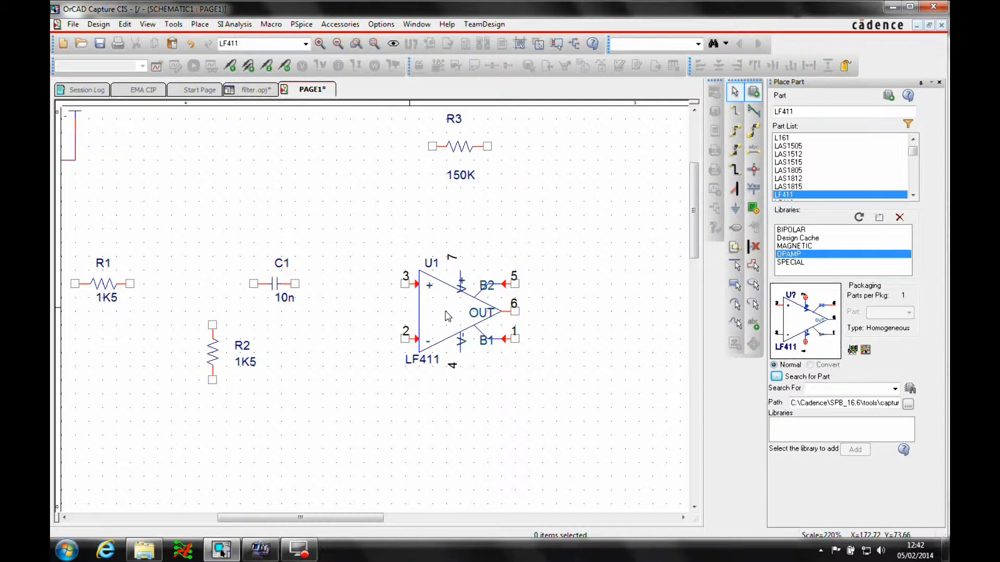
pyautogui.moveTo(464, 359)
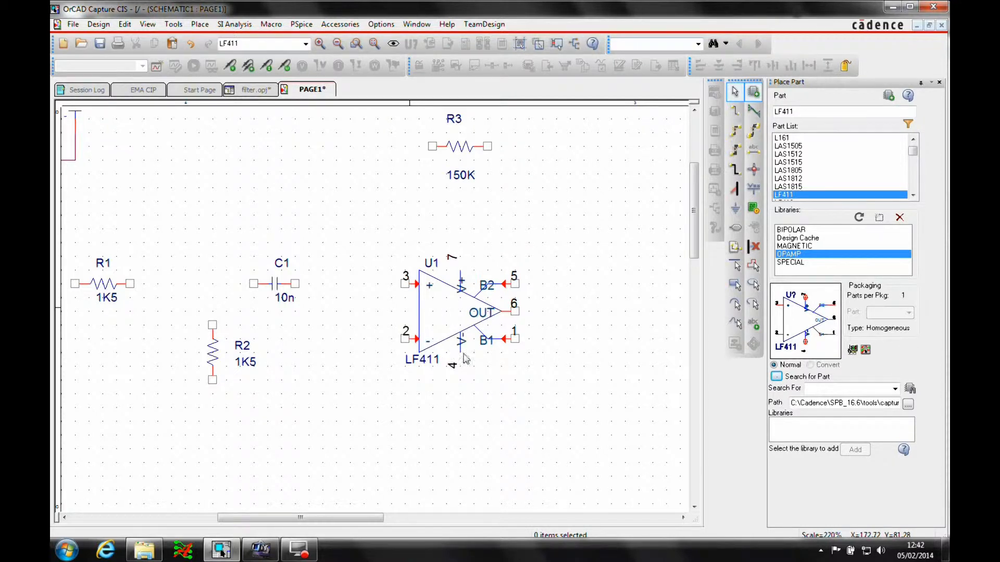
pyautogui.moveTo(472, 268)
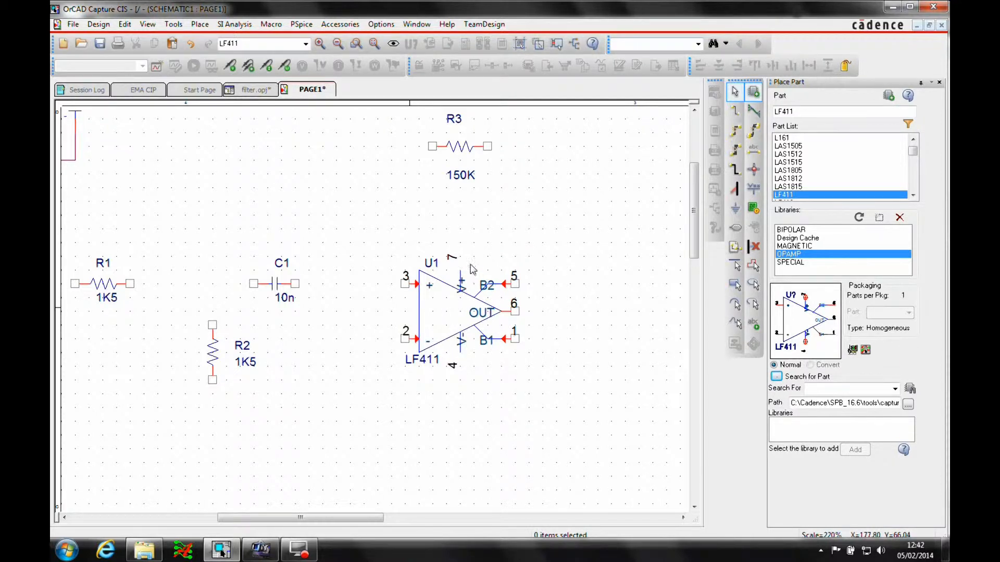
pyautogui.click(447, 312)
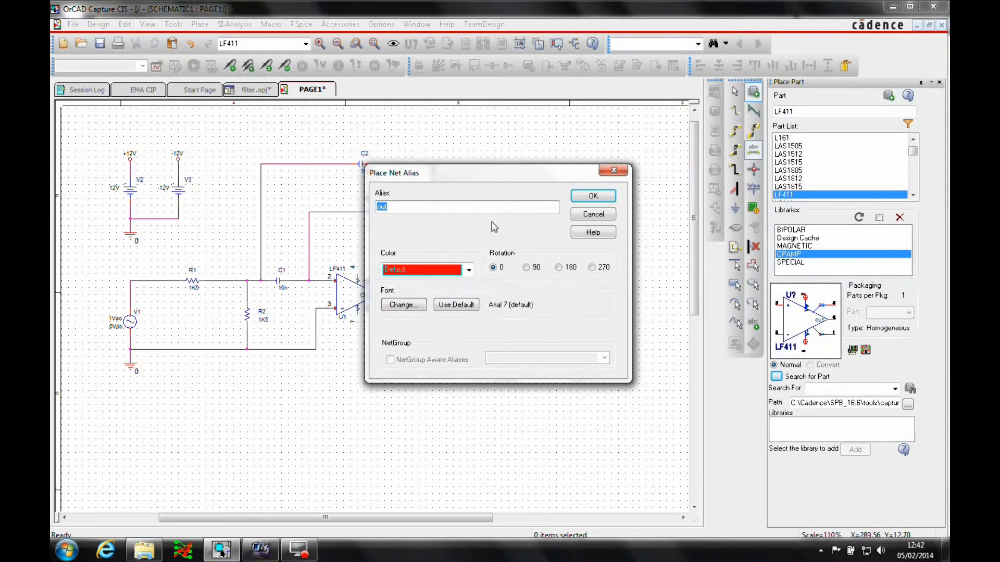
pyautogui.click(467, 206)
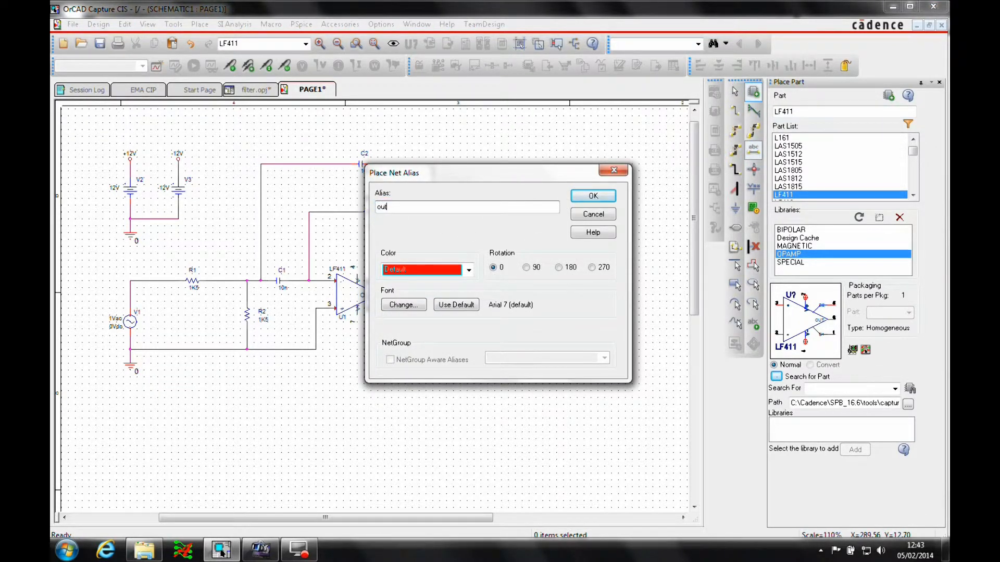
pyautogui.click(591, 195)
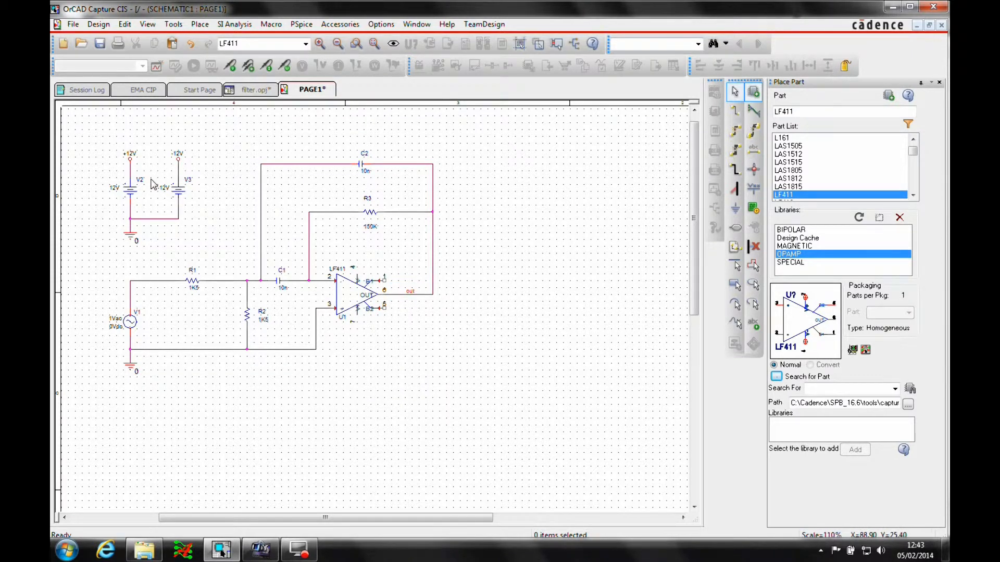
pyautogui.click(940, 81)
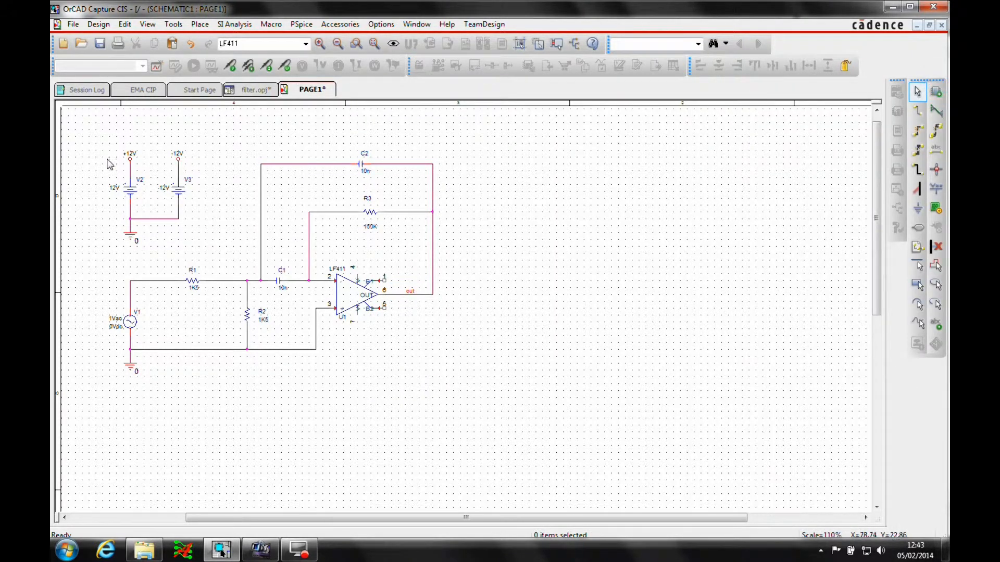
pyautogui.click(131, 156)
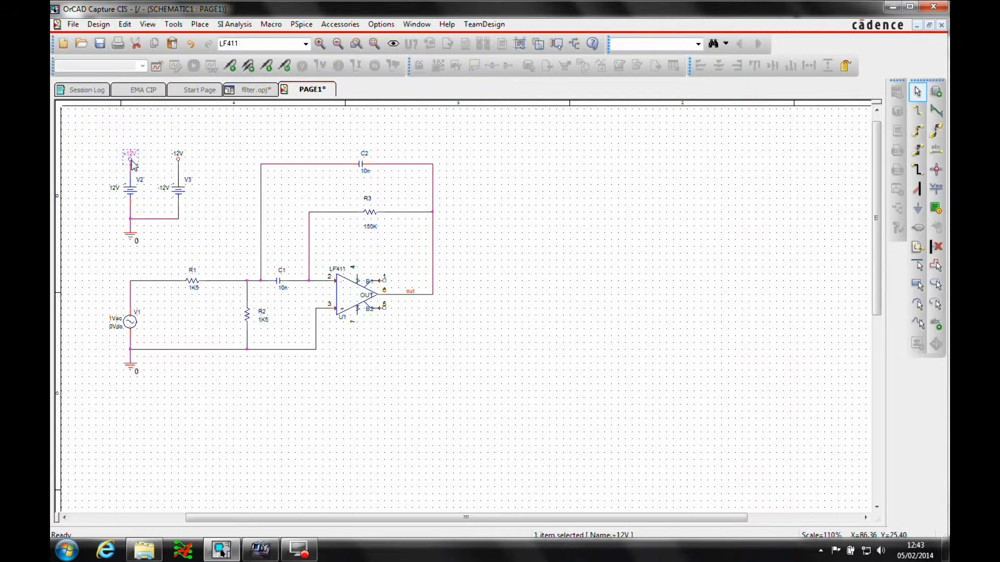
pyautogui.moveTo(367, 357)
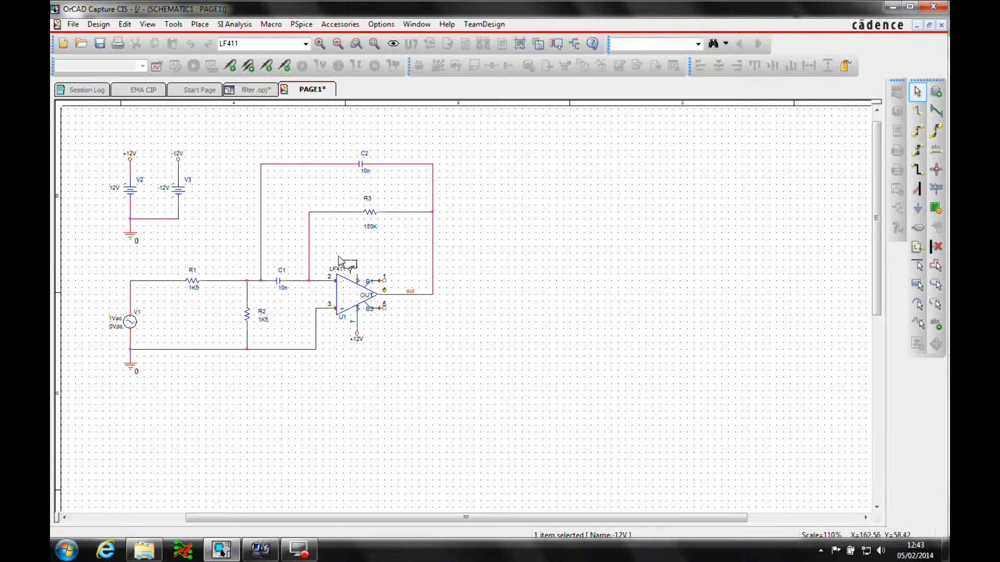
pyautogui.click(352, 270)
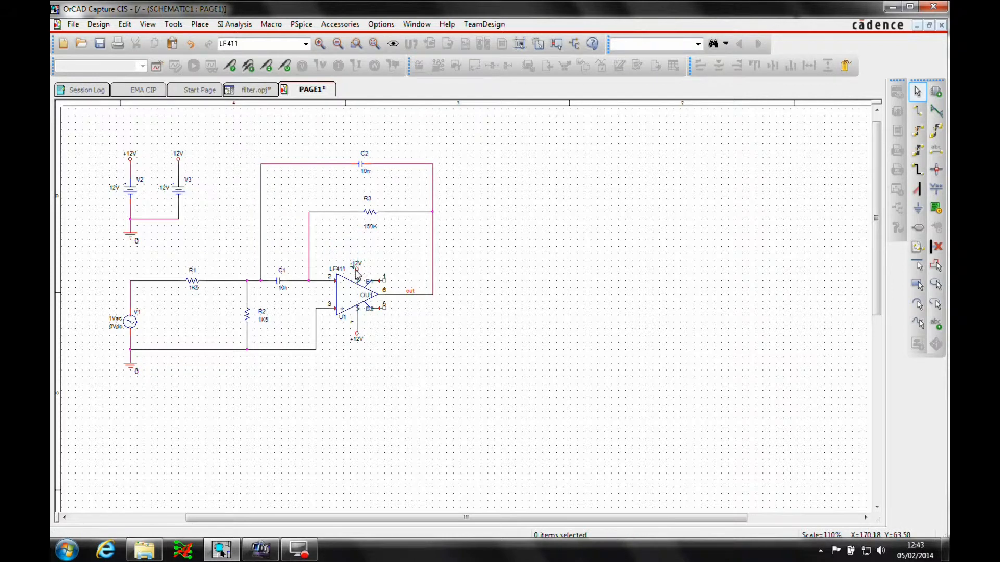
pyautogui.moveTo(301, 302)
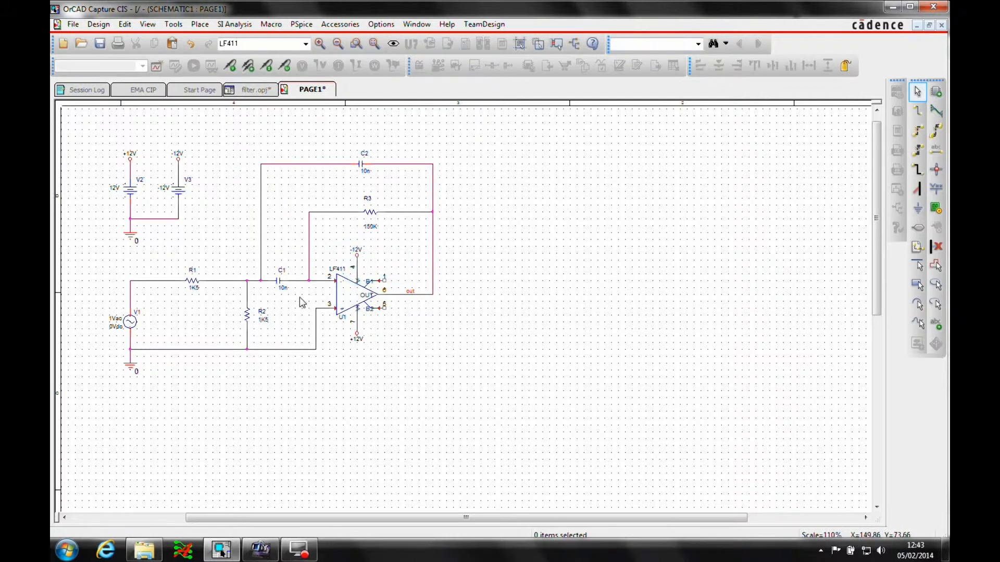
pyautogui.moveTo(196, 60)
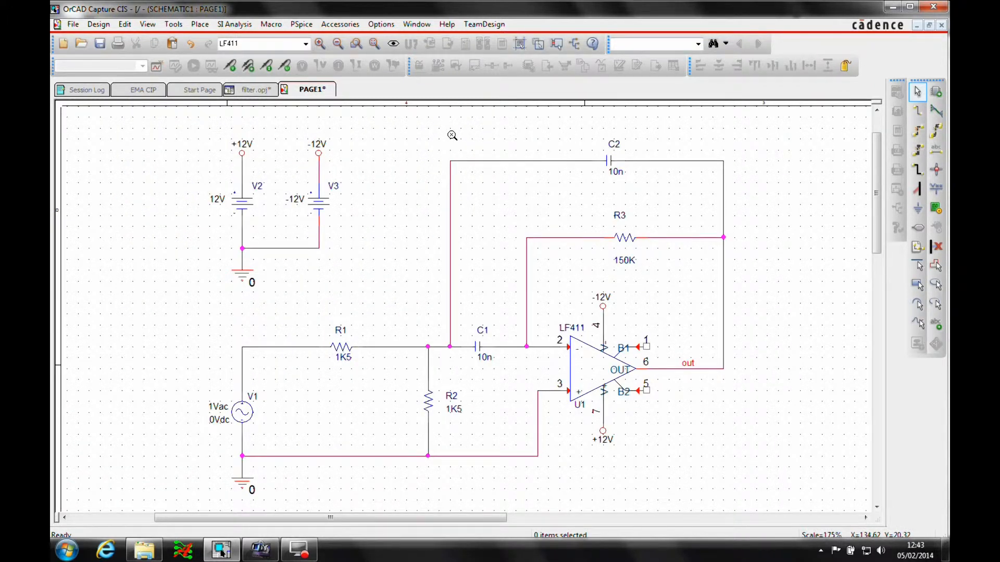
pyautogui.moveTo(600, 378)
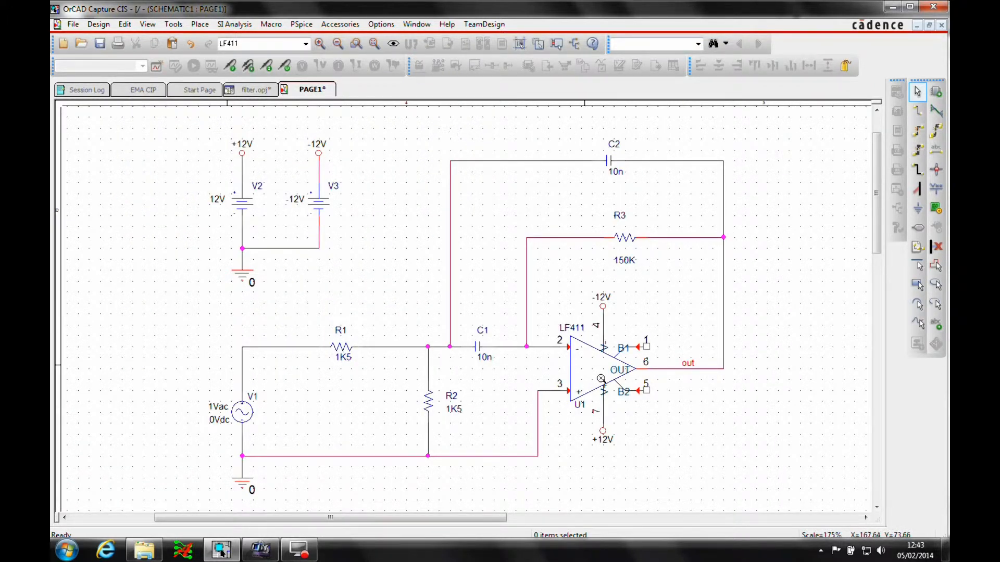
pyautogui.moveTo(370, 411)
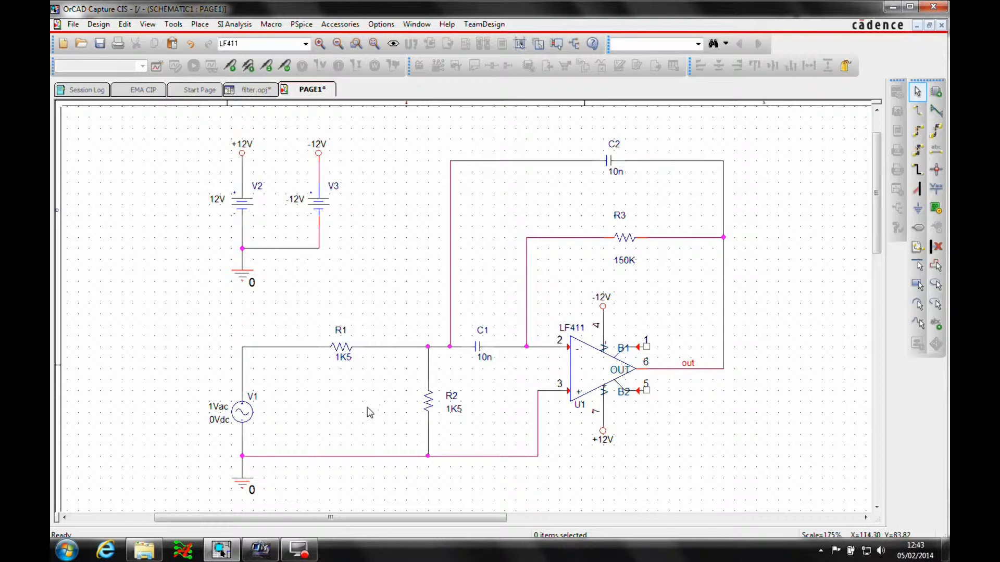
pyautogui.moveTo(420, 348)
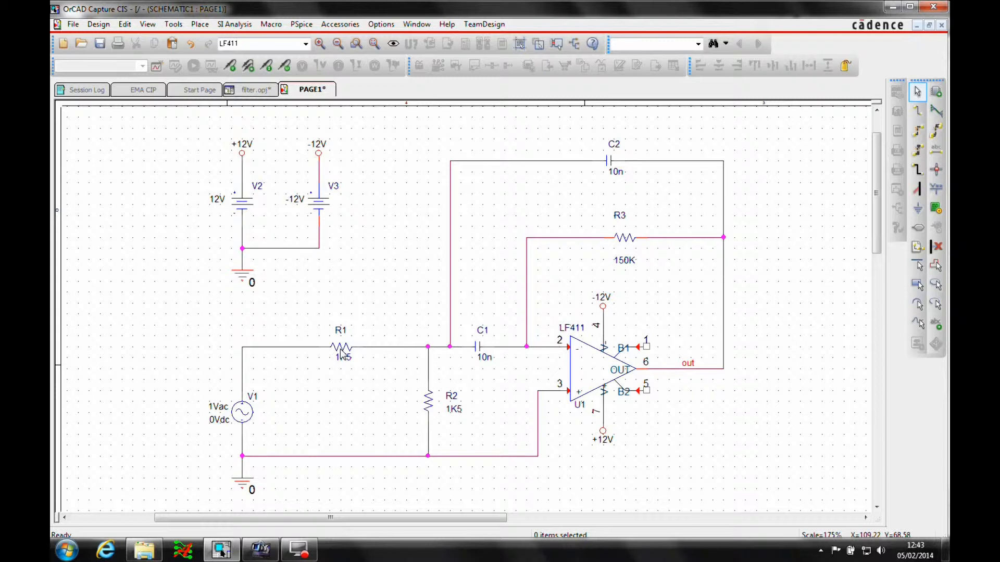
# - Set TOLERANCE of R1, R2 and R3 to 5% and display it on the schematic
pyautogui.click(340, 348)
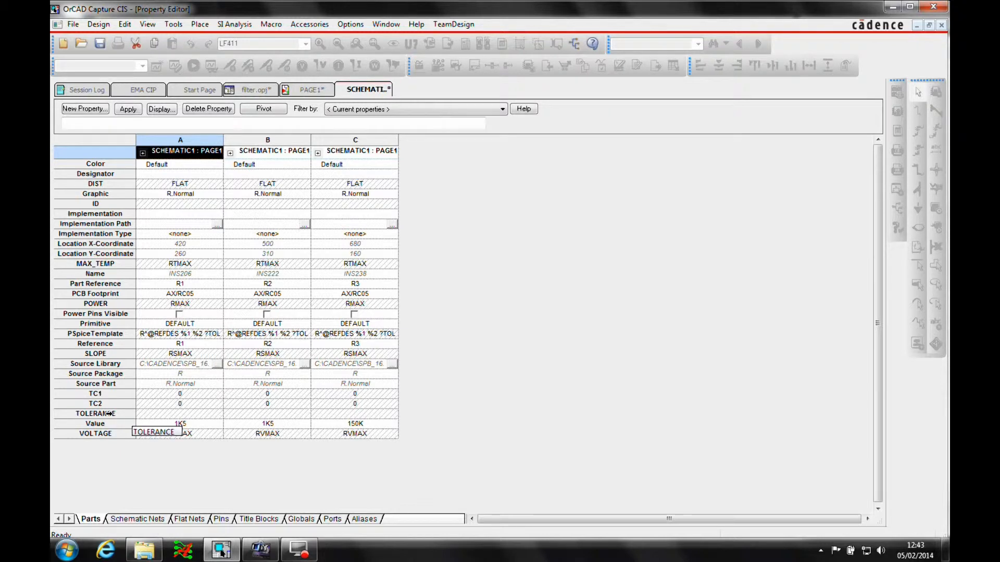
pyautogui.click(95, 414)
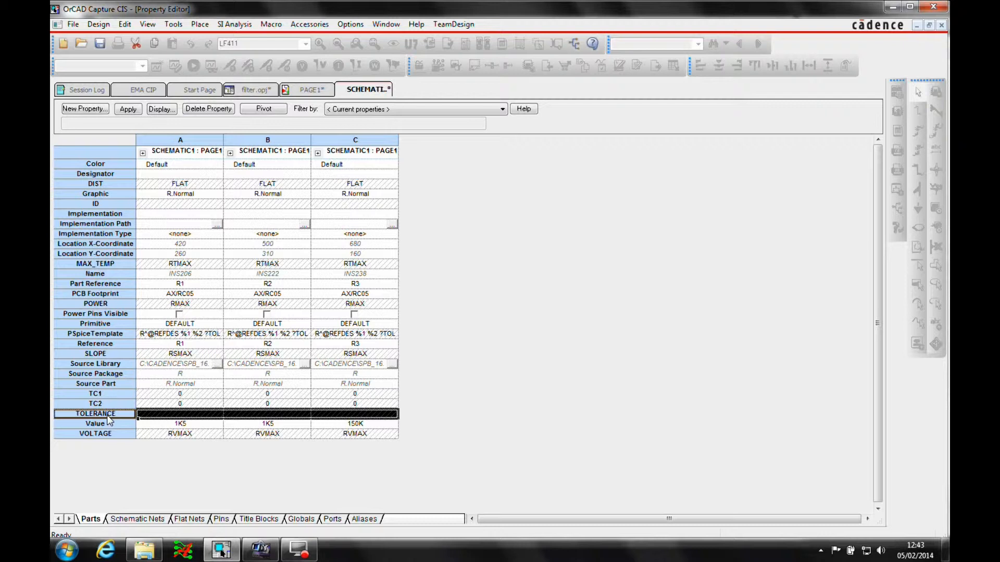
pyautogui.rightClick(108, 414)
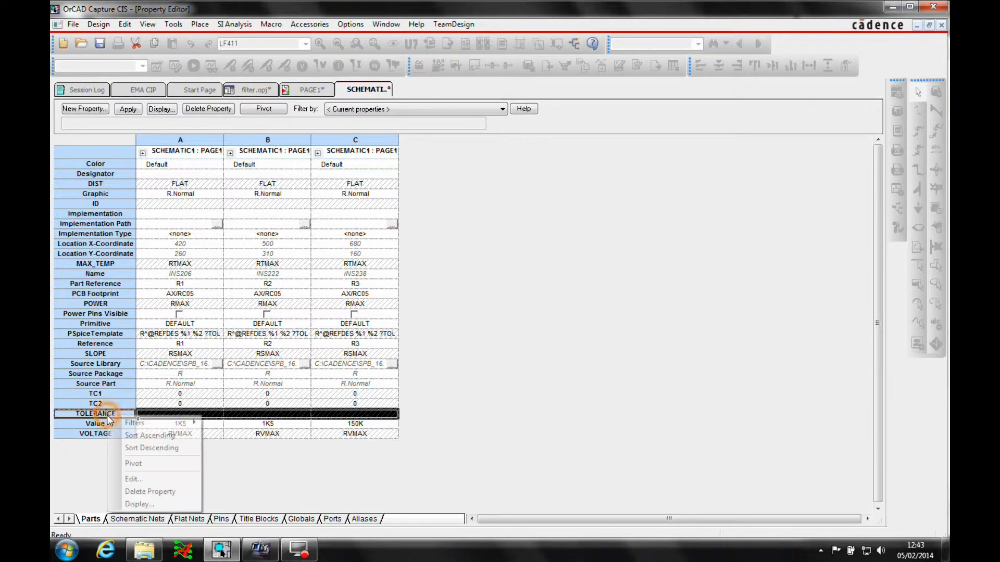
pyautogui.click(132, 479)
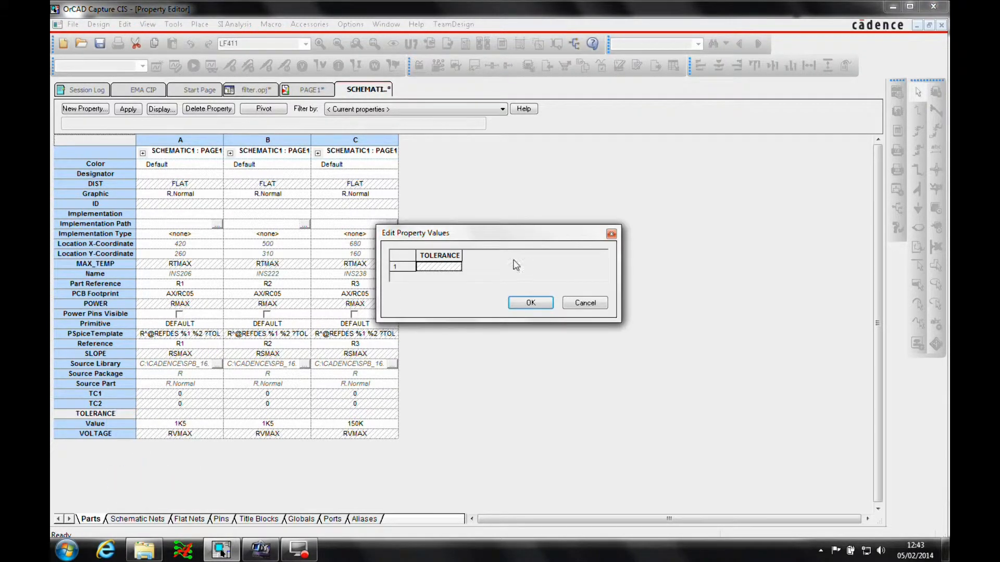
pyautogui.write('5%')
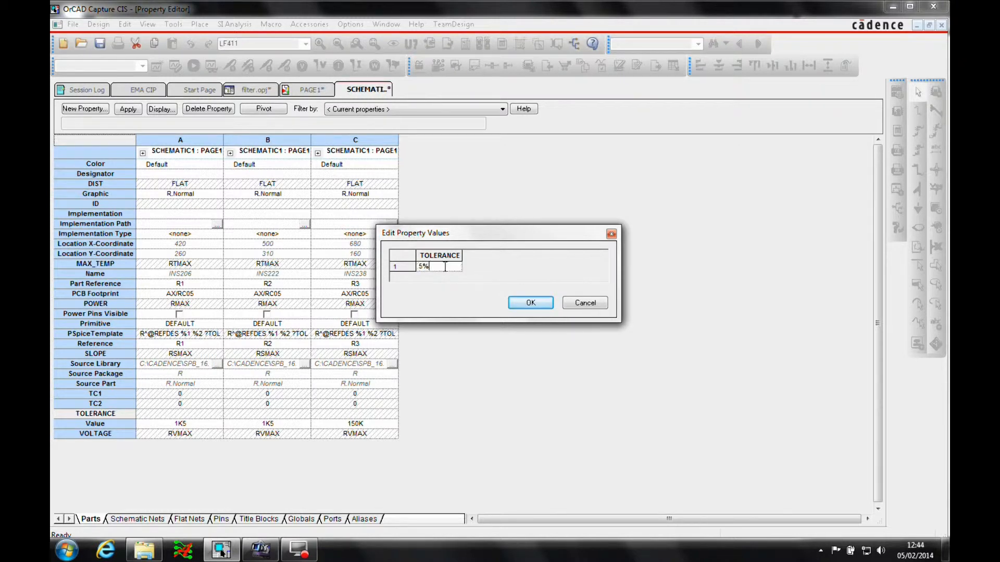
pyautogui.click(531, 302)
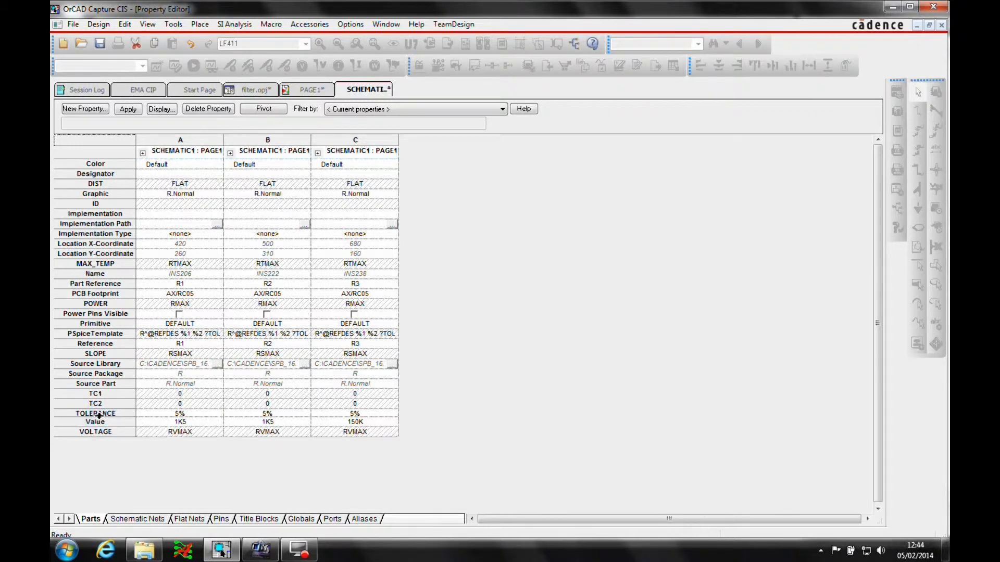
pyautogui.click(95, 413)
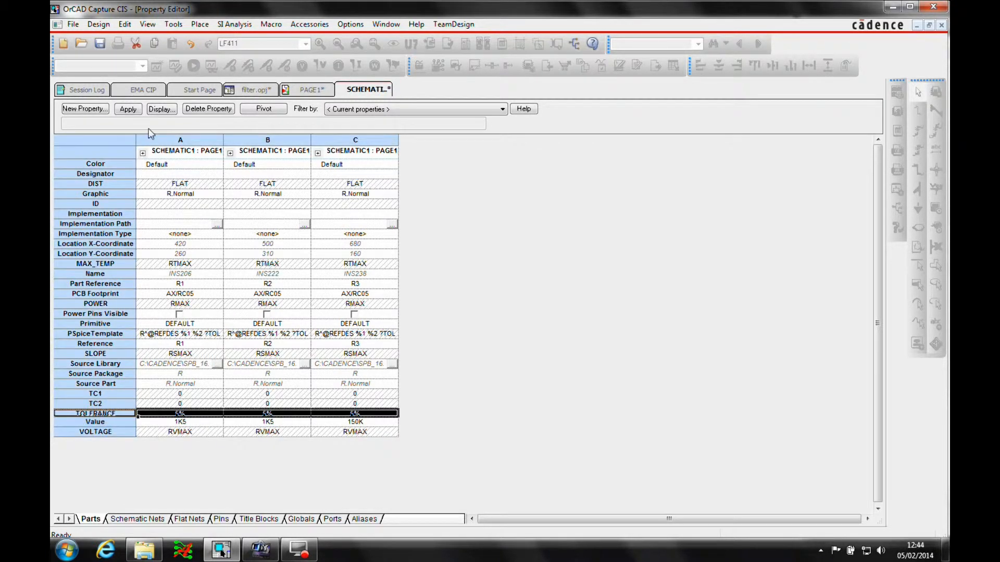
pyautogui.click(160, 108)
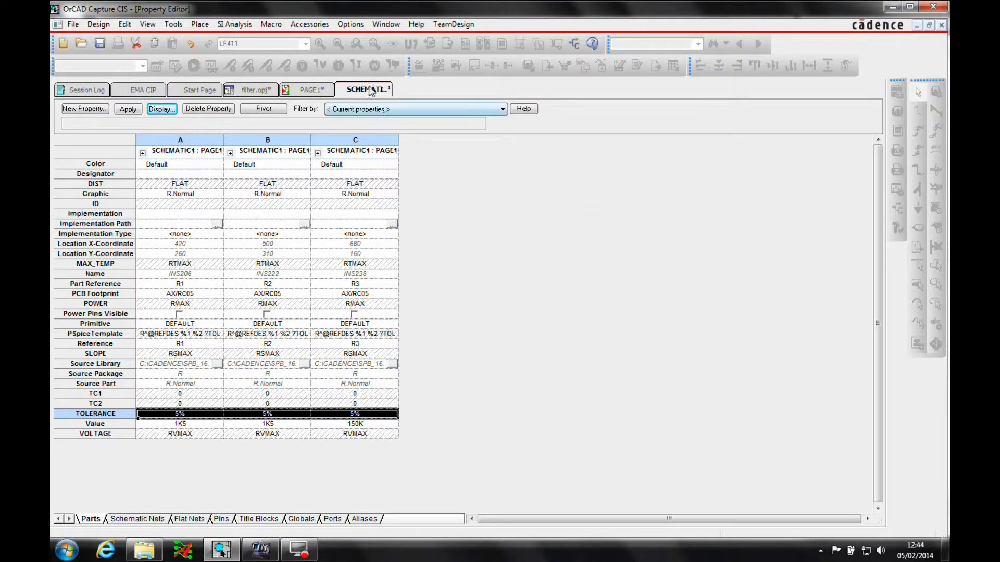
pyautogui.click(310, 89)
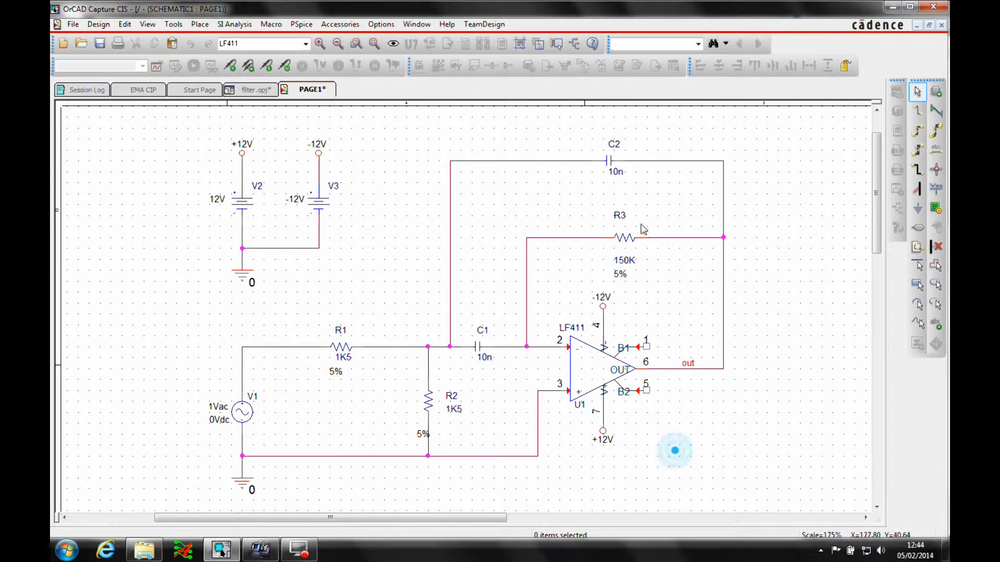
# - Set TOLERANCE of C1 and C2 to 10% and display it on the schematic
pyautogui.click(423, 434)
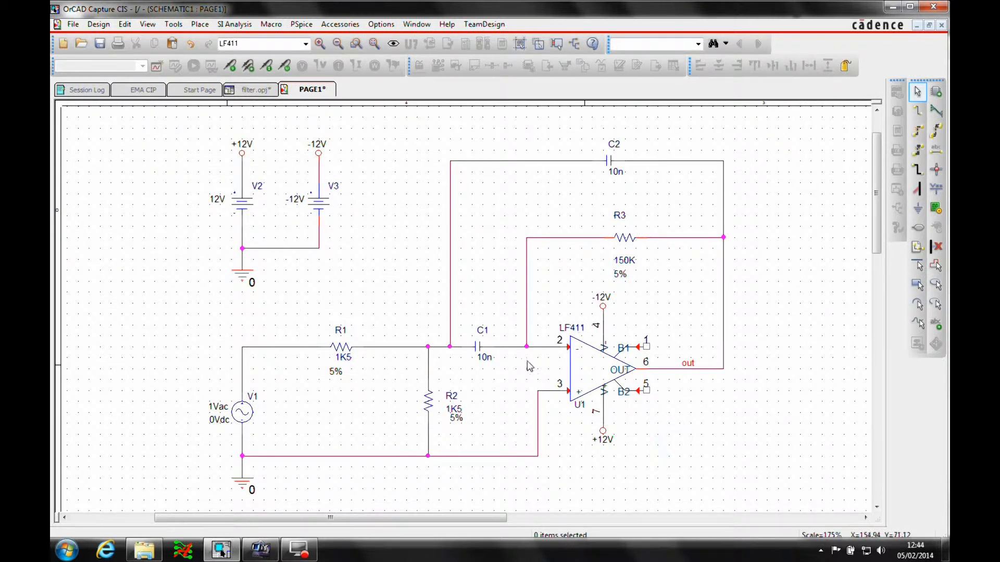
pyautogui.click(481, 346)
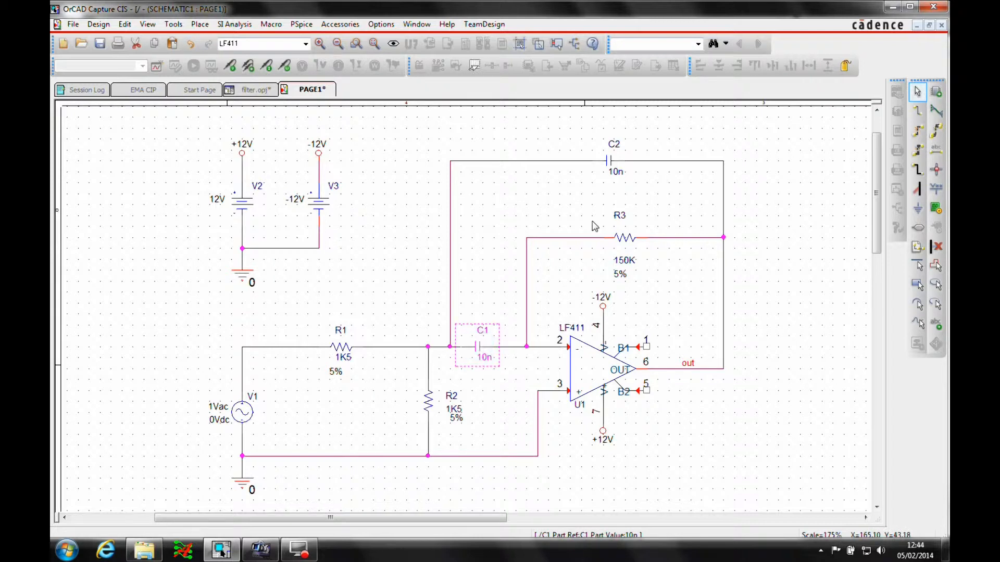
pyautogui.rightClick(593, 226)
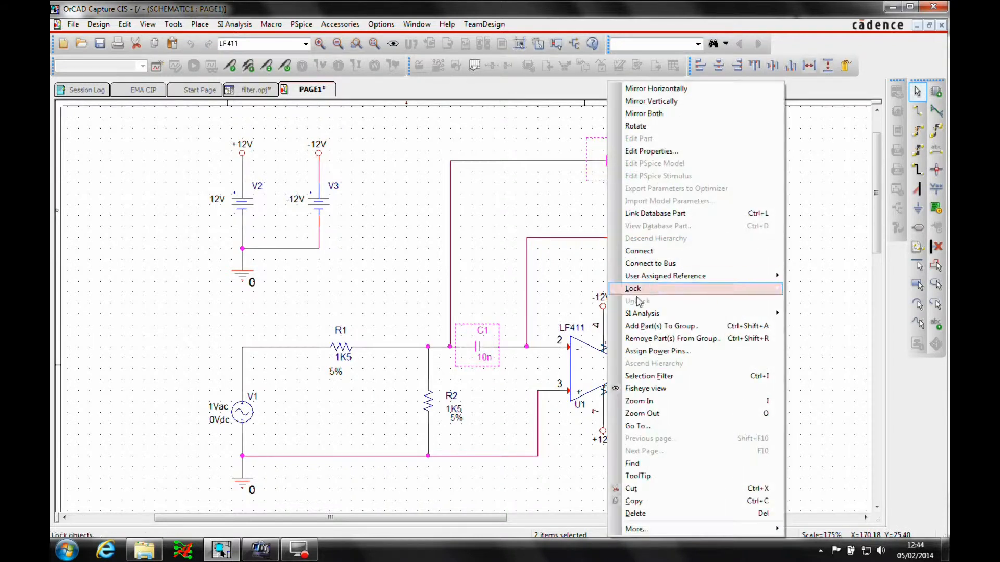
pyautogui.click(650, 151)
pyautogui.write('10')
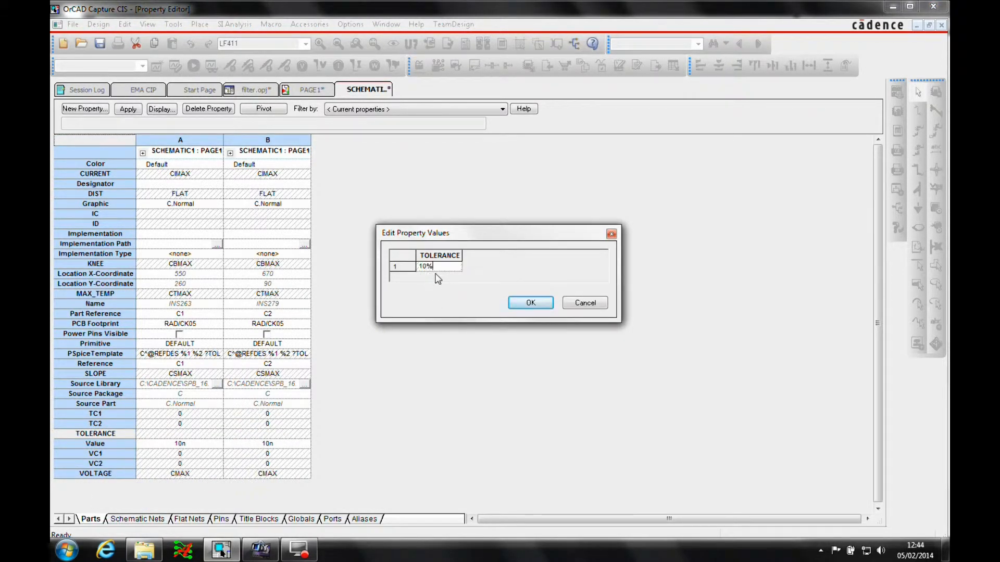
pyautogui.click(530, 302)
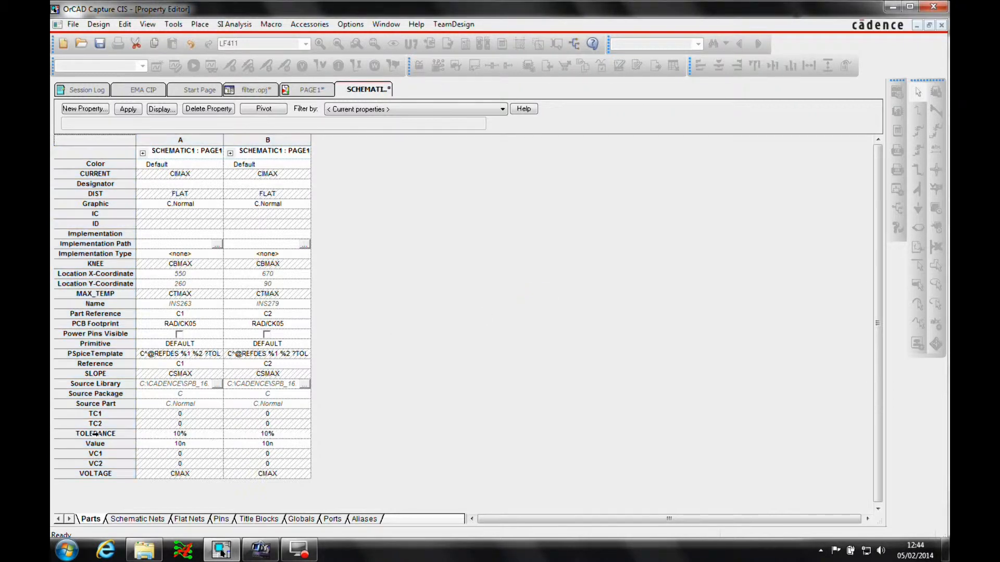
pyautogui.click(161, 109)
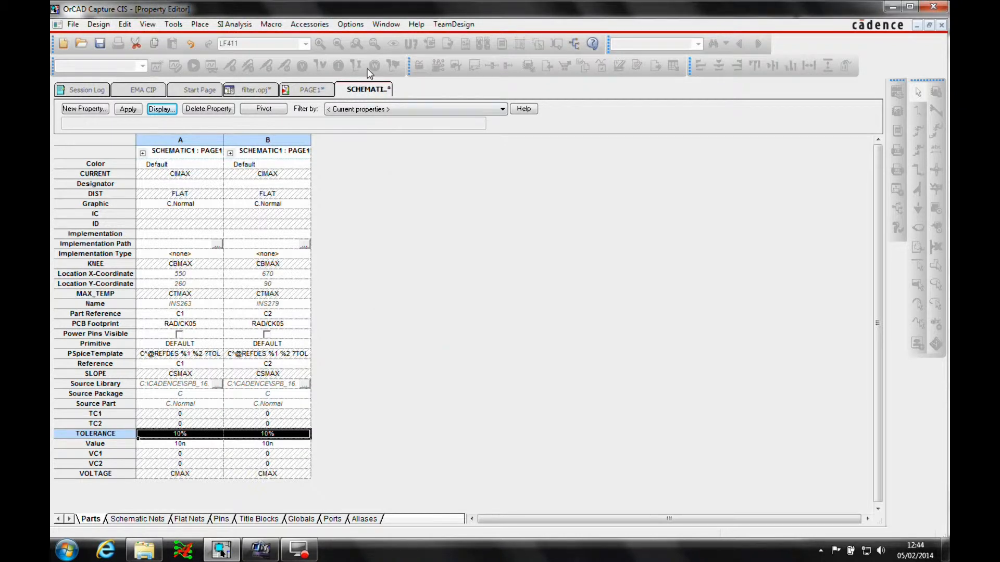
pyautogui.click(311, 89)
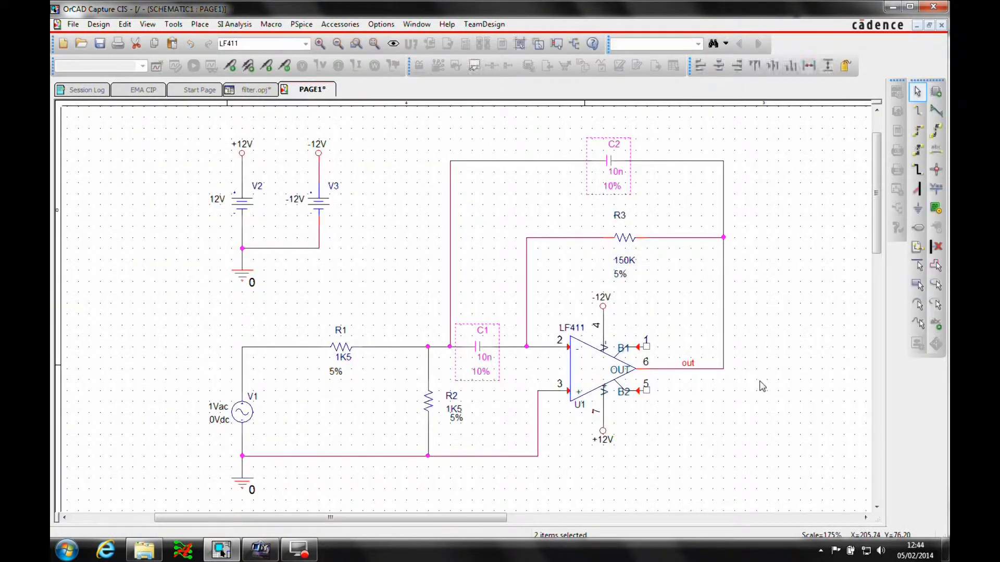
pyautogui.click(762, 386)
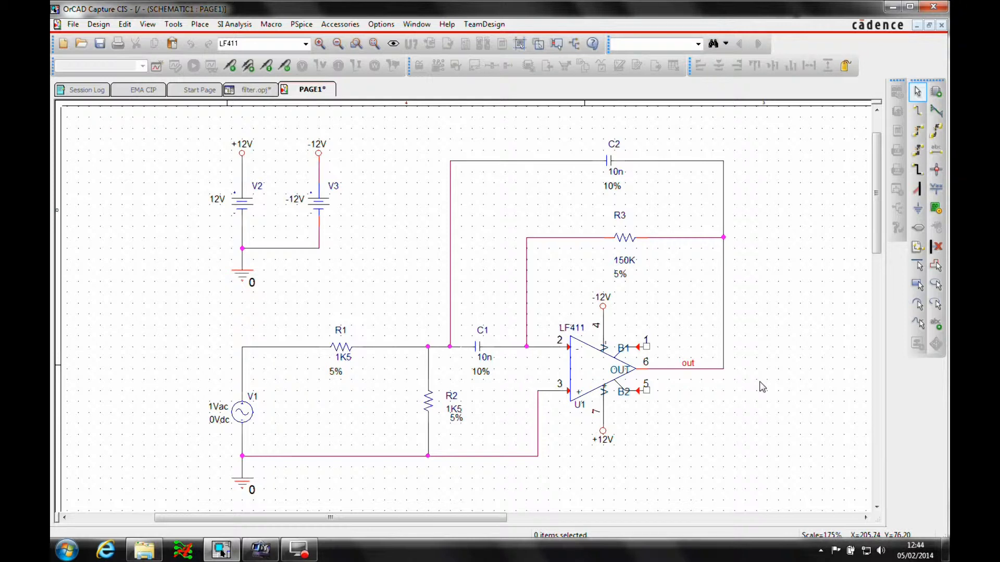
pyautogui.moveTo(491, 235)
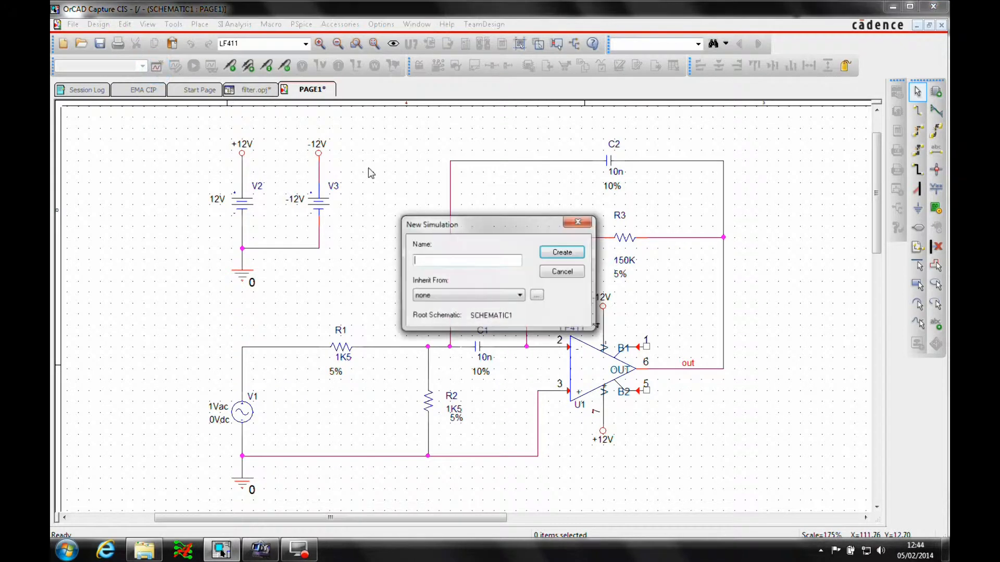
# - Create a new PSpice simulation profile named acsweep
pyautogui.write('acswee')
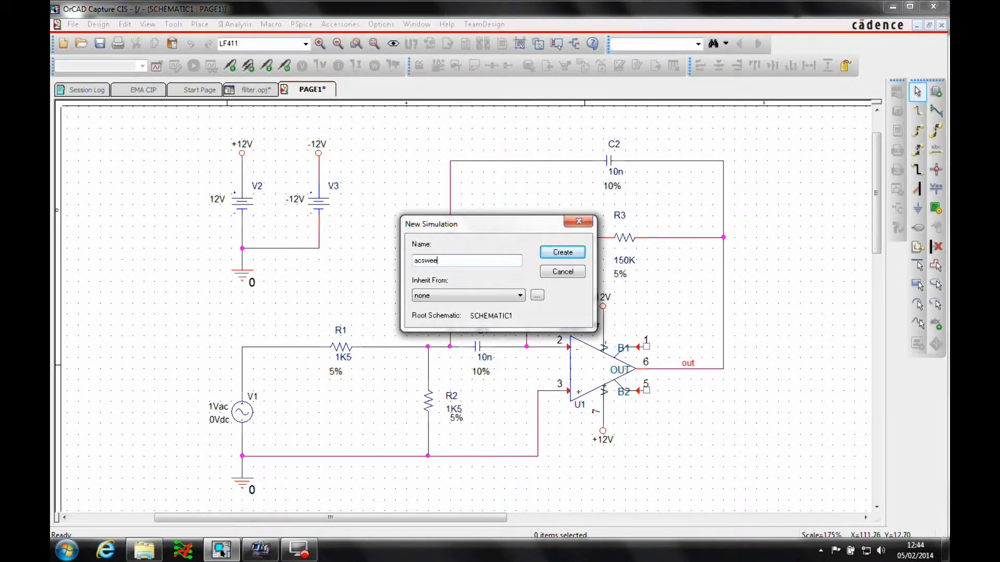
pyautogui.click(562, 252)
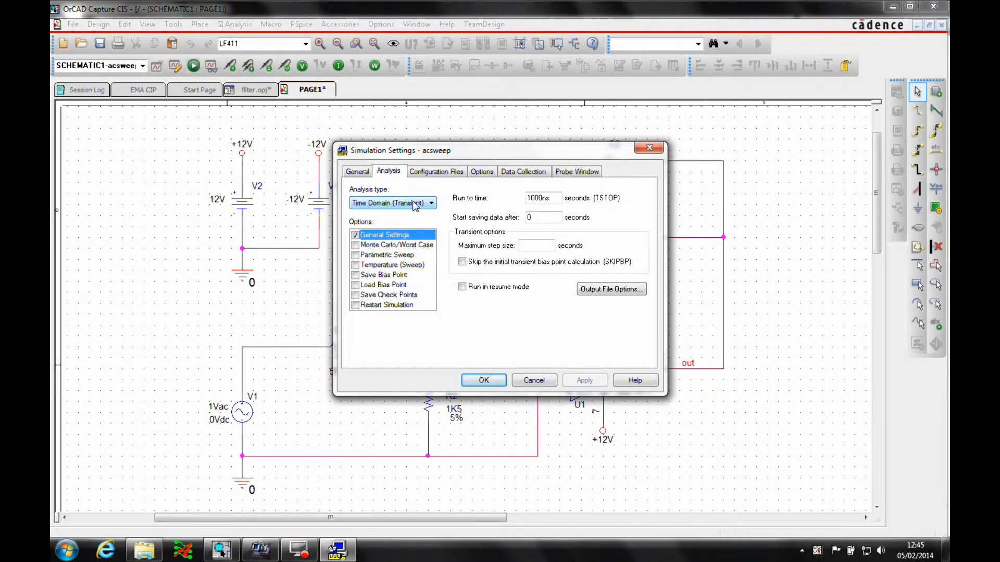
# - Choose a logarithmic AC sweep from 100 to 10k as the analysis type
pyautogui.click(393, 203)
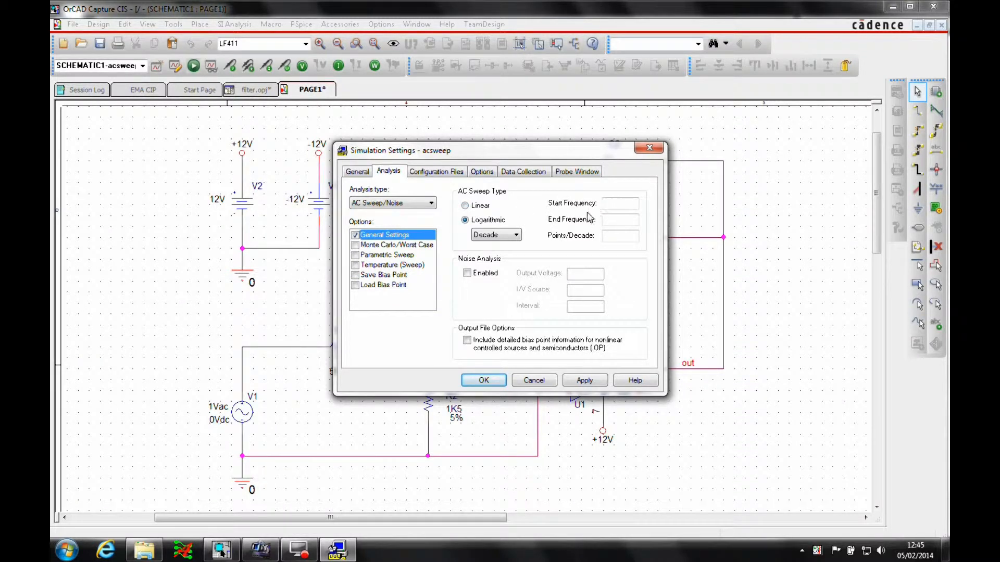
pyautogui.write('10k')
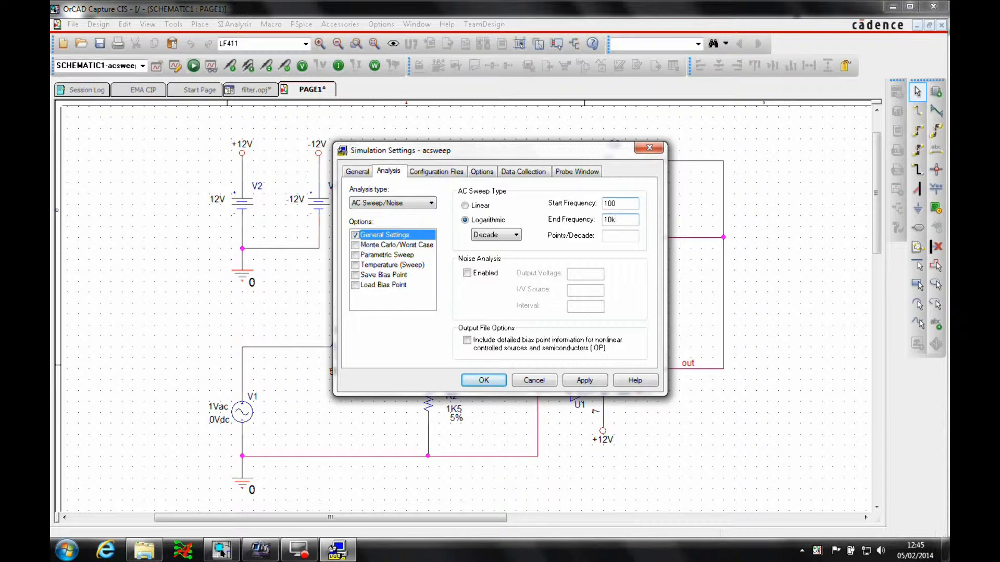
pyautogui.write('50')
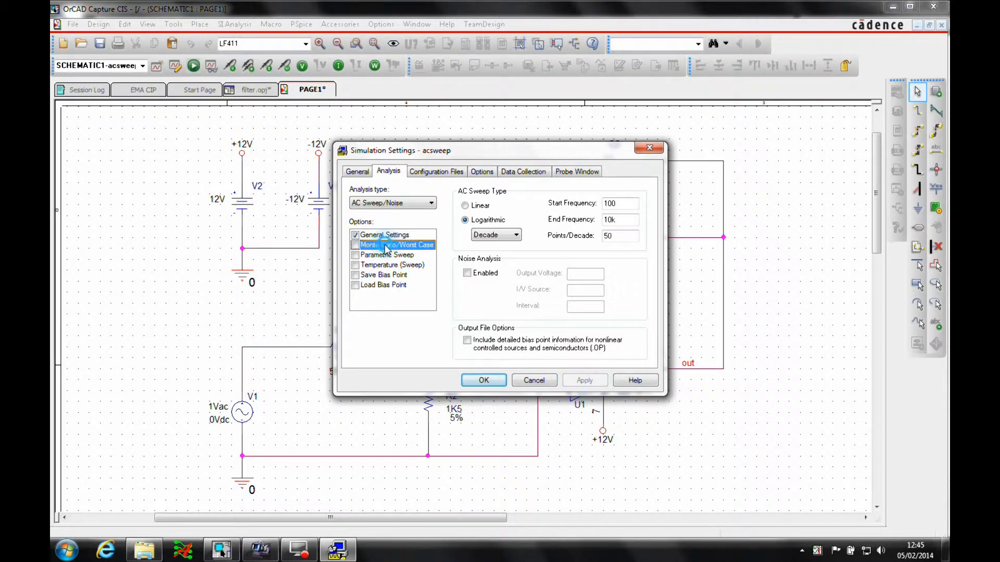
# - Enable Monte Carlo on output variable v(out) with 50 runs and apply the settings
pyautogui.click(355, 245)
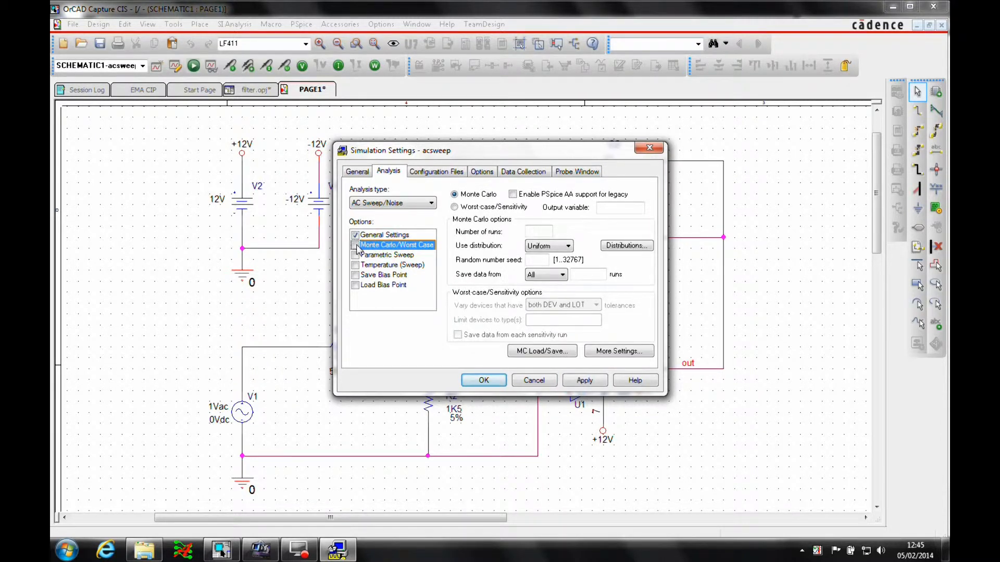
pyautogui.click(356, 244)
pyautogui.write('V')
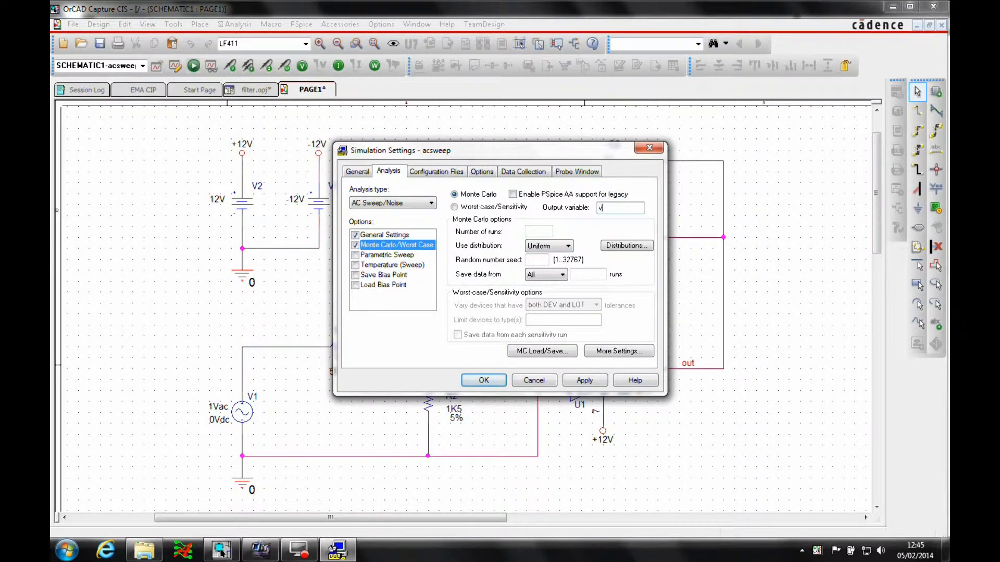
pyautogui.write('(out')
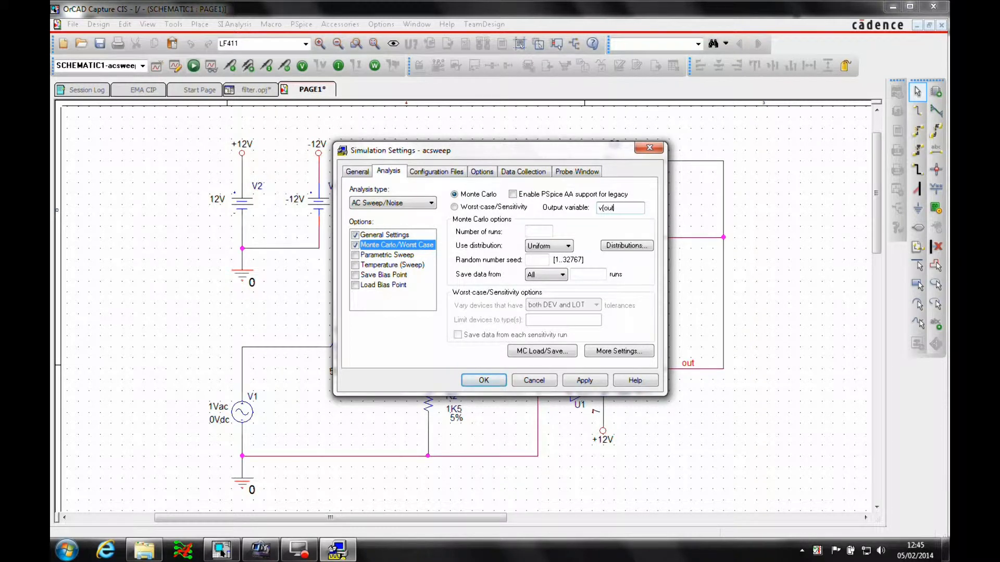
pyautogui.write('(')
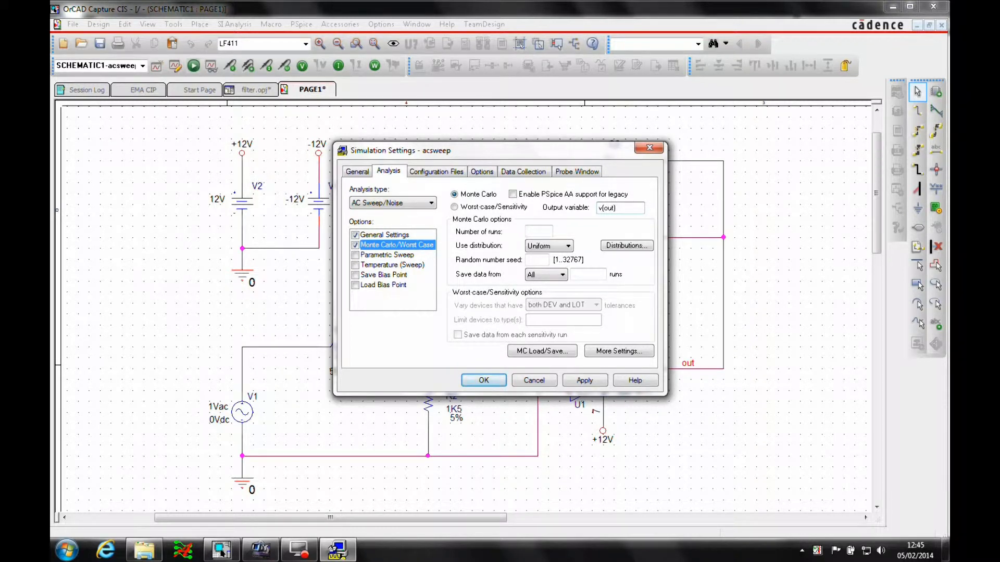
pyautogui.click(537, 232)
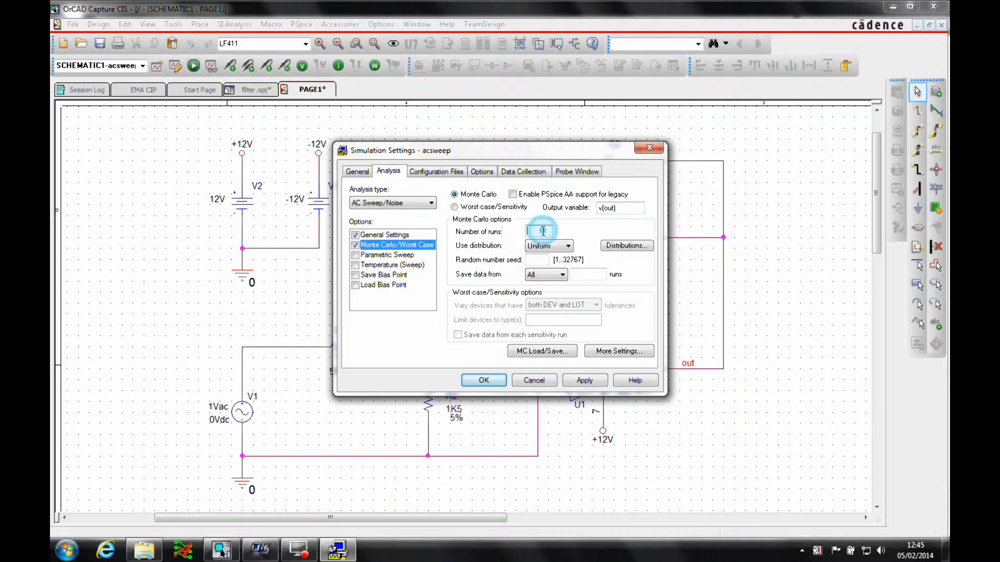
pyautogui.write('50')
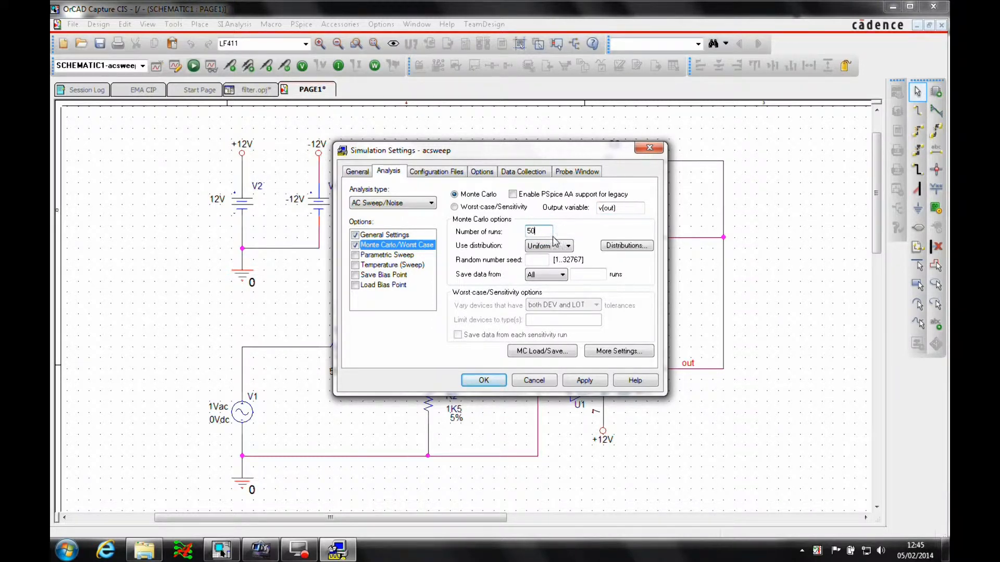
pyautogui.click(482, 380)
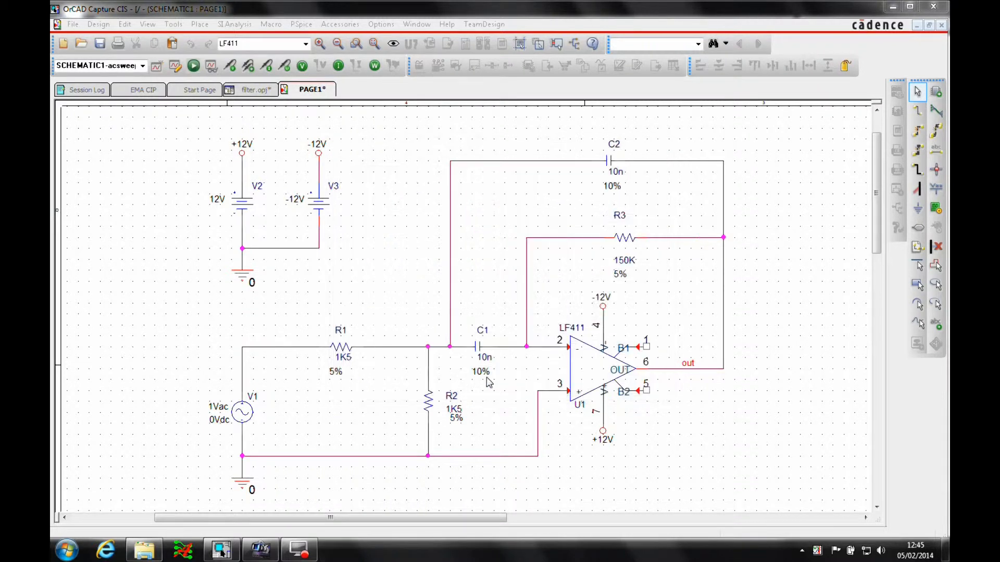
pyautogui.moveTo(264, 30)
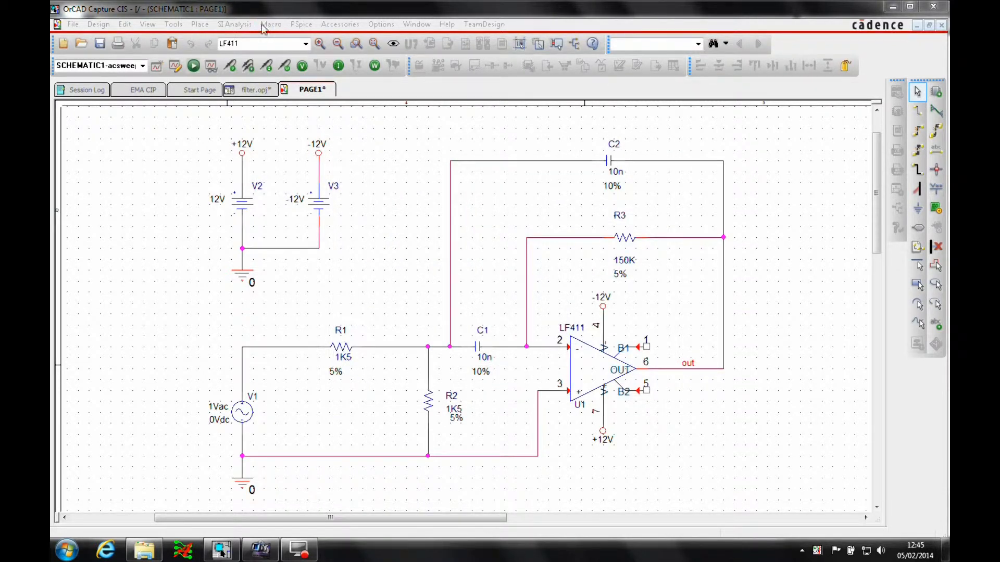
# - Bring up the PSpice menu to reach the dB Magnitude of Voltage marker for the out net
pyautogui.click(301, 24)
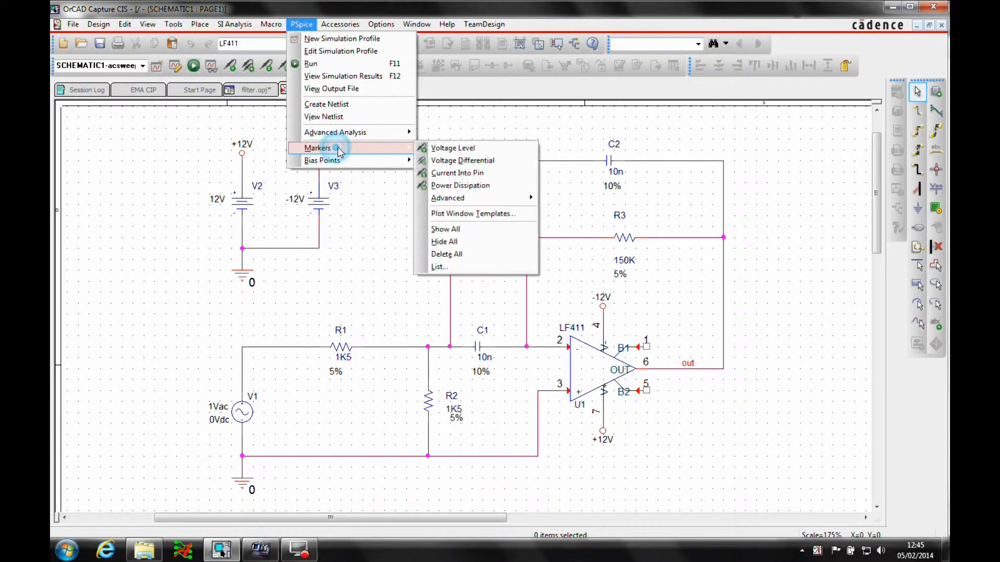
pyautogui.moveTo(448, 198)
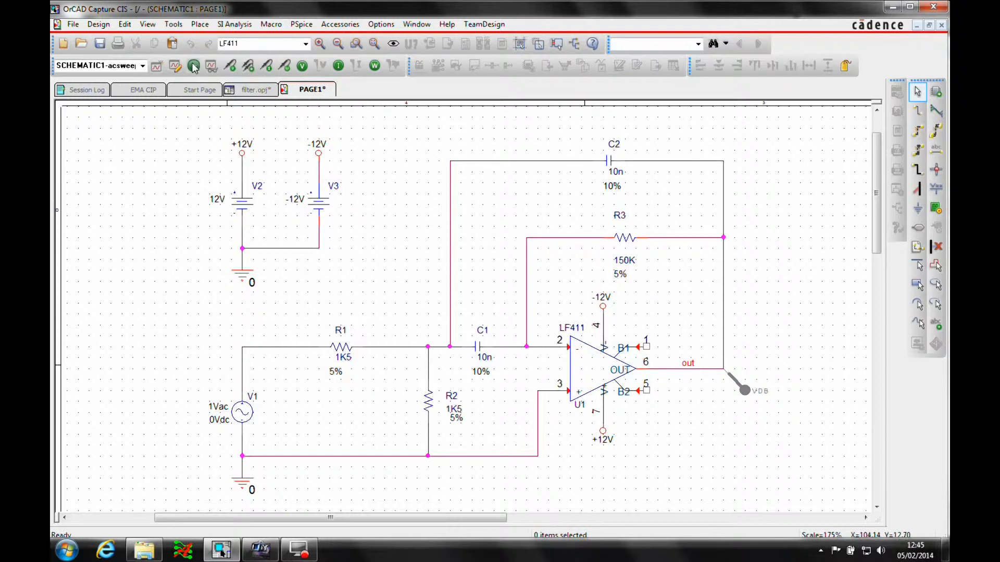
# - Run the Monte Carlo simulation and load all 50 passes, giving DB(V(OUT)) curves near 1.5 kHz
pyautogui.click(193, 64)
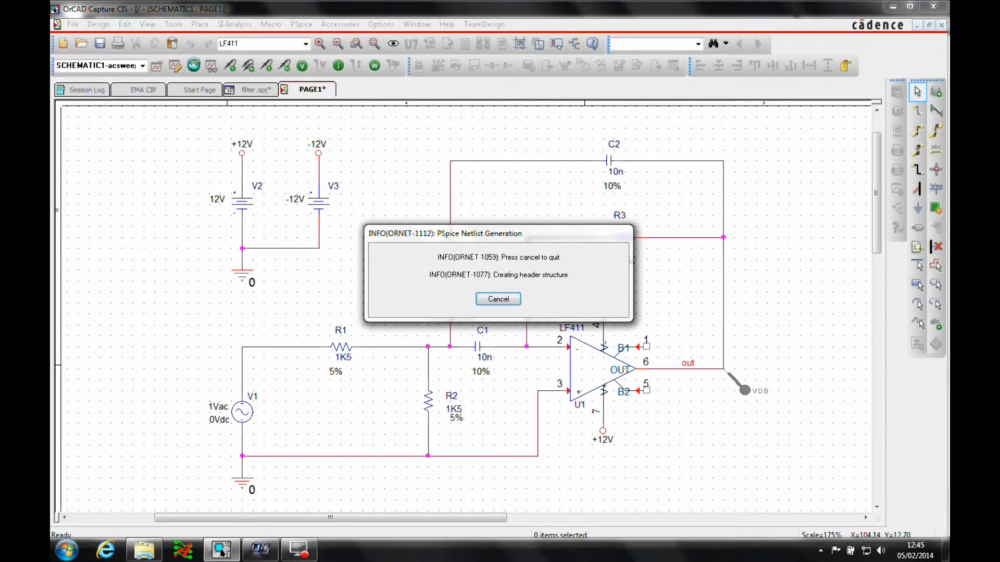
pyautogui.click(498, 298)
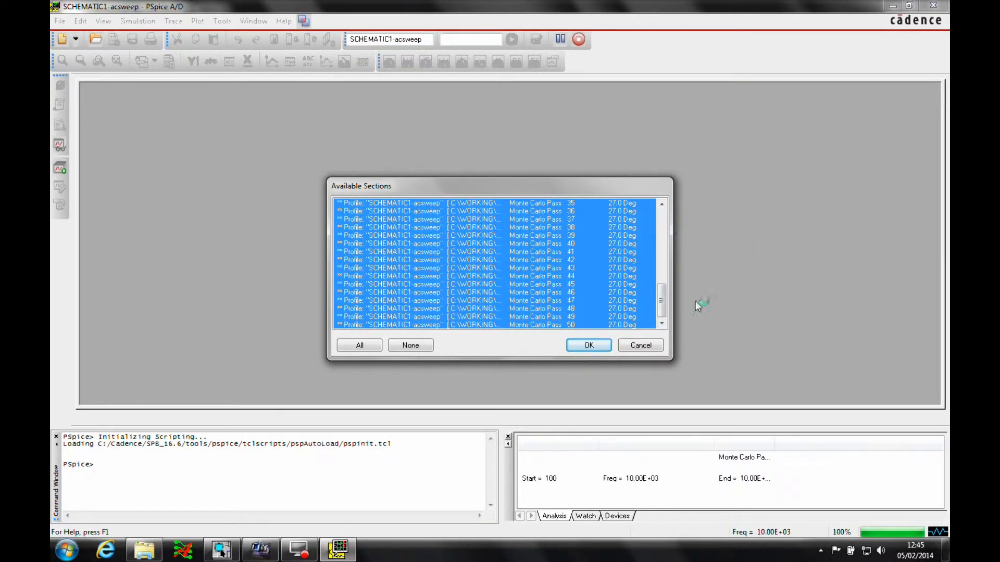
pyautogui.moveTo(424, 345)
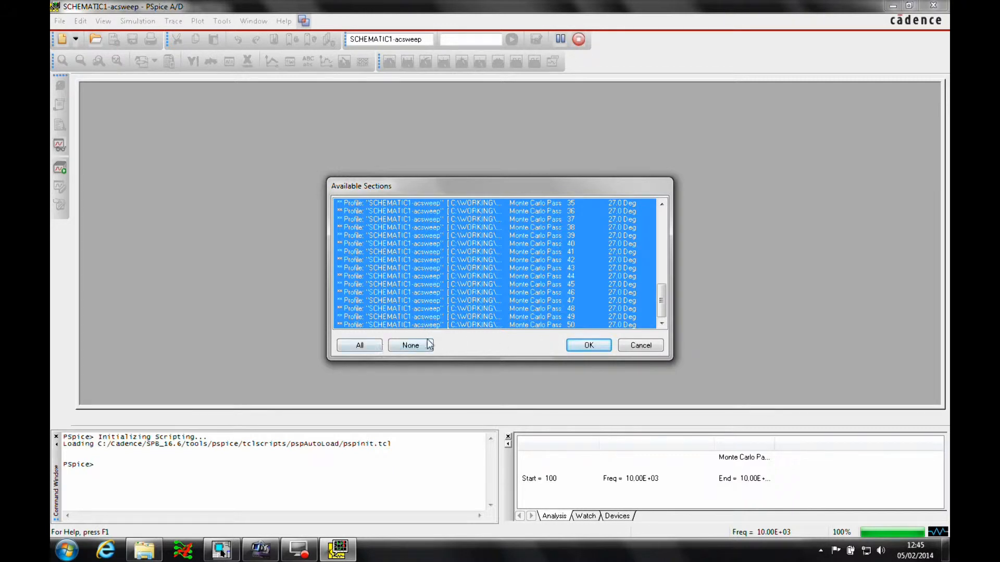
pyautogui.click(587, 344)
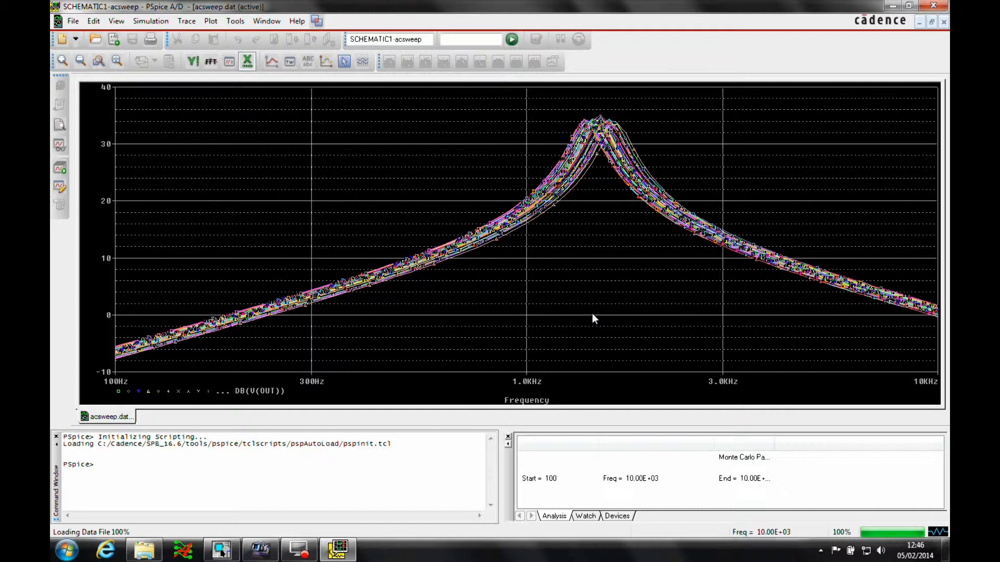
pyautogui.moveTo(444, 107)
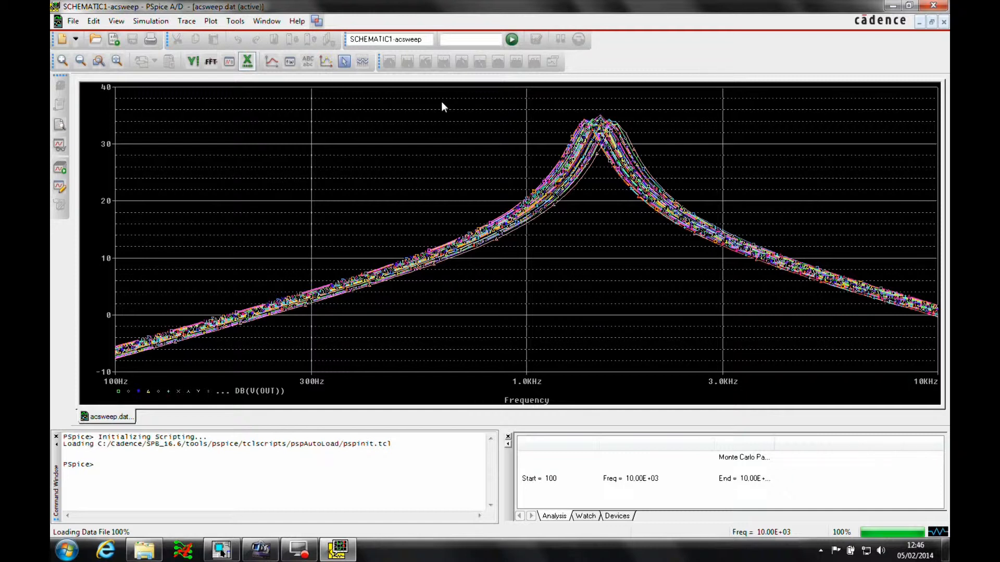
pyautogui.moveTo(384, 39)
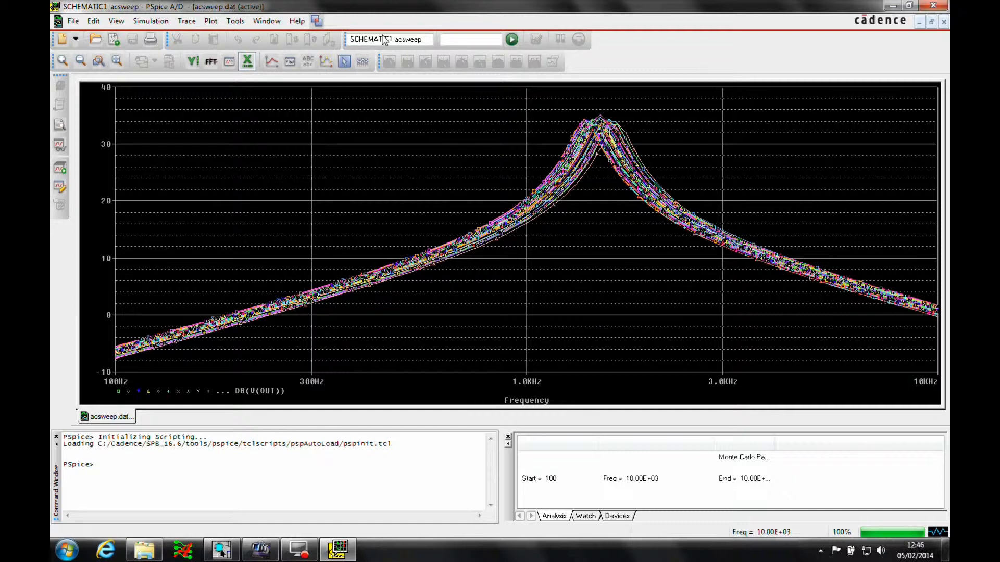
# - Start the Performance Analysis Wizard and choose the CenterFrequency measurement
pyautogui.click(186, 21)
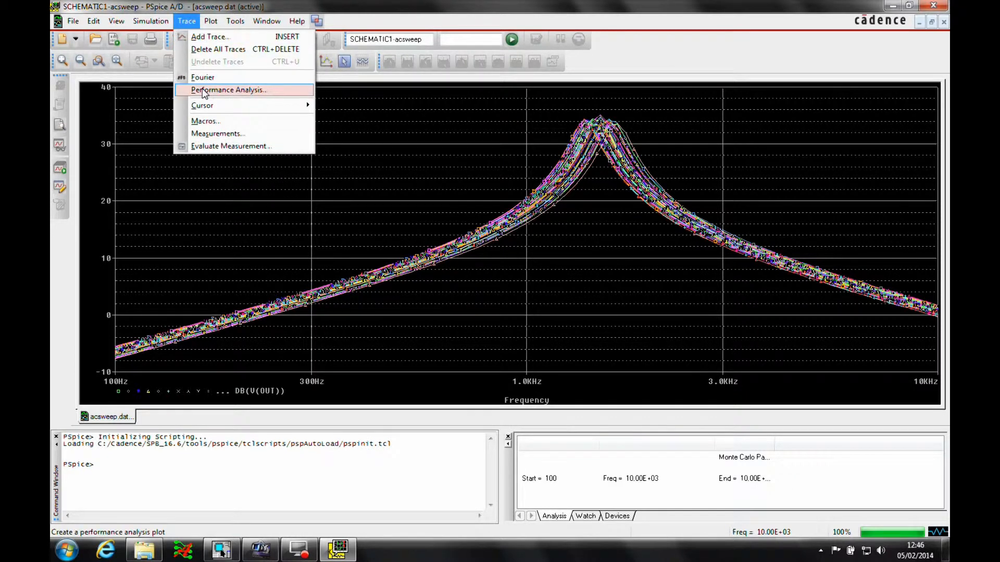
pyautogui.click(228, 90)
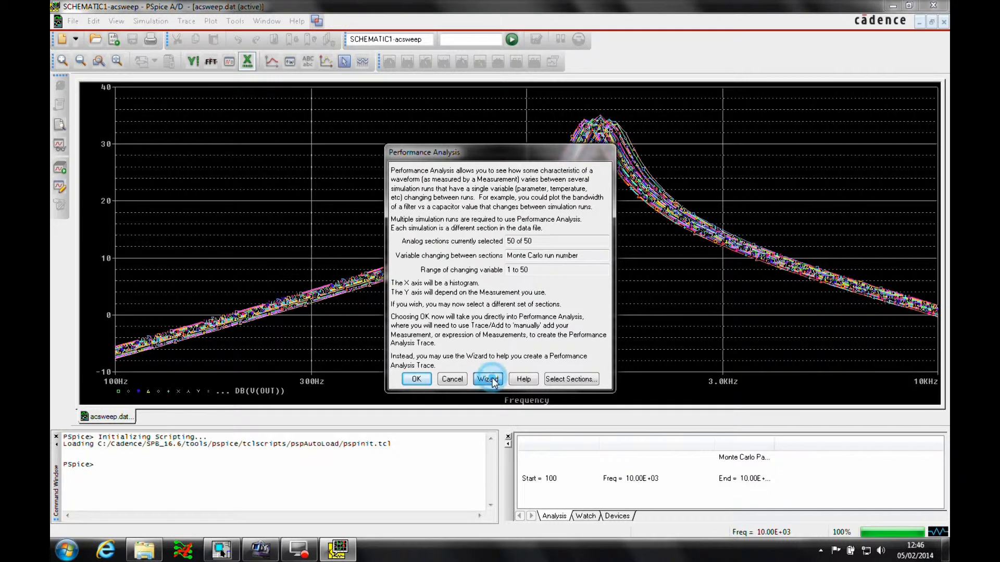
pyautogui.click(487, 379)
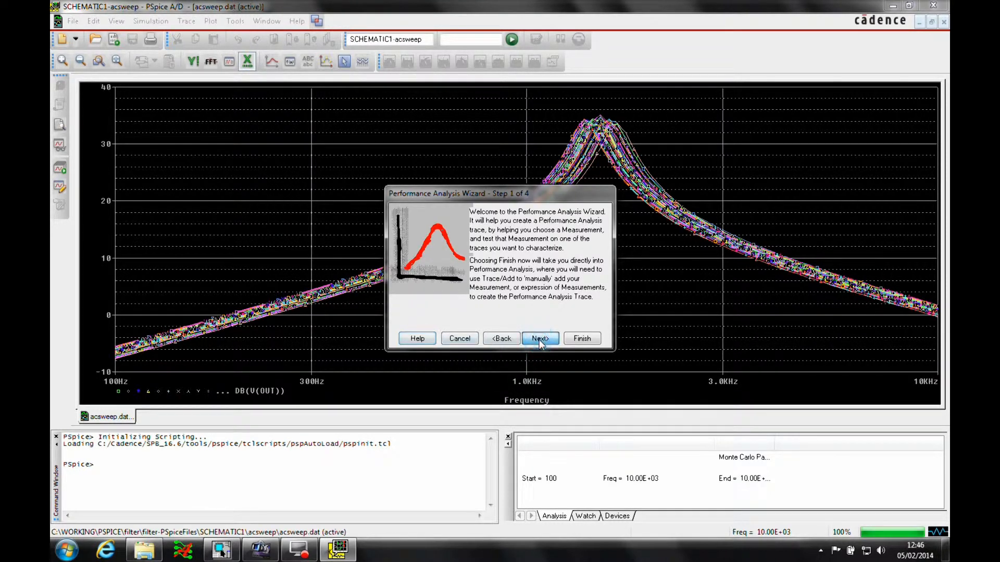
pyautogui.click(540, 339)
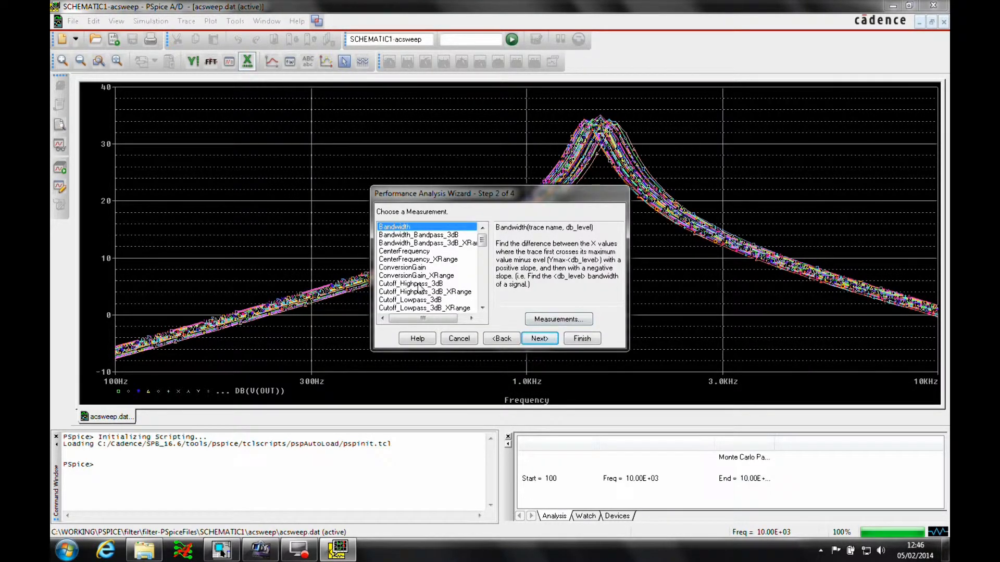
pyautogui.click(404, 251)
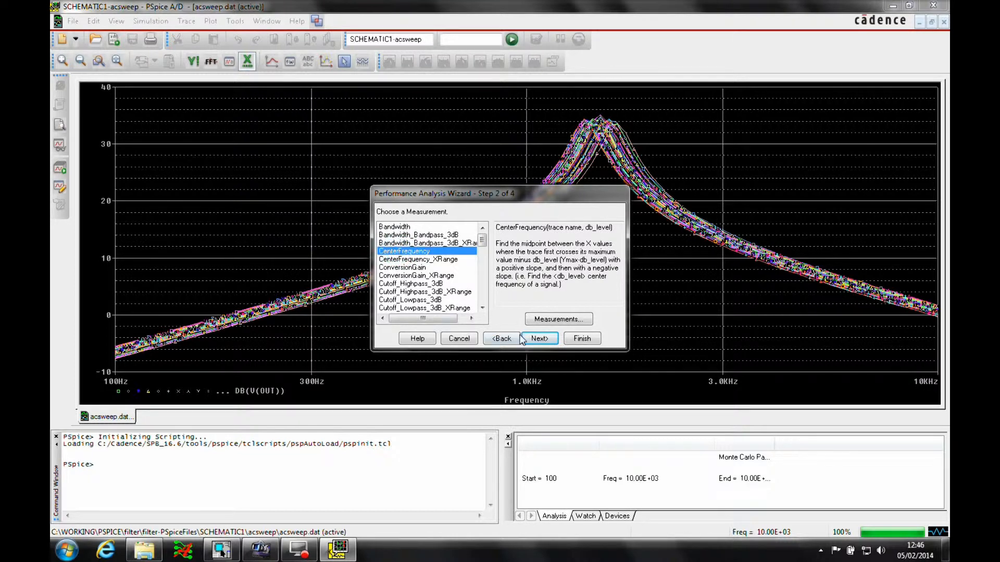
pyautogui.click(540, 338)
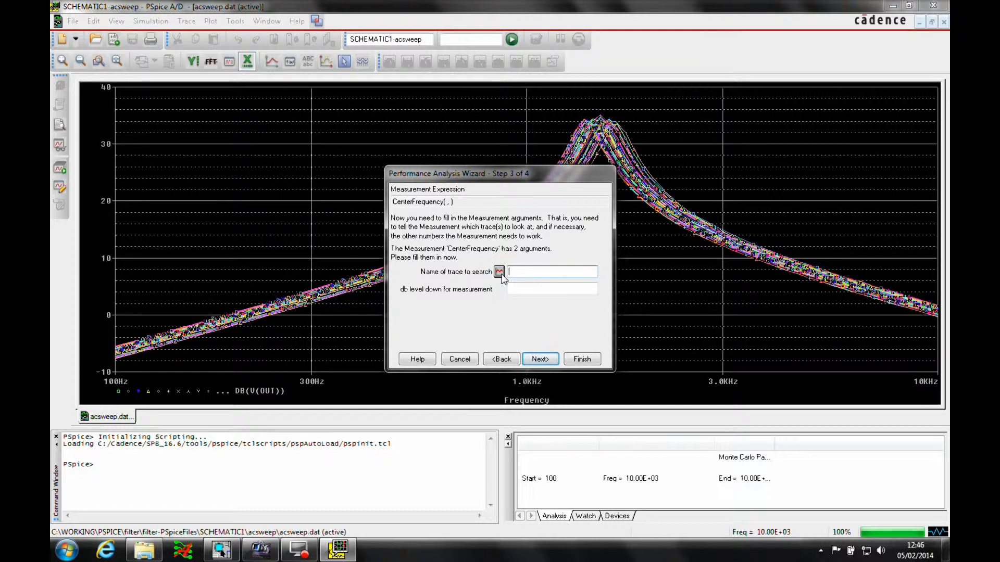
# - Measure V(out) at 3 dB down and test it, giving about 1.503 kHz on the first pass
pyautogui.click(498, 272)
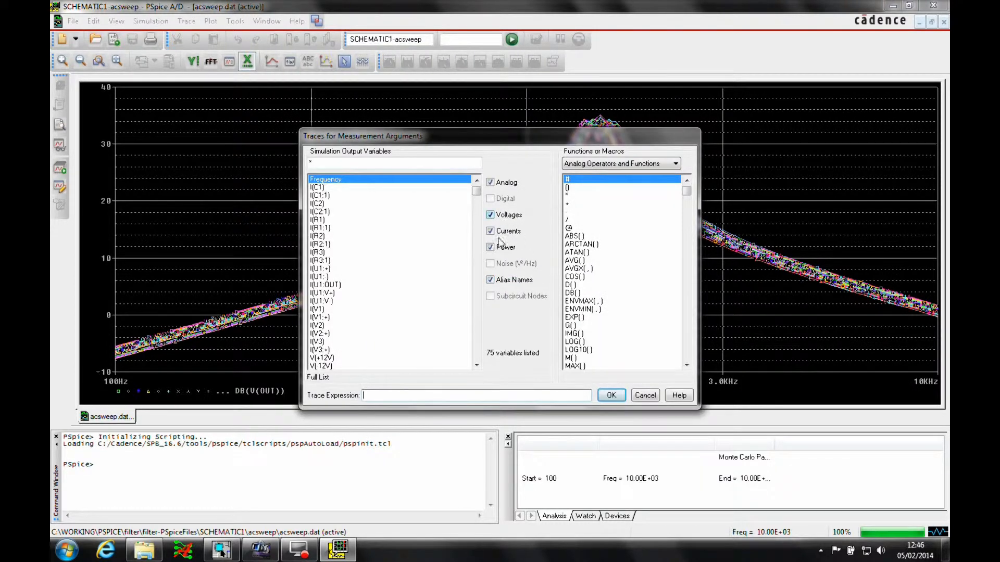
pyautogui.click(491, 231)
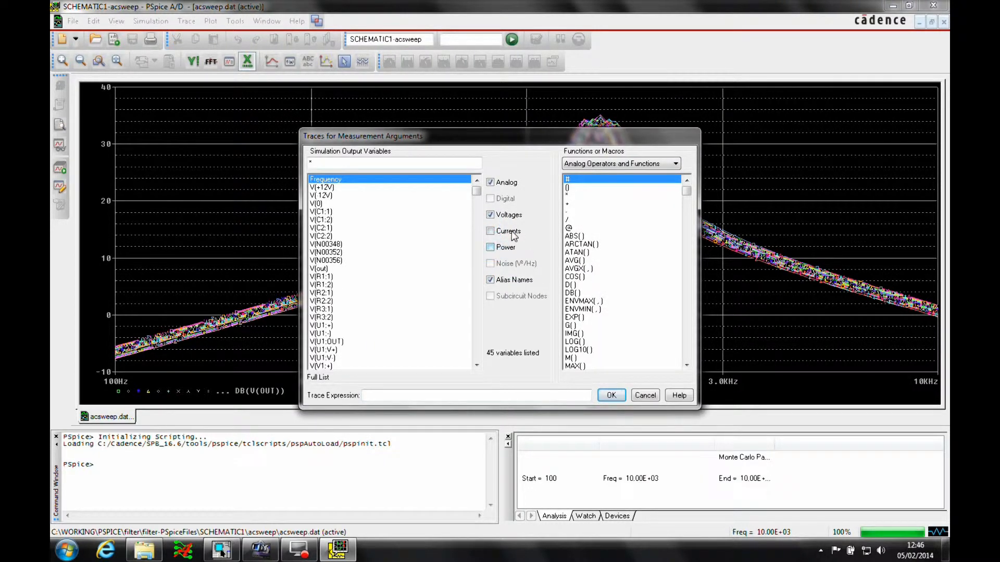
pyautogui.click(320, 267)
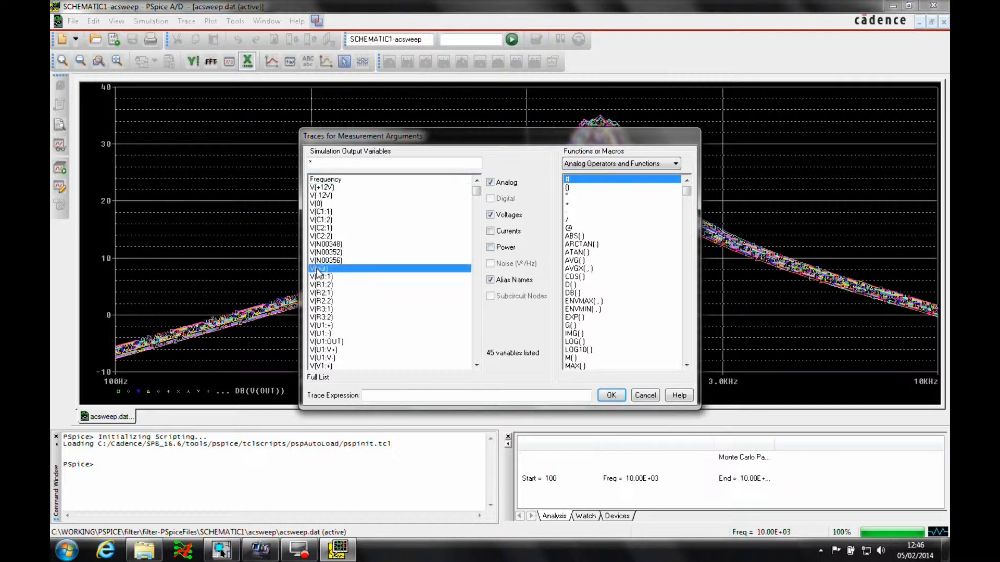
pyautogui.click(611, 396)
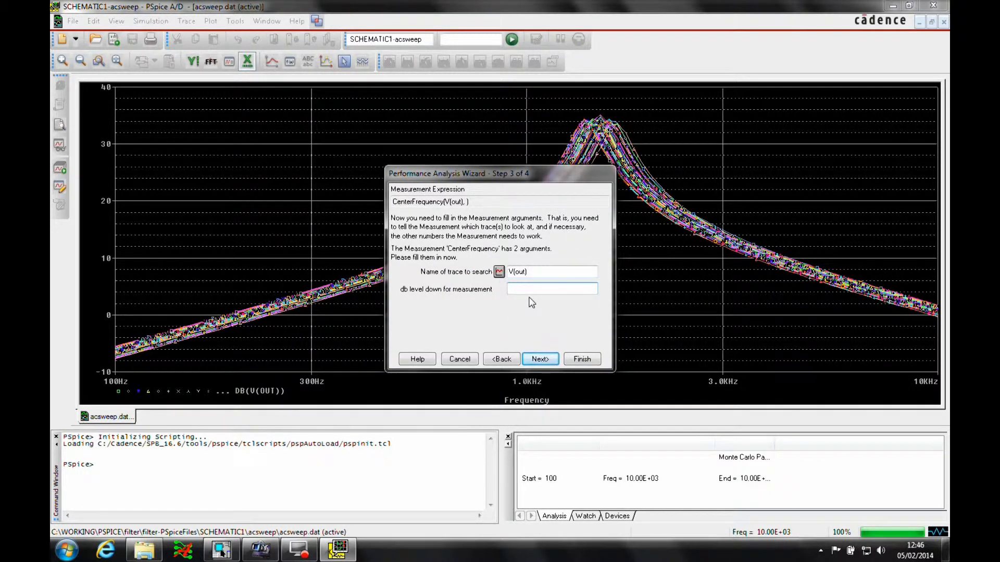
pyautogui.write('3')
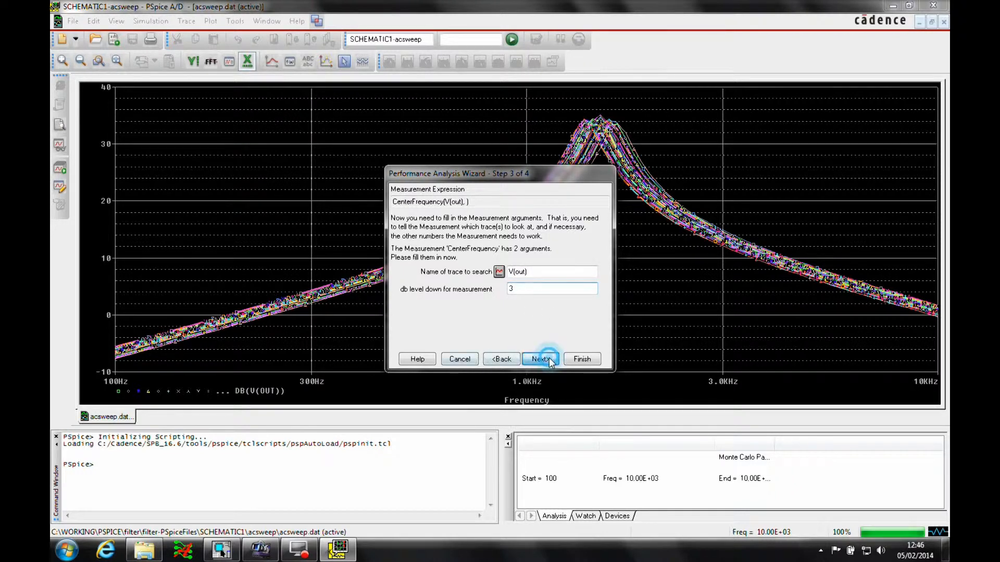
pyautogui.click(540, 359)
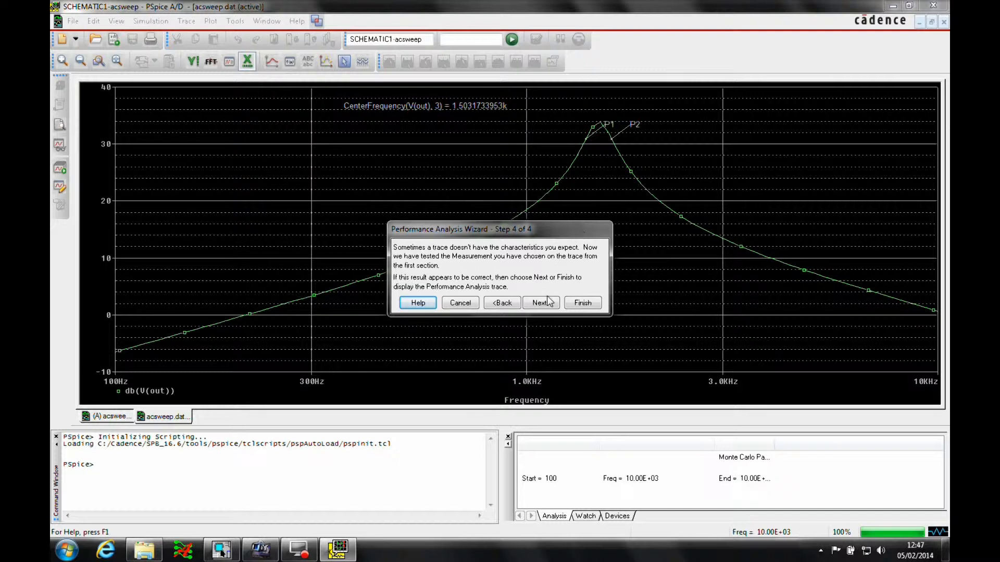
# - Accept the tested center-frequency result and finish the wizard
pyautogui.click(582, 302)
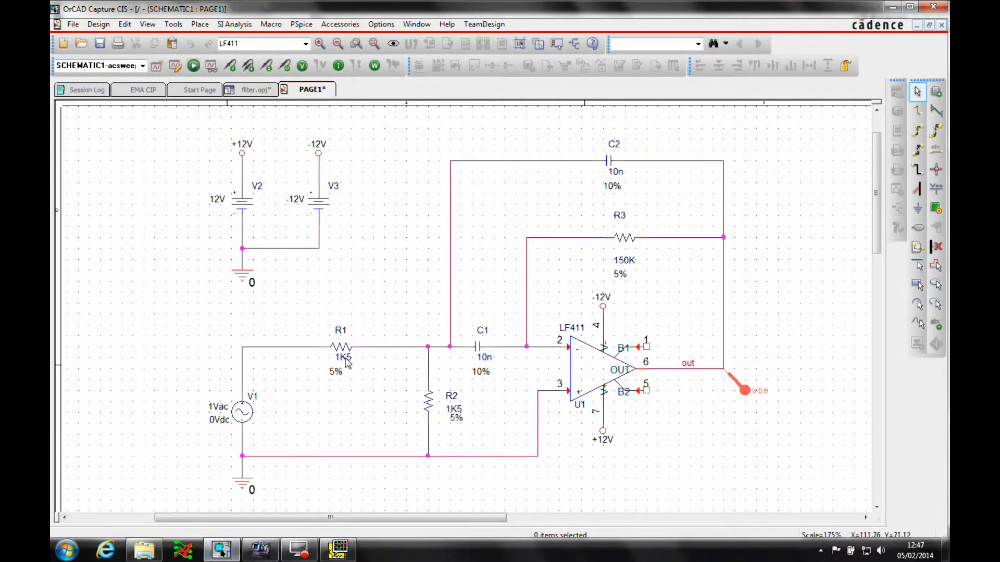
# - Edit the TOLERANCE of R1, R2 and R3 to 1% in the Property Editor and return to PAGE1
pyautogui.click(340, 350)
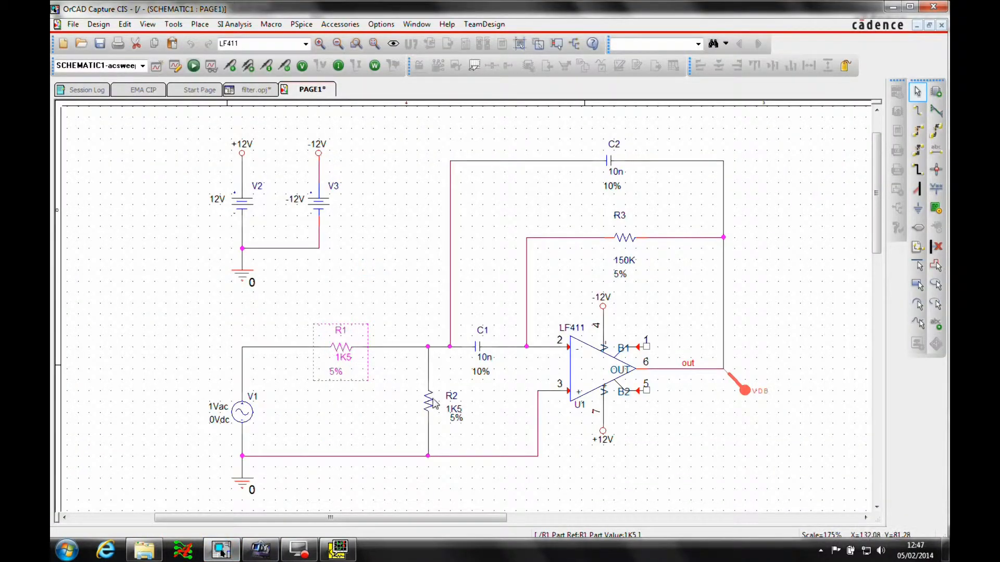
pyautogui.rightClick(627, 237)
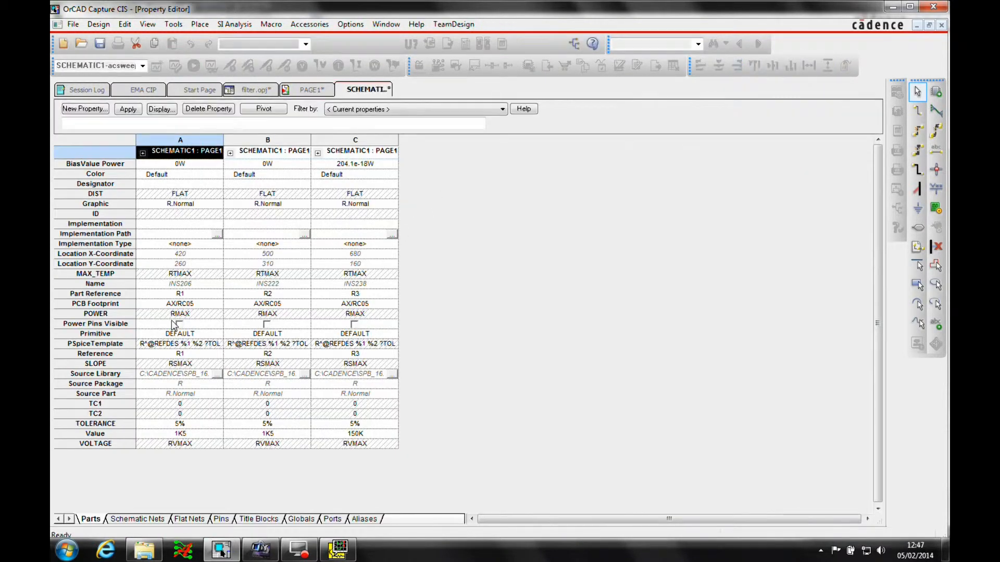
pyautogui.rightClick(95, 424)
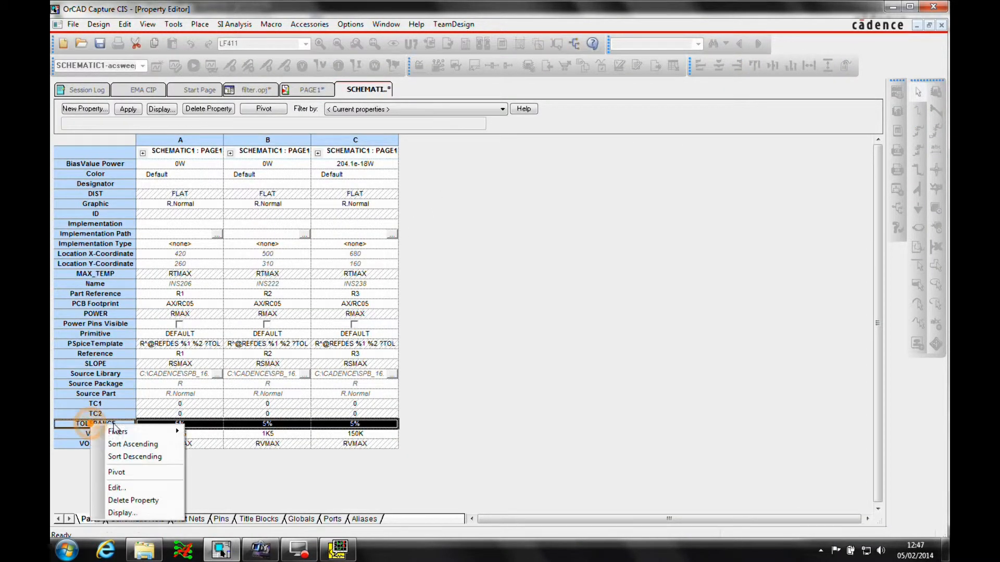
pyautogui.click(117, 487)
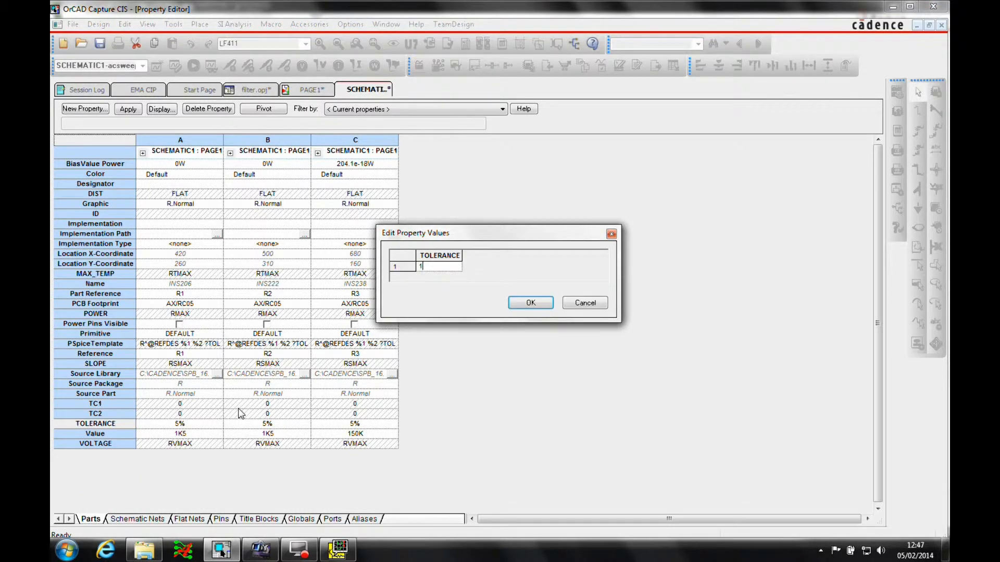
pyautogui.write('%')
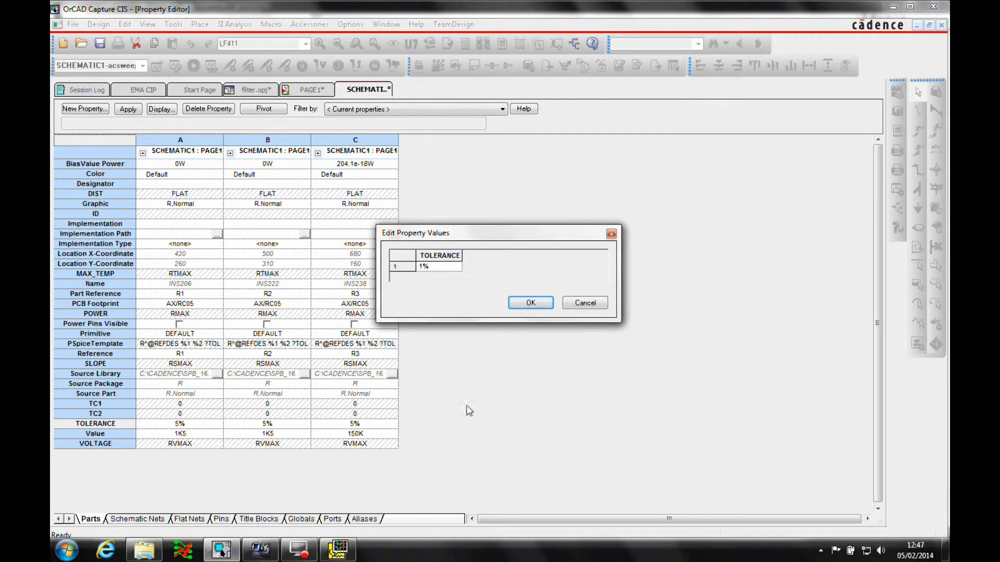
pyautogui.click(530, 302)
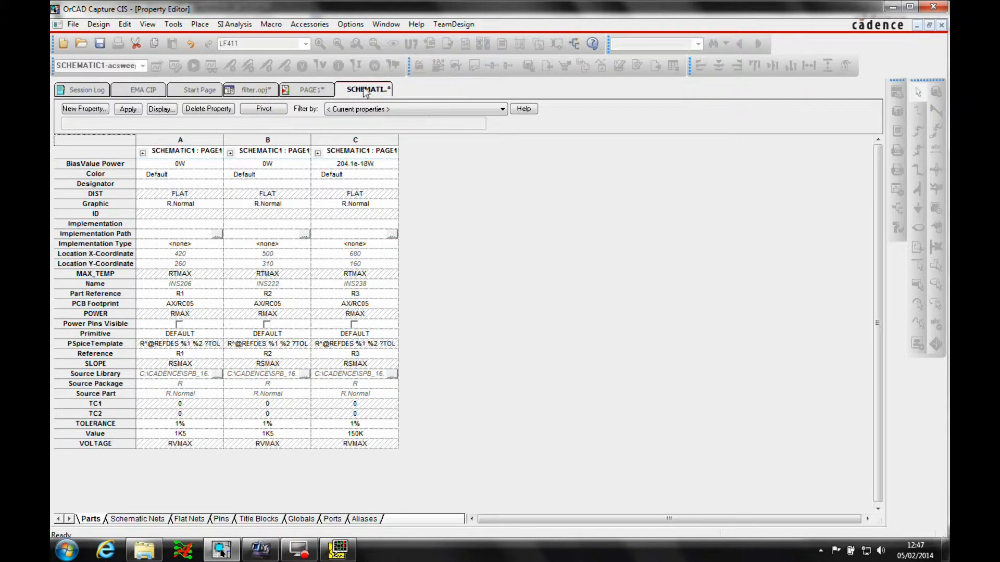
pyautogui.click(311, 88)
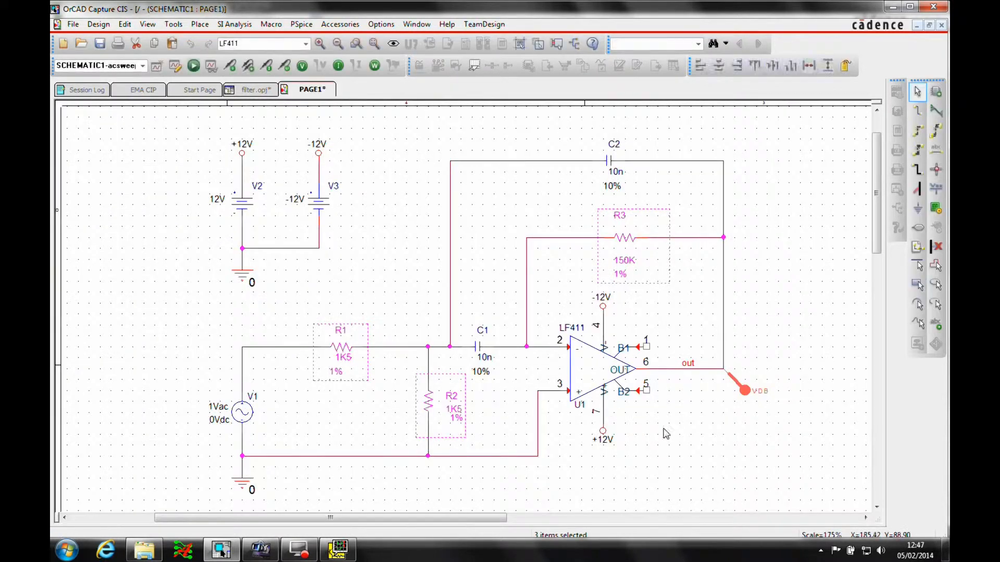
pyautogui.click(478, 348)
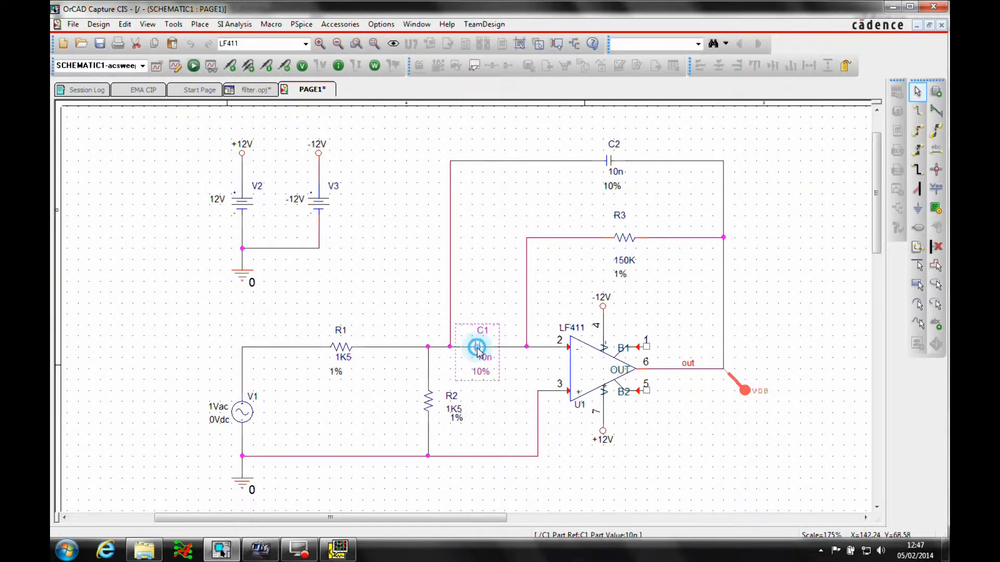
# - Edit the TOLERANCE property of capacitors C1 and C2 in the Property Editor
pyautogui.rightClick(606, 160)
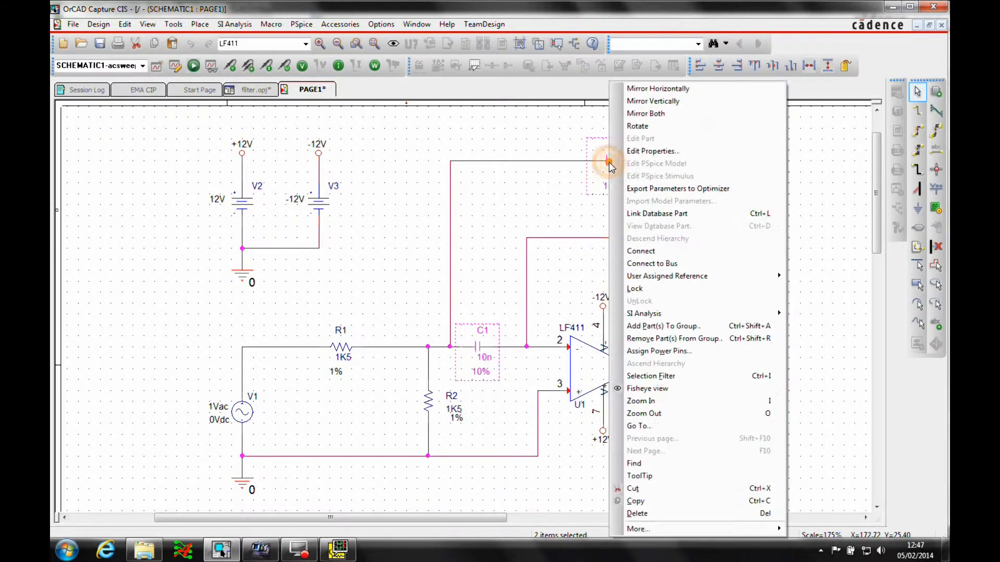
pyautogui.moveTo(658, 213)
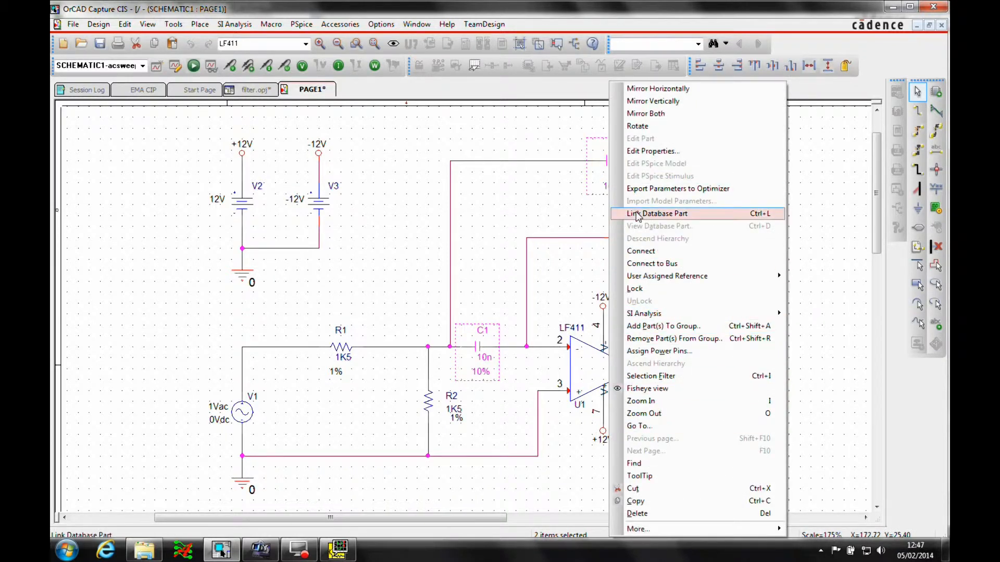
pyautogui.click(652, 150)
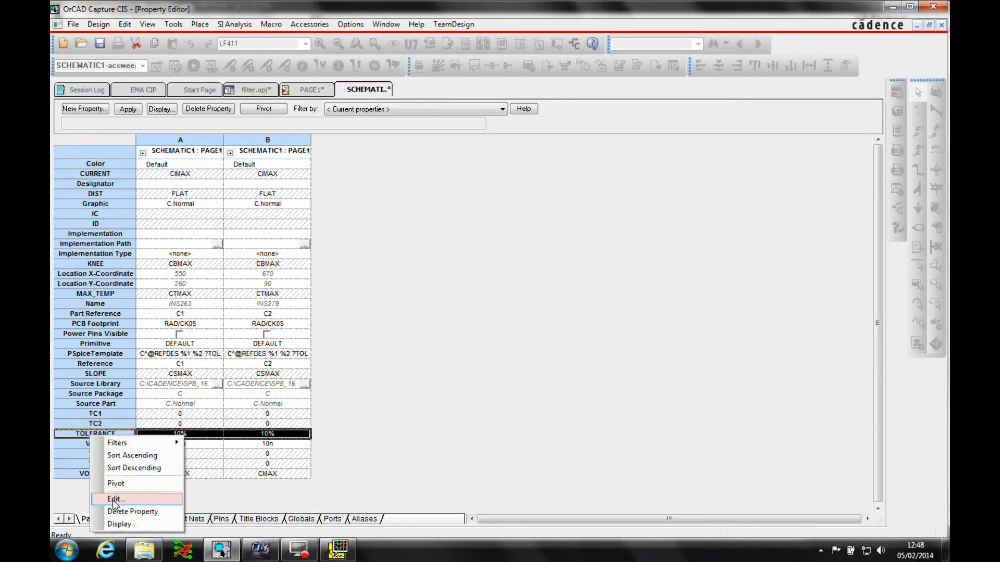
pyautogui.click(115, 499)
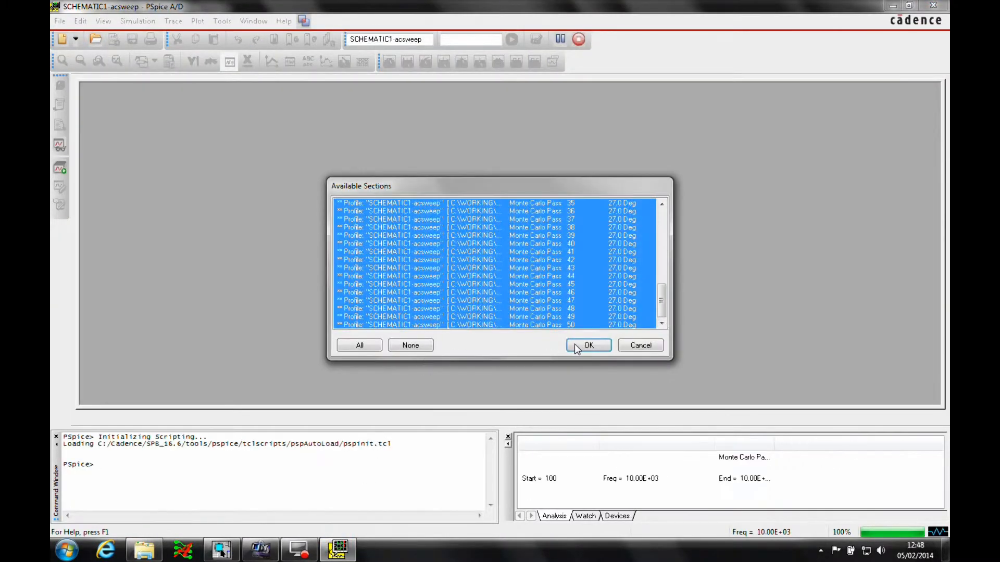
# - Load all 50 passes and build a CenterFrequency(V(out), 3) histogram, mean about 1500.89 Hz
pyautogui.click(587, 345)
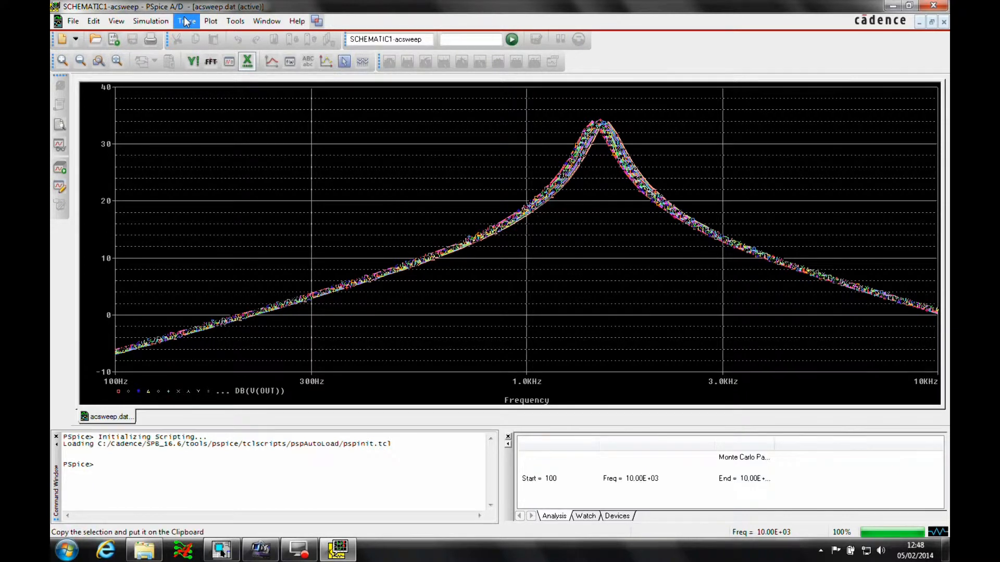
pyautogui.click(186, 21)
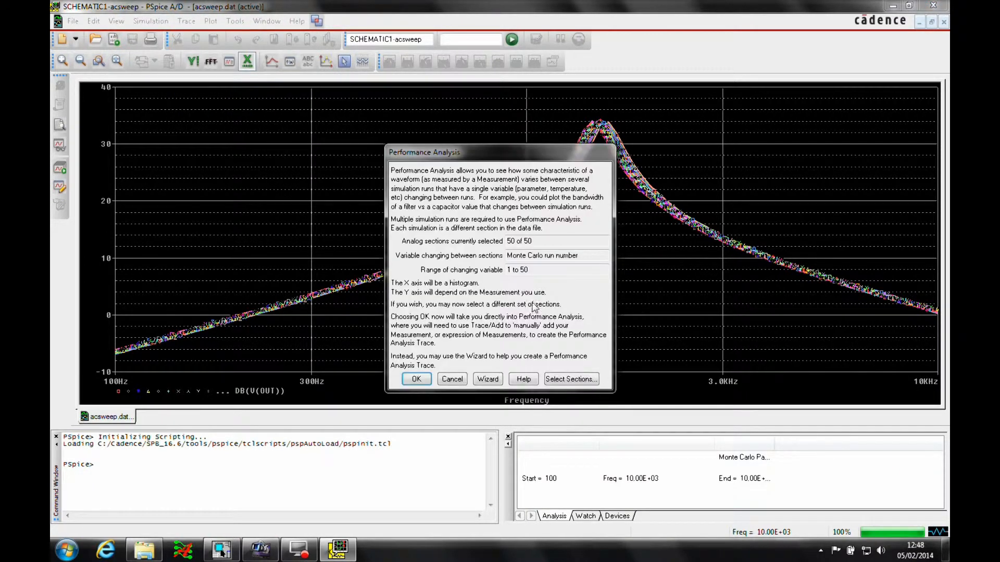
pyautogui.click(488, 380)
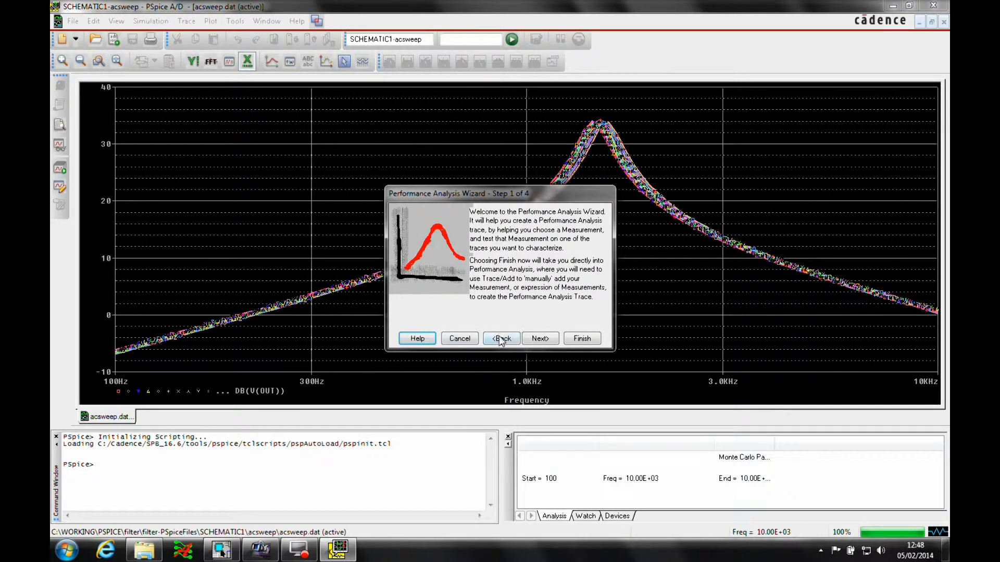
pyautogui.click(540, 338)
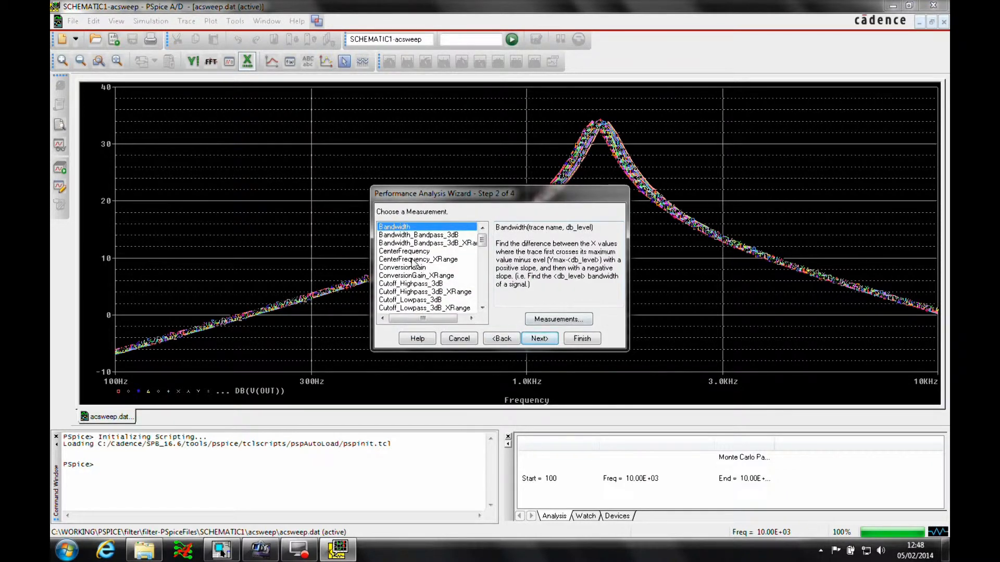
pyautogui.click(405, 251)
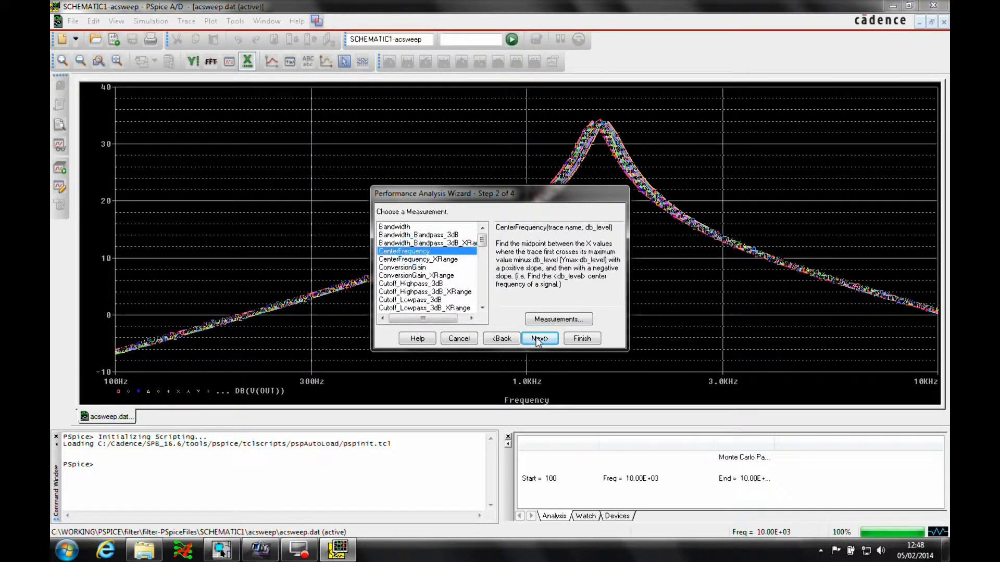
pyautogui.click(538, 337)
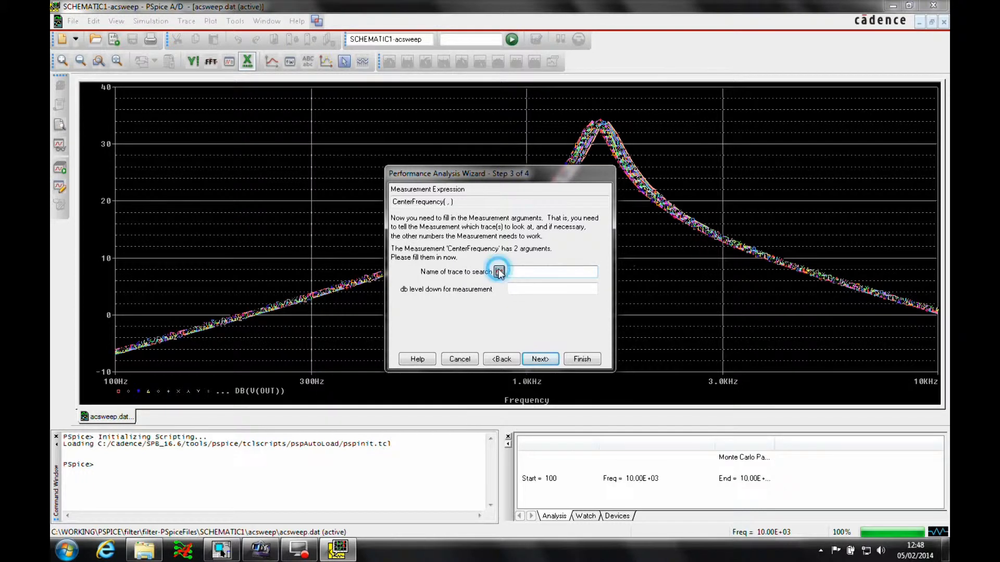
pyautogui.write('V(out)')
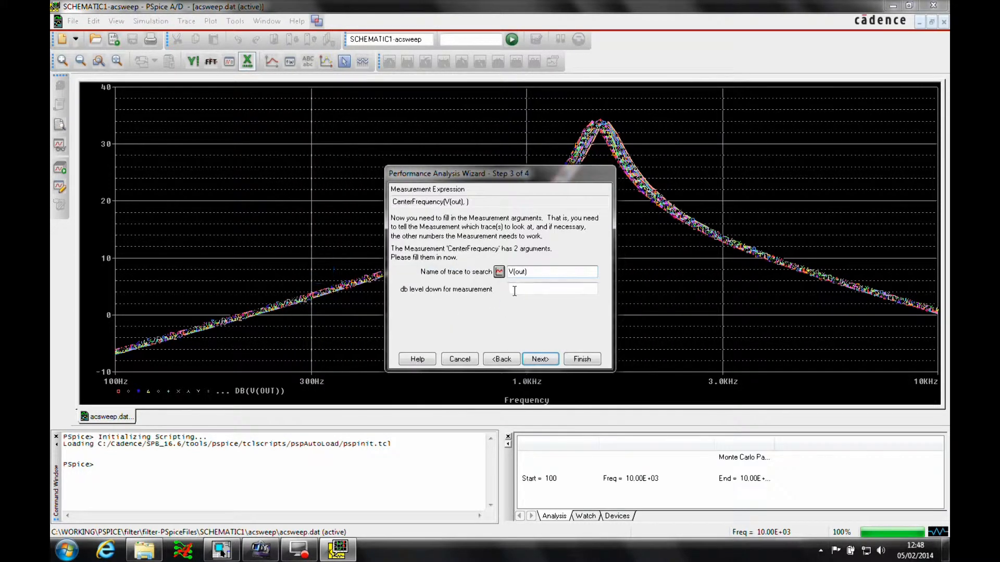
pyautogui.click(539, 358)
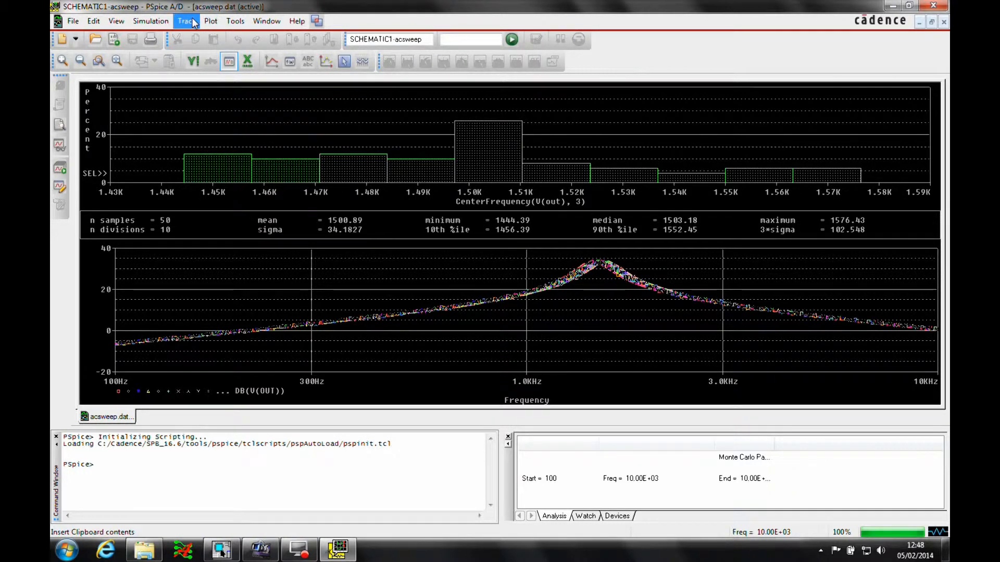
# - Build a Bandwidth(V(out), 3) histogram over 50 samples, mean about 218.08 Hz, sigma 9.76
pyautogui.click(187, 21)
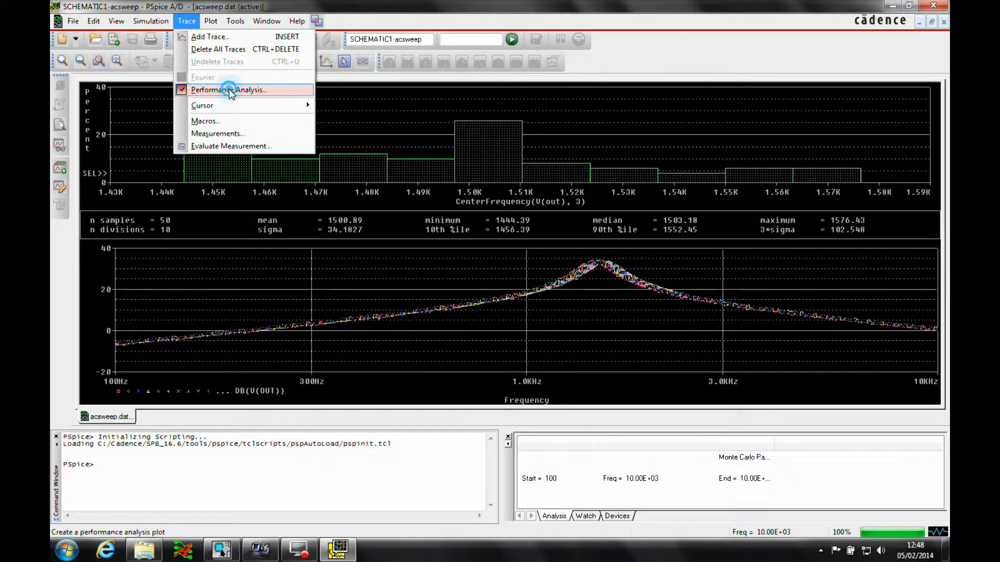
pyautogui.click(229, 90)
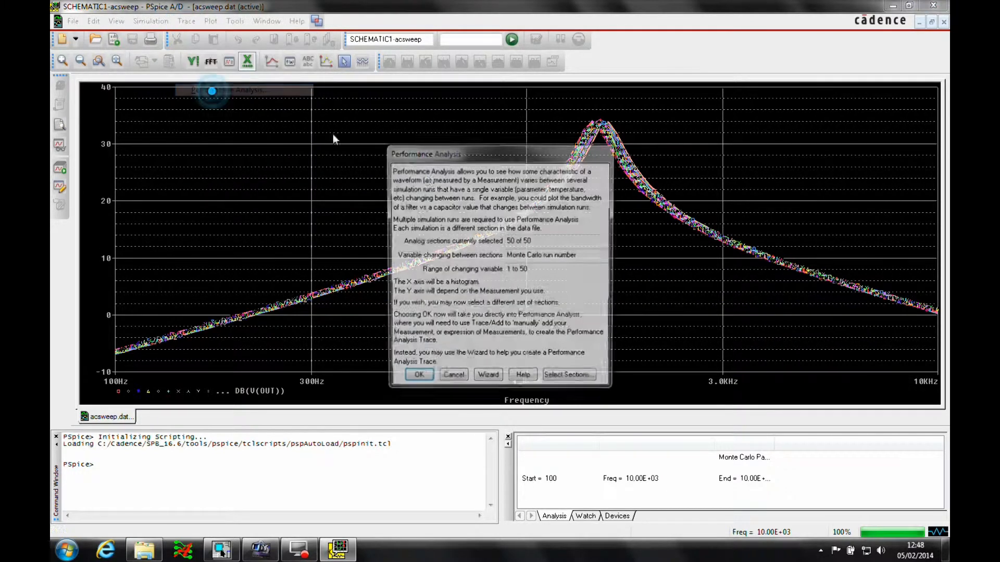
pyautogui.click(488, 374)
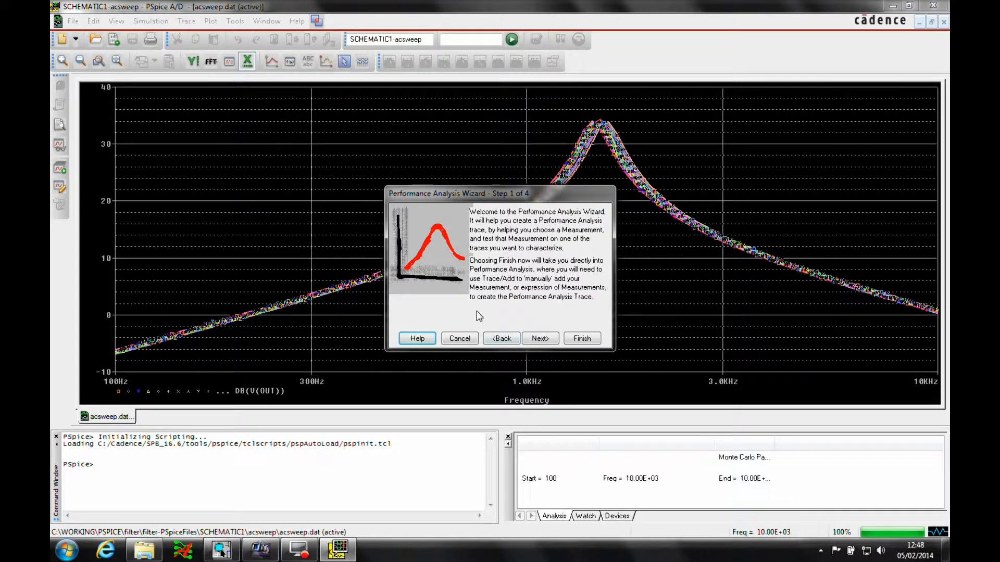
pyautogui.click(540, 338)
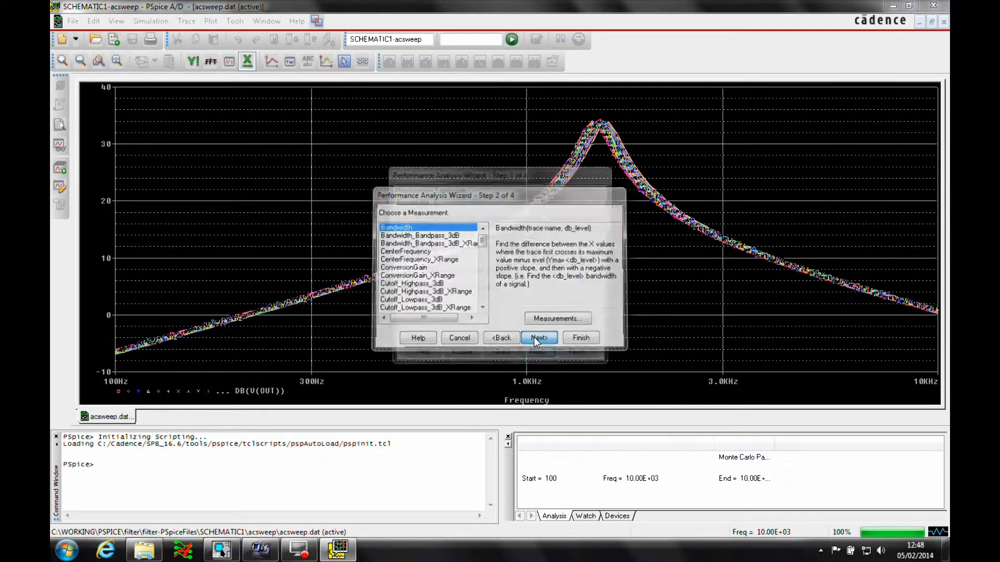
pyautogui.click(539, 338)
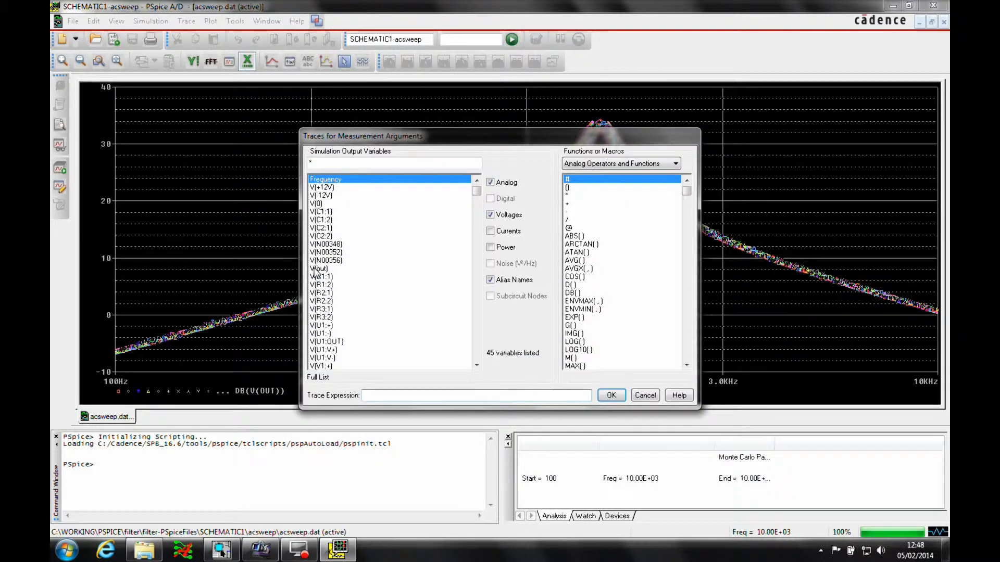
pyautogui.click(610, 395)
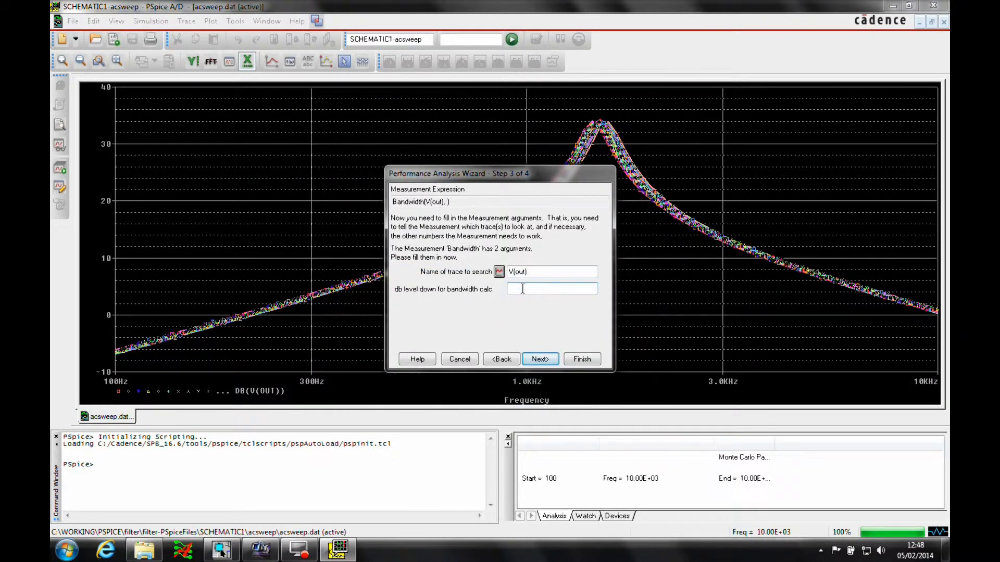
pyautogui.click(539, 358)
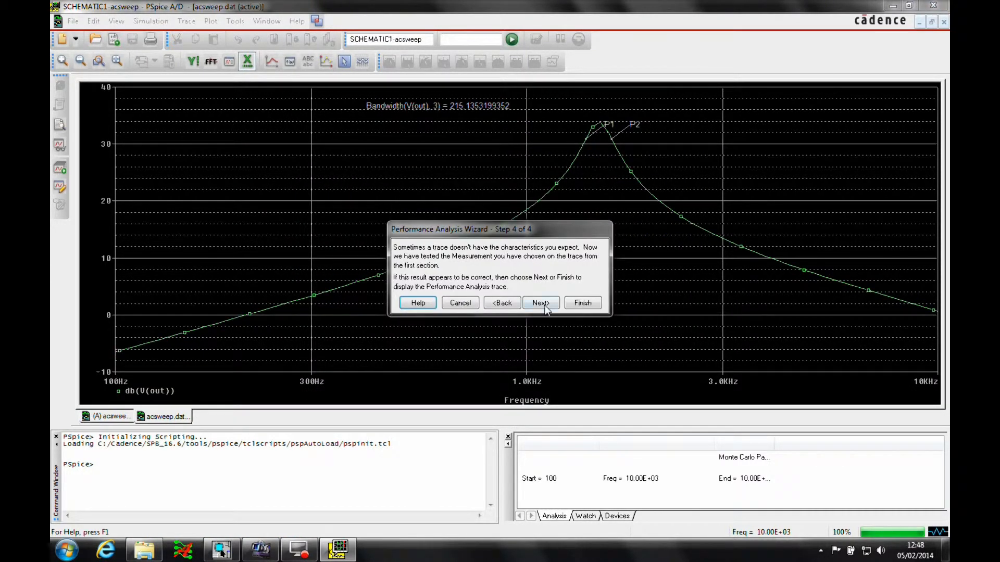
pyautogui.click(581, 303)
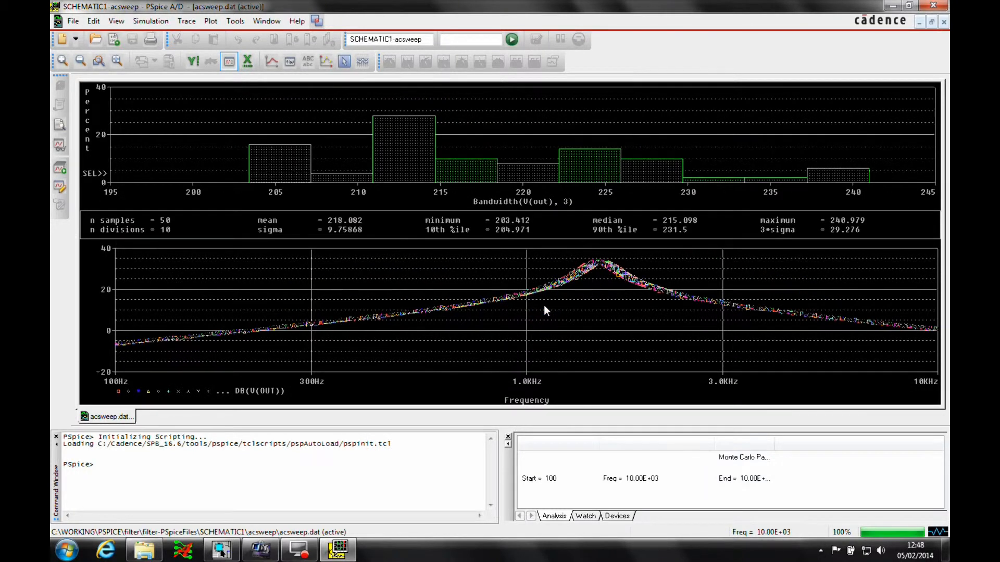